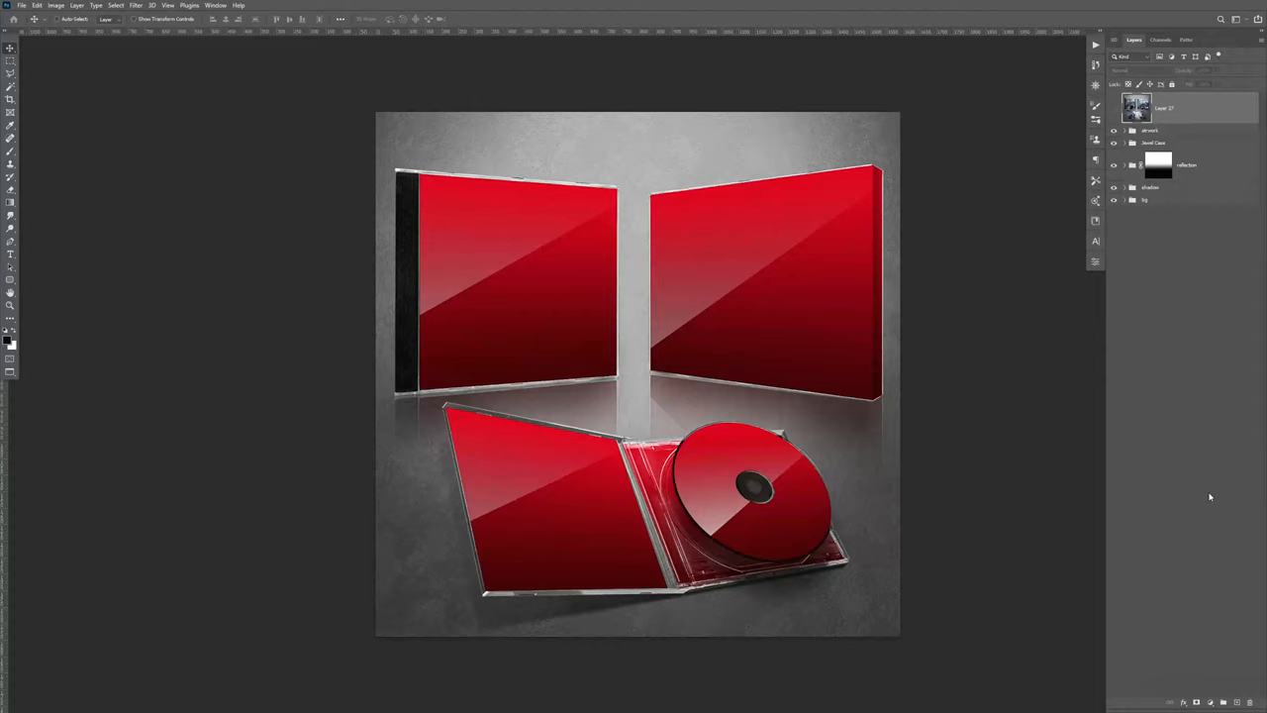
pyautogui.moveTo(1117, 114)
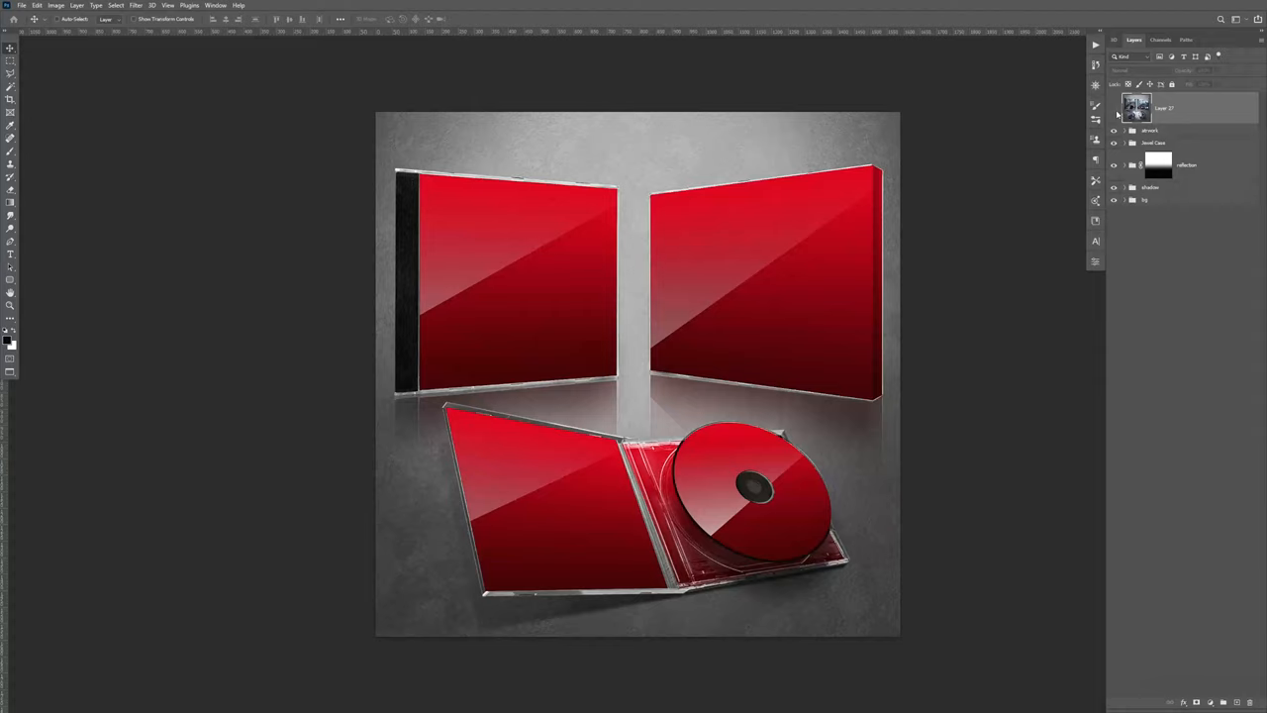
# - Preview the finished jewel-case artwork, then bring up the Album Packaging Mock Up folder in Bridge
pyautogui.press('space')
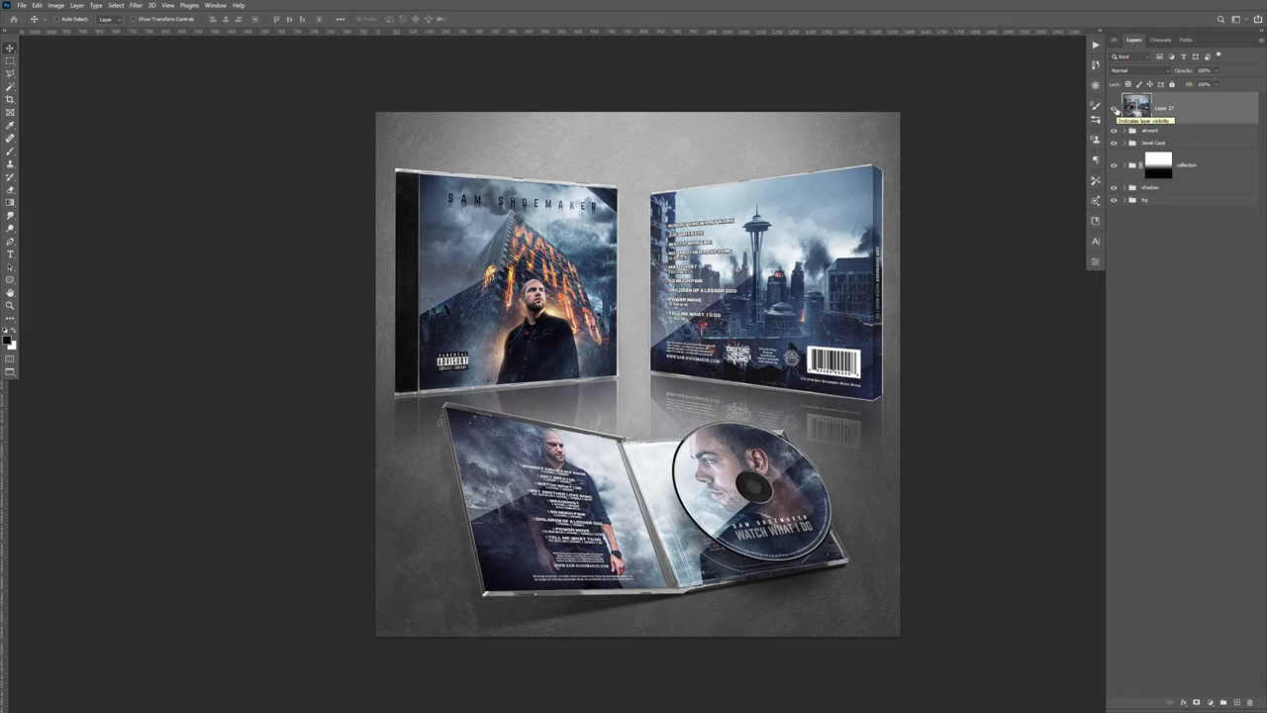
pyautogui.moveTo(1138, 112)
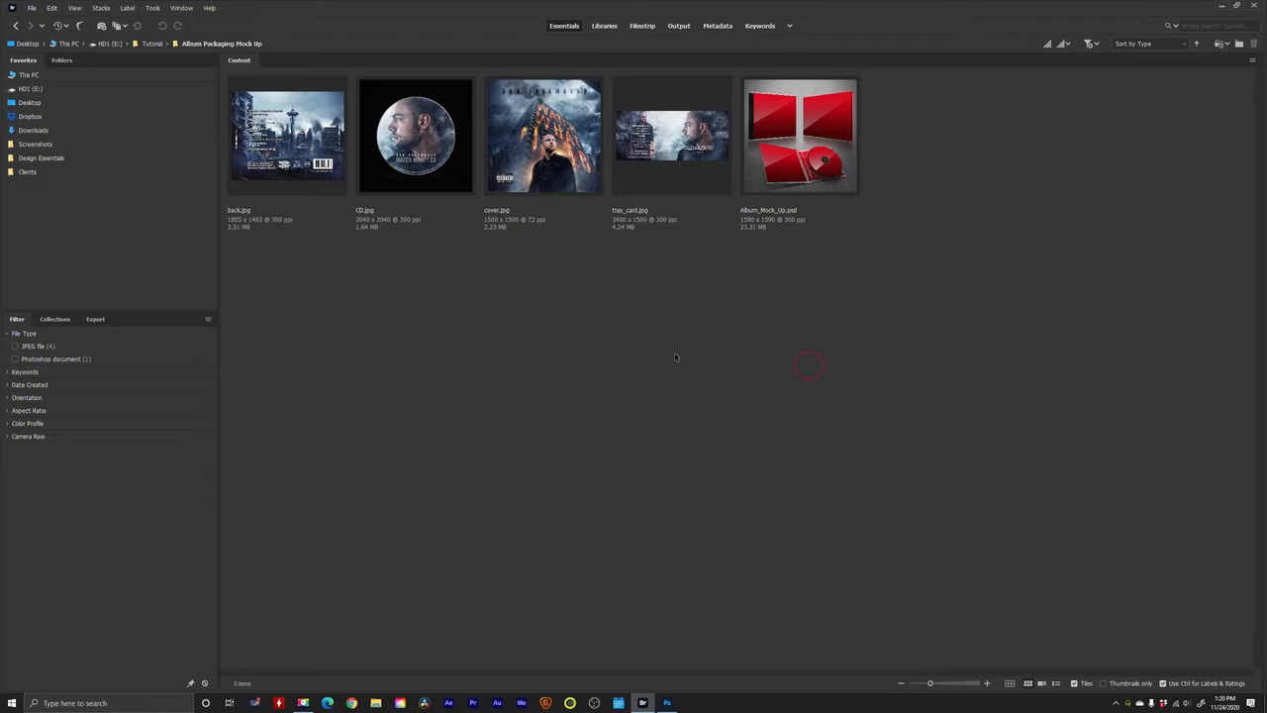
# - Review cover.jpg, back.jpg and tray_card.jpg in Bridge, then open Album_Mock_Up.psd
pyautogui.click(544, 136)
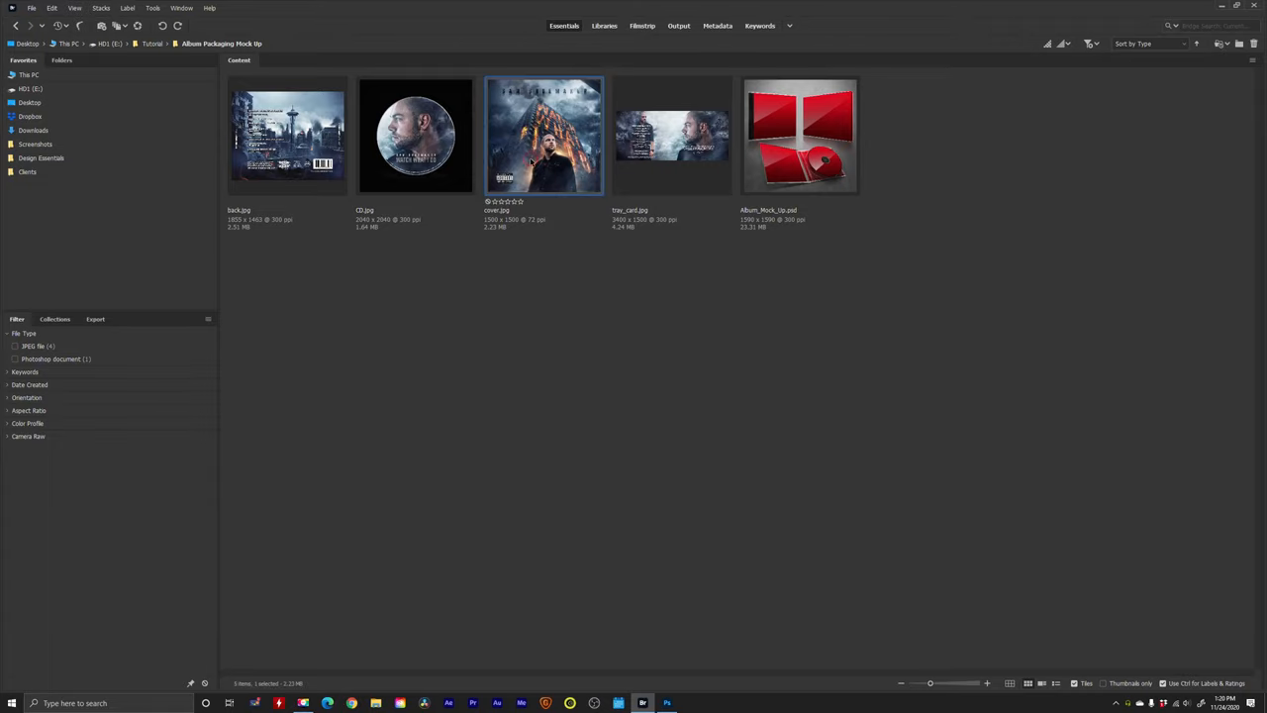
pyautogui.click(287, 135)
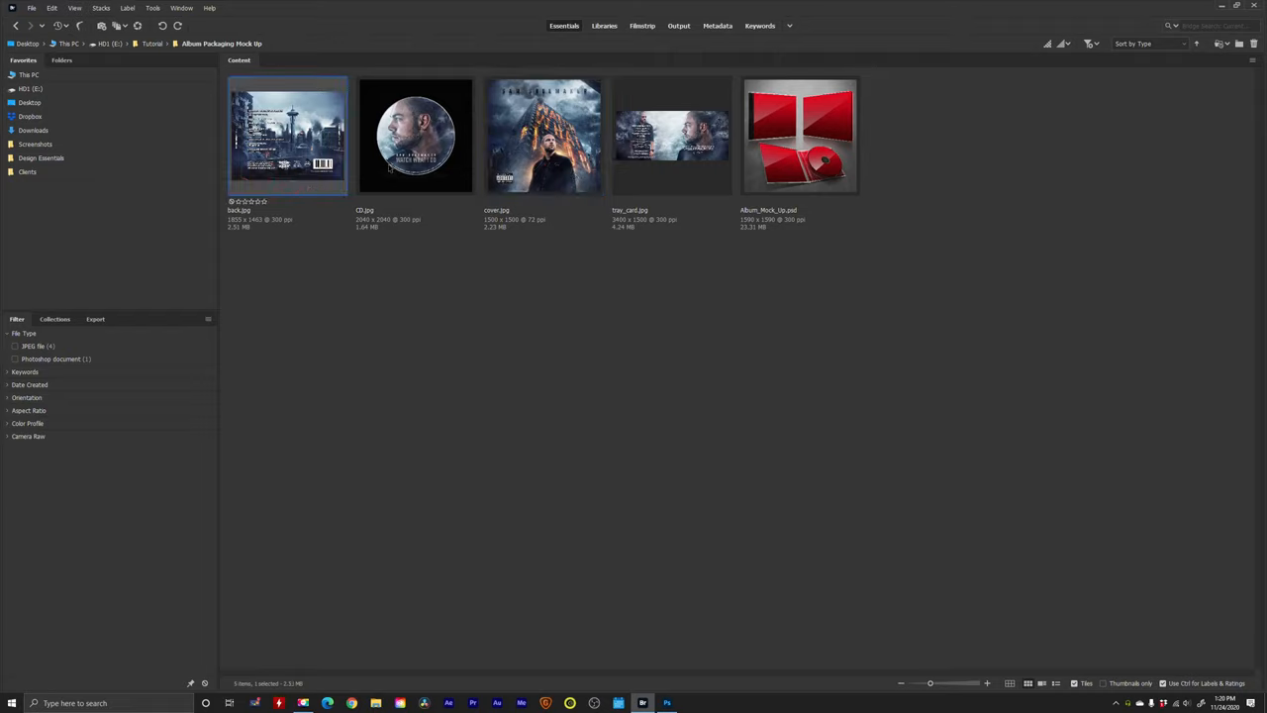
pyautogui.click(672, 135)
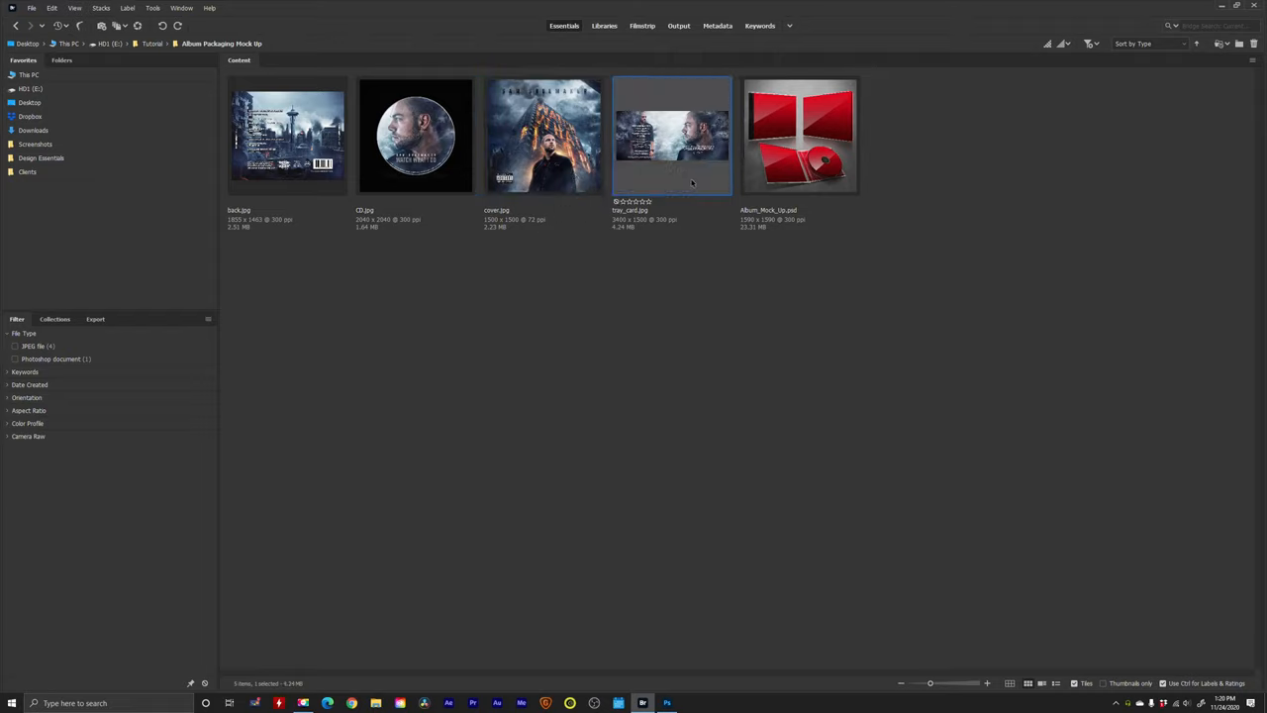
pyautogui.click(800, 135)
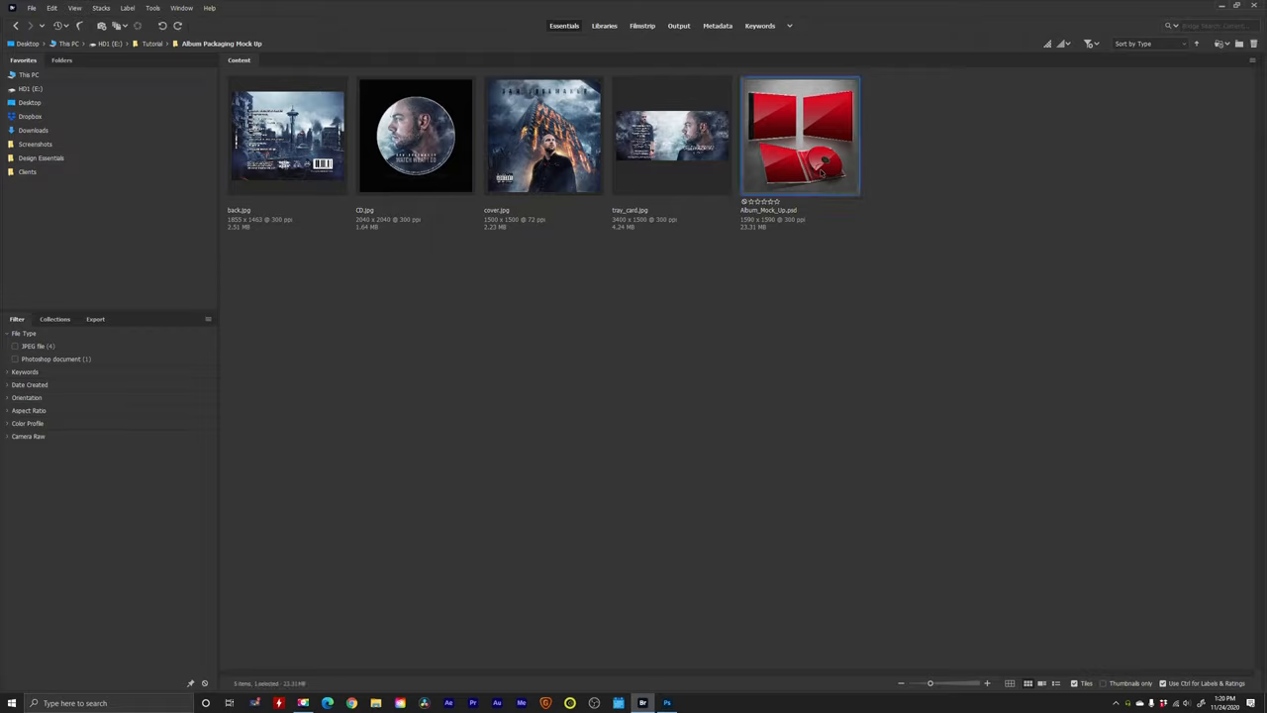
pyautogui.doubleClick(800, 133)
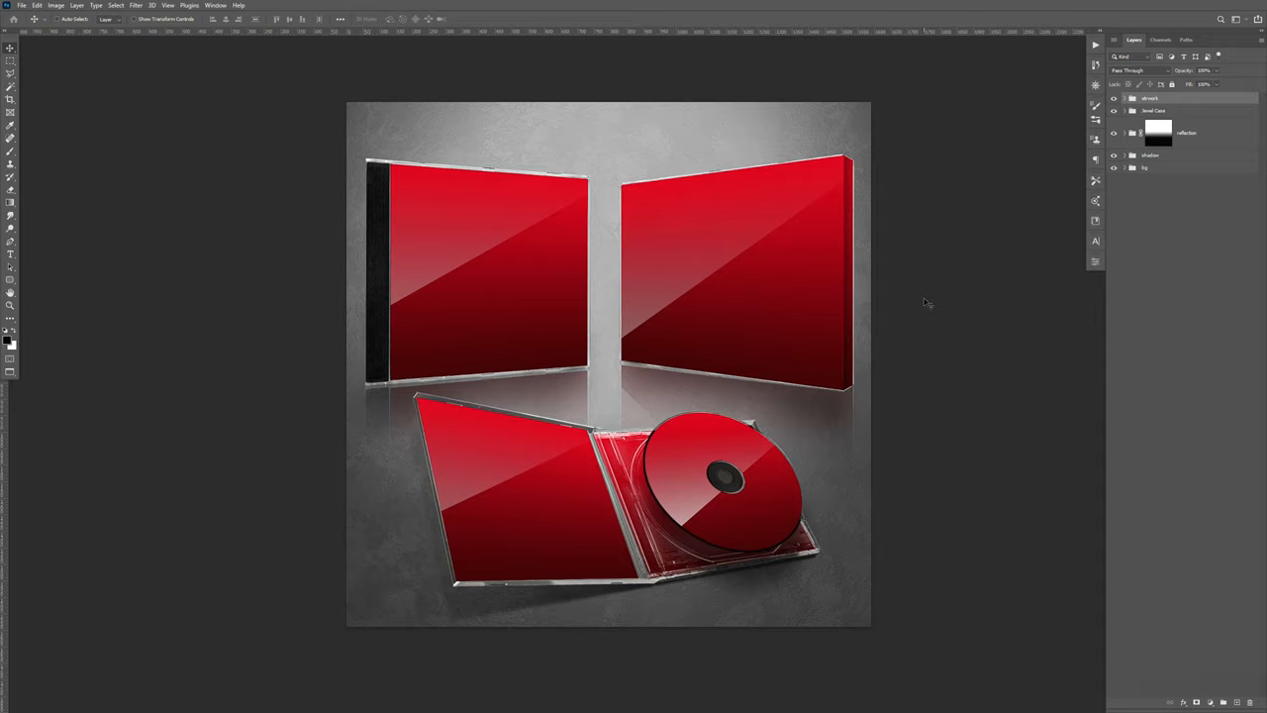
# - Expand the artwork and inside groups, select Inside Panel 2, and open cover.jpg from Bridge
pyautogui.click(1123, 98)
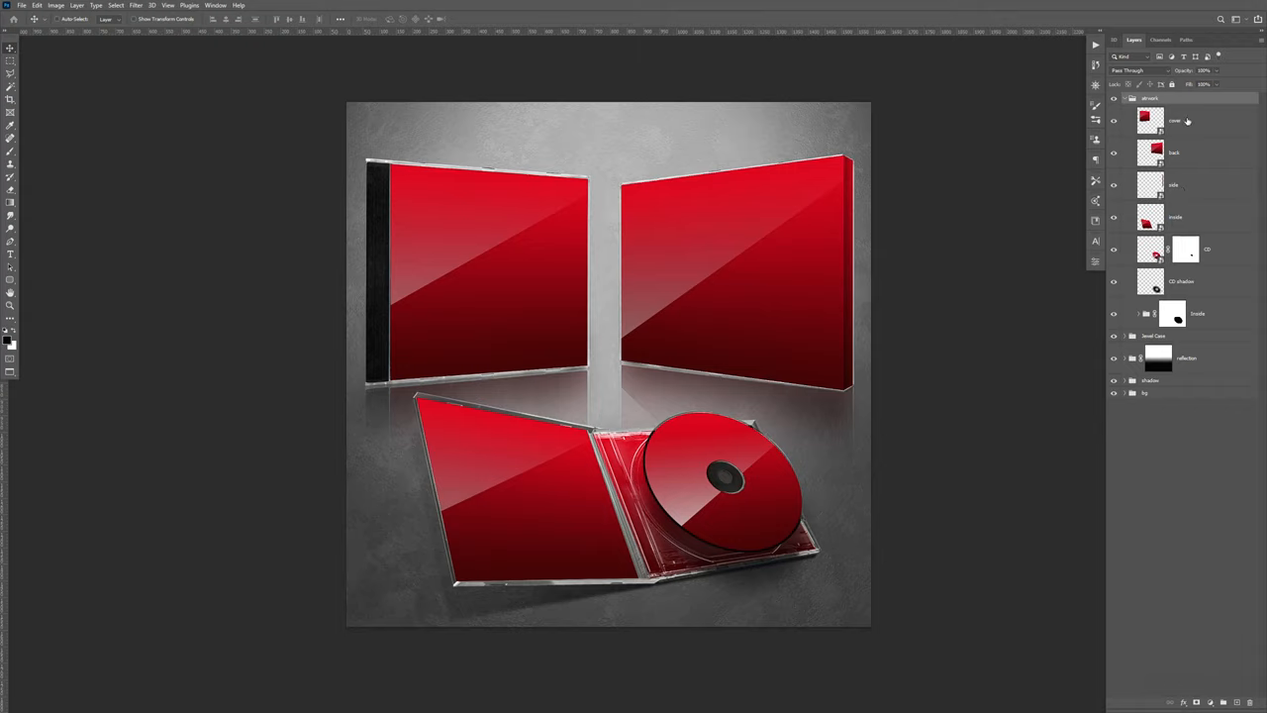
pyautogui.click(1174, 153)
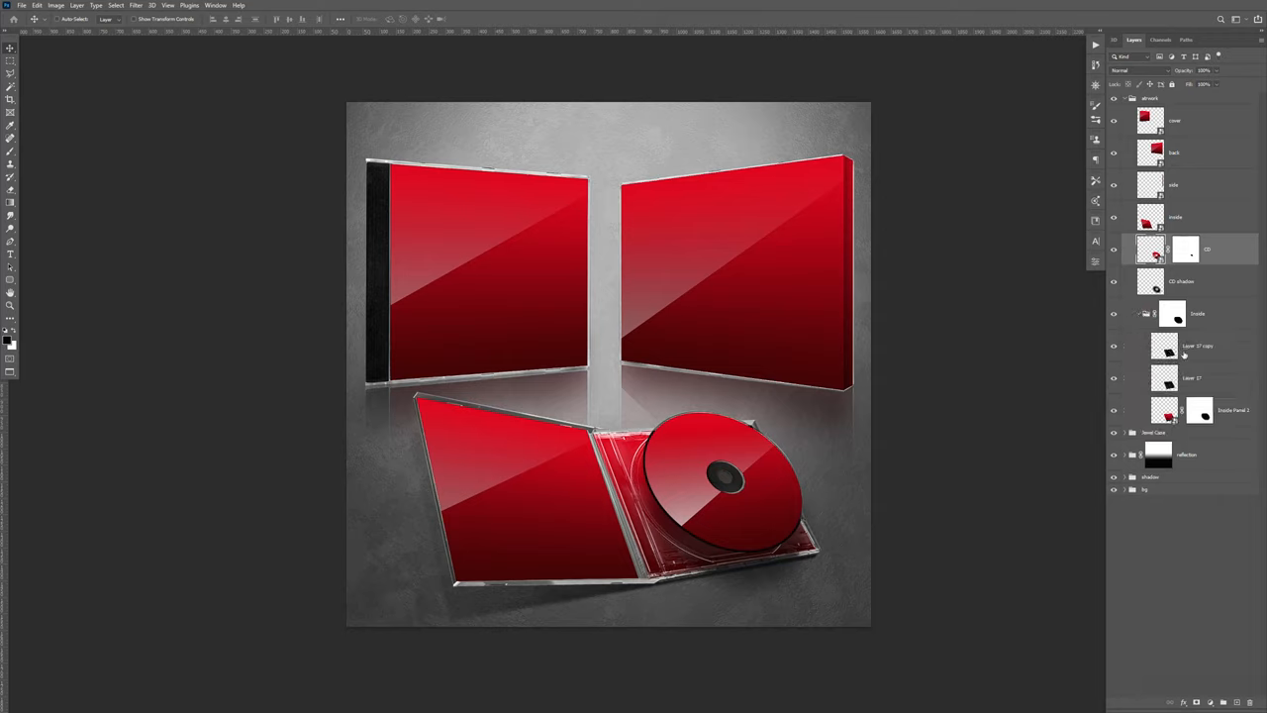
pyautogui.click(1178, 409)
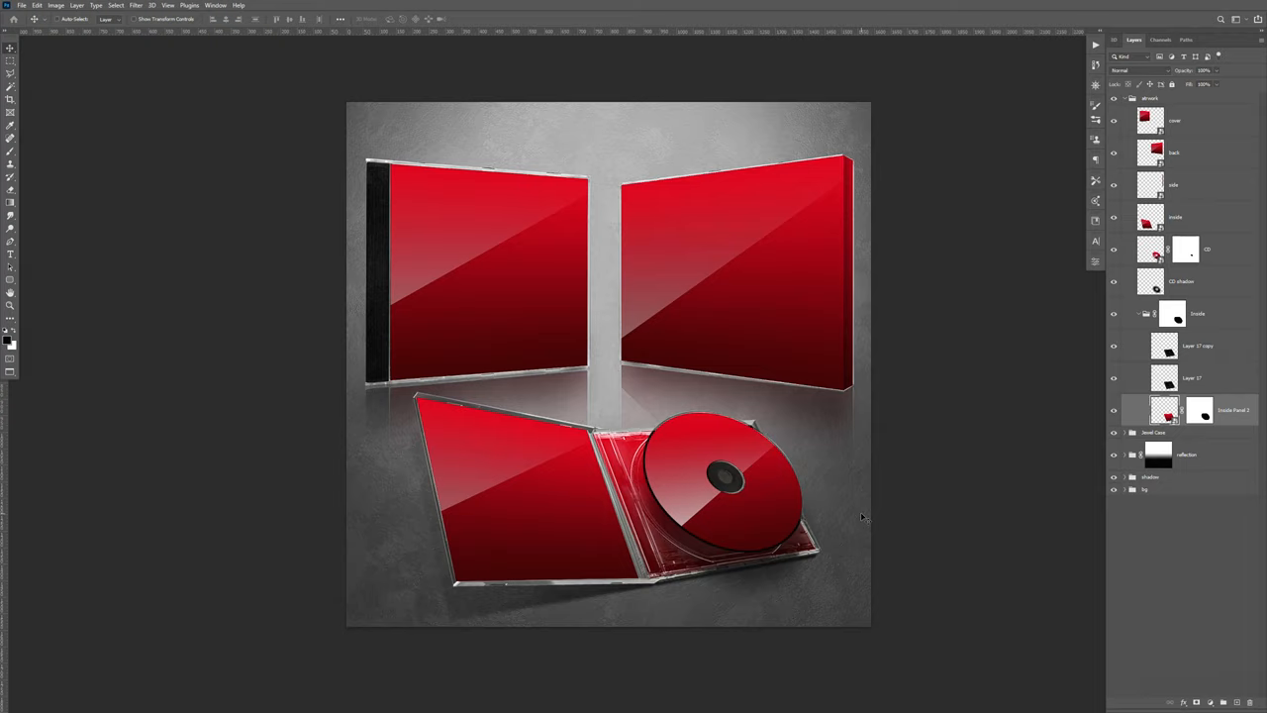
pyautogui.moveTo(1205, 237)
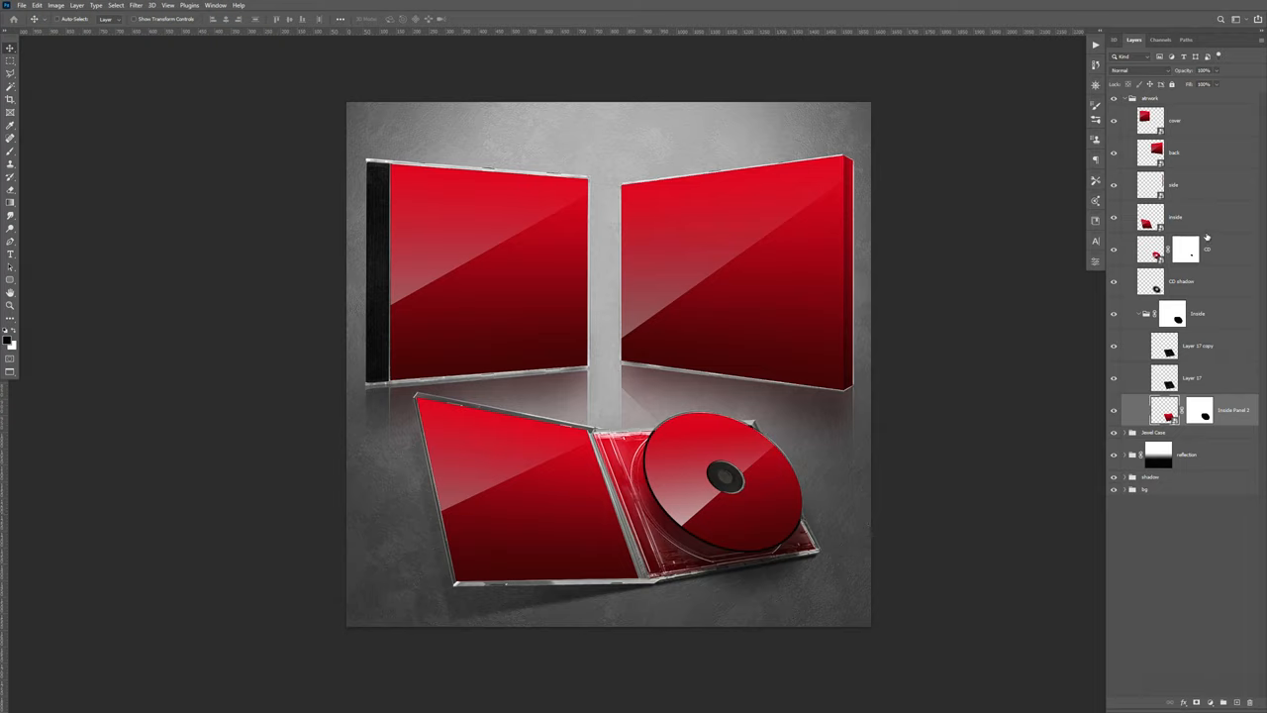
pyautogui.press('alt+tab')
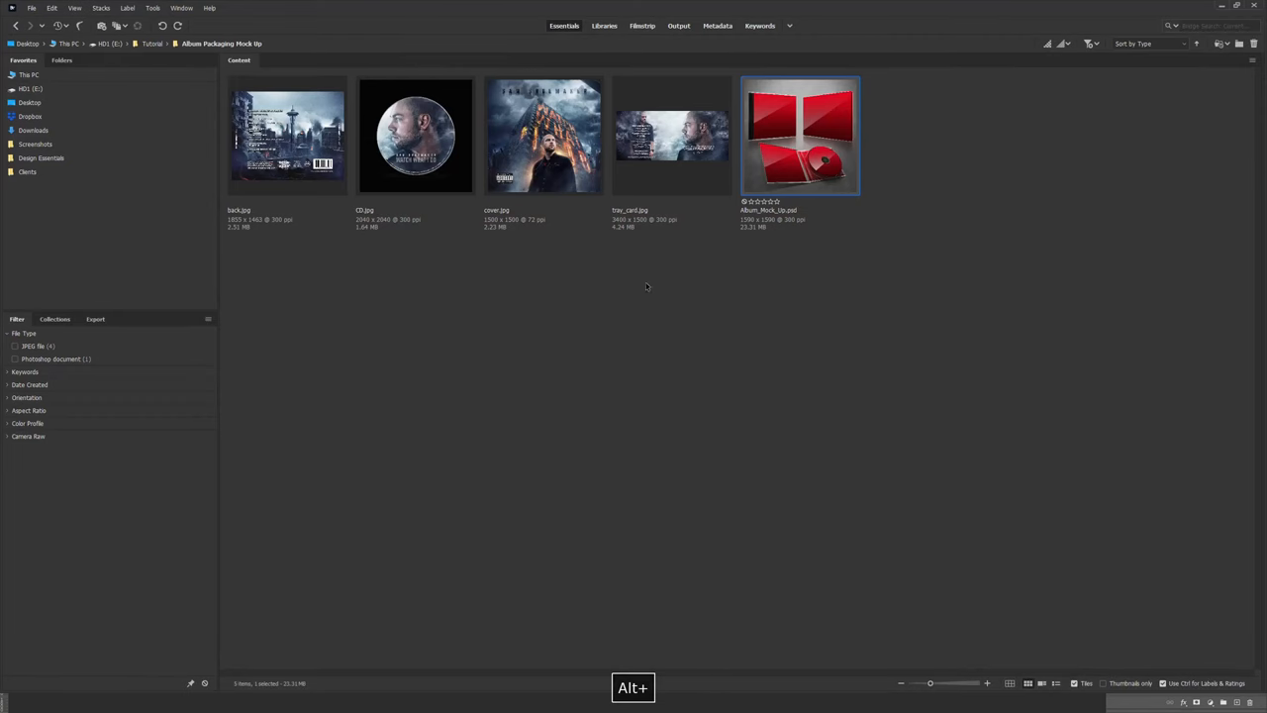
pyautogui.doubleClick(544, 136)
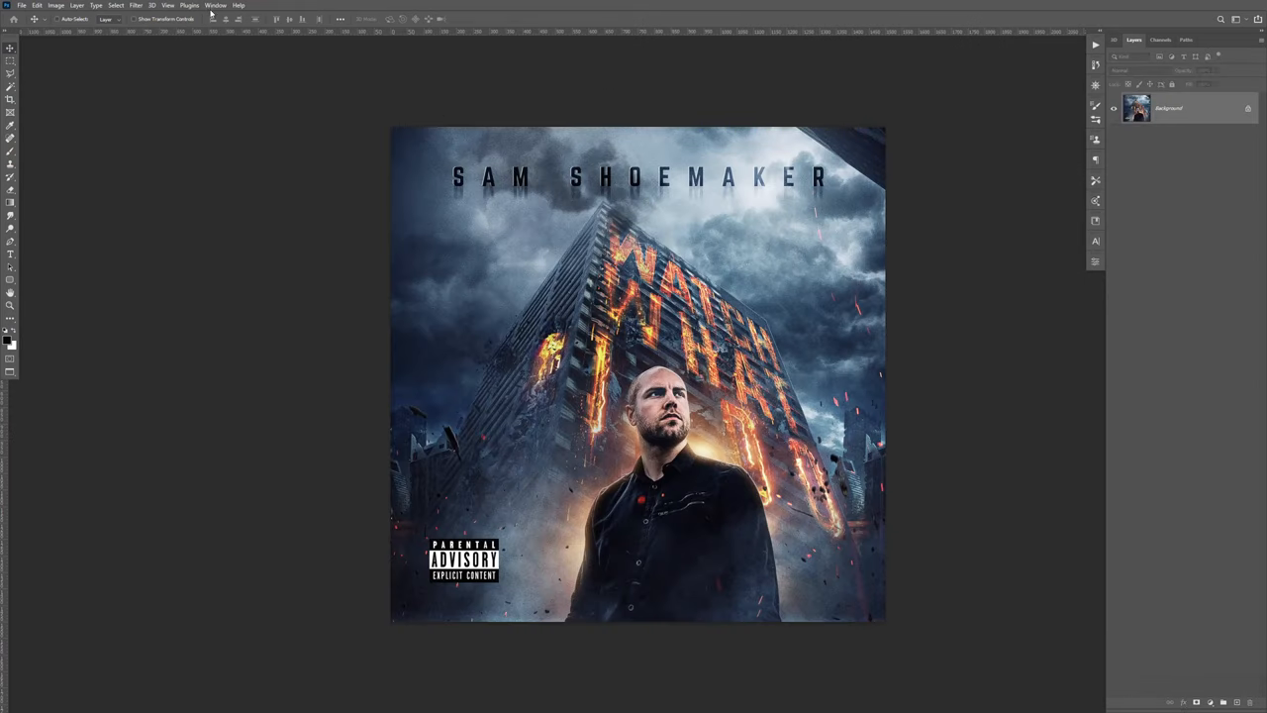
# - Open the mockup's cover smart object contents, then return to the cover.jpg document
pyautogui.click(215, 5)
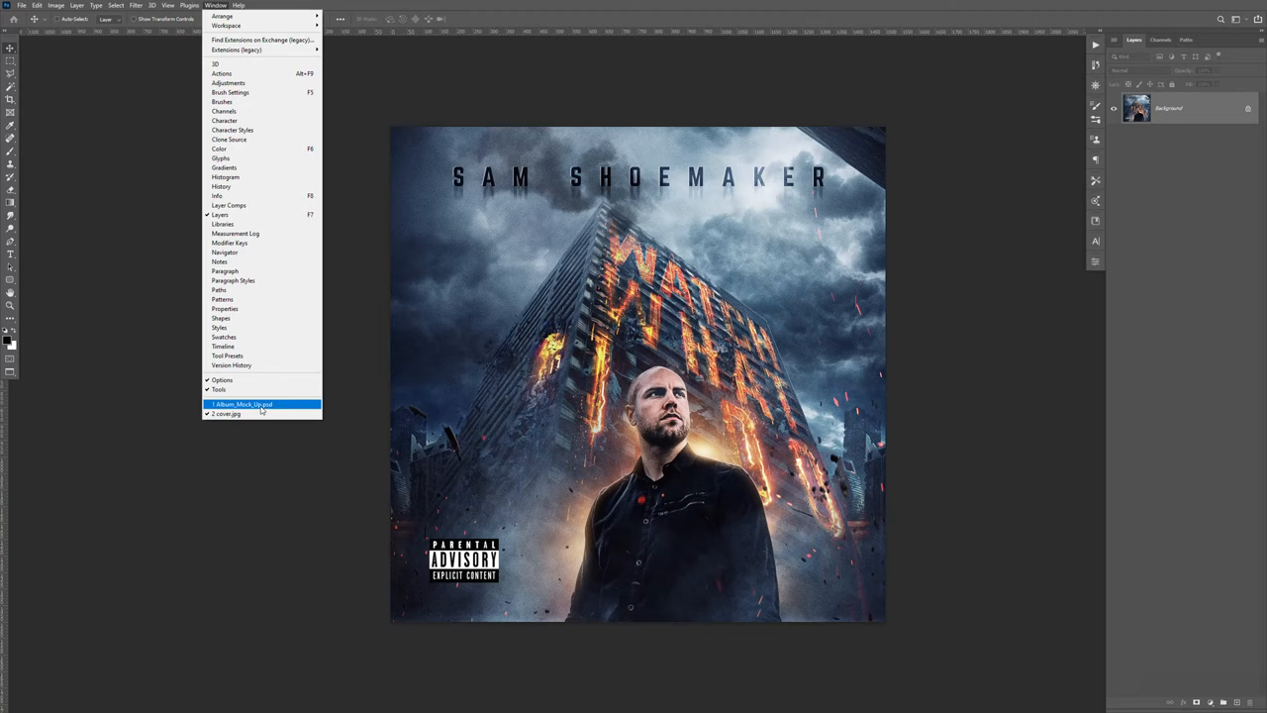
pyautogui.click(240, 404)
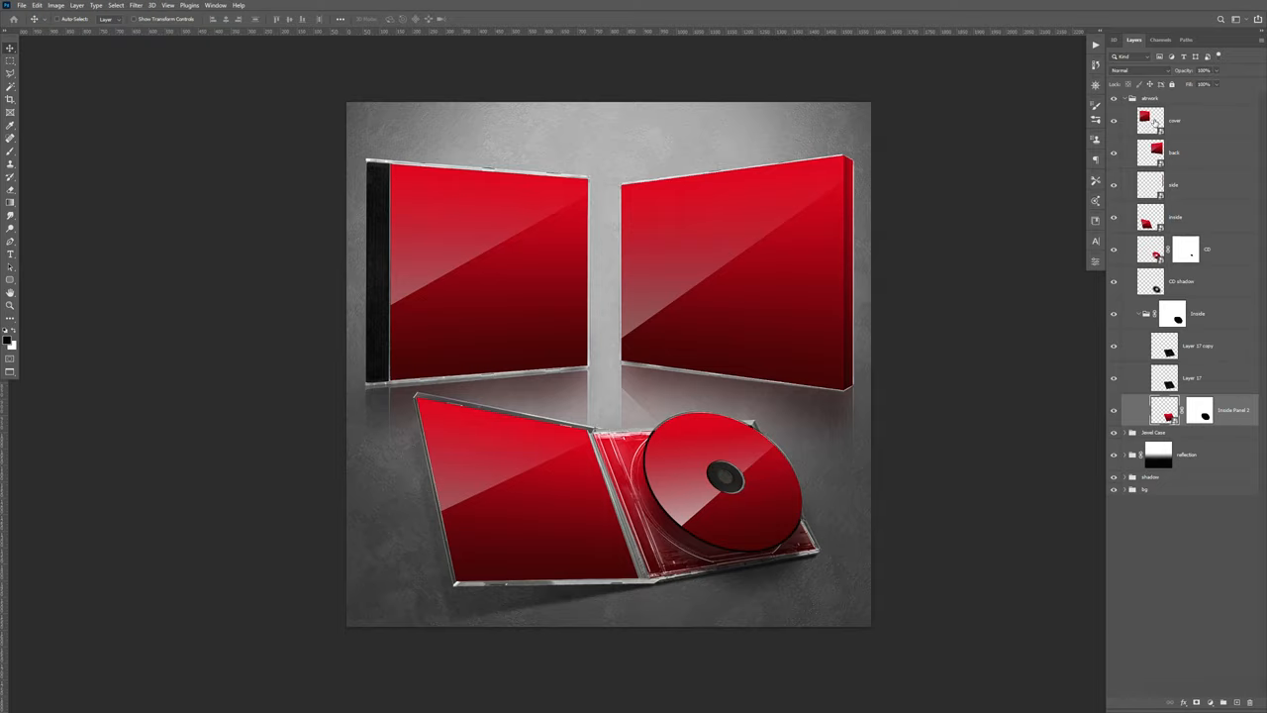
pyautogui.moveTo(1145, 117)
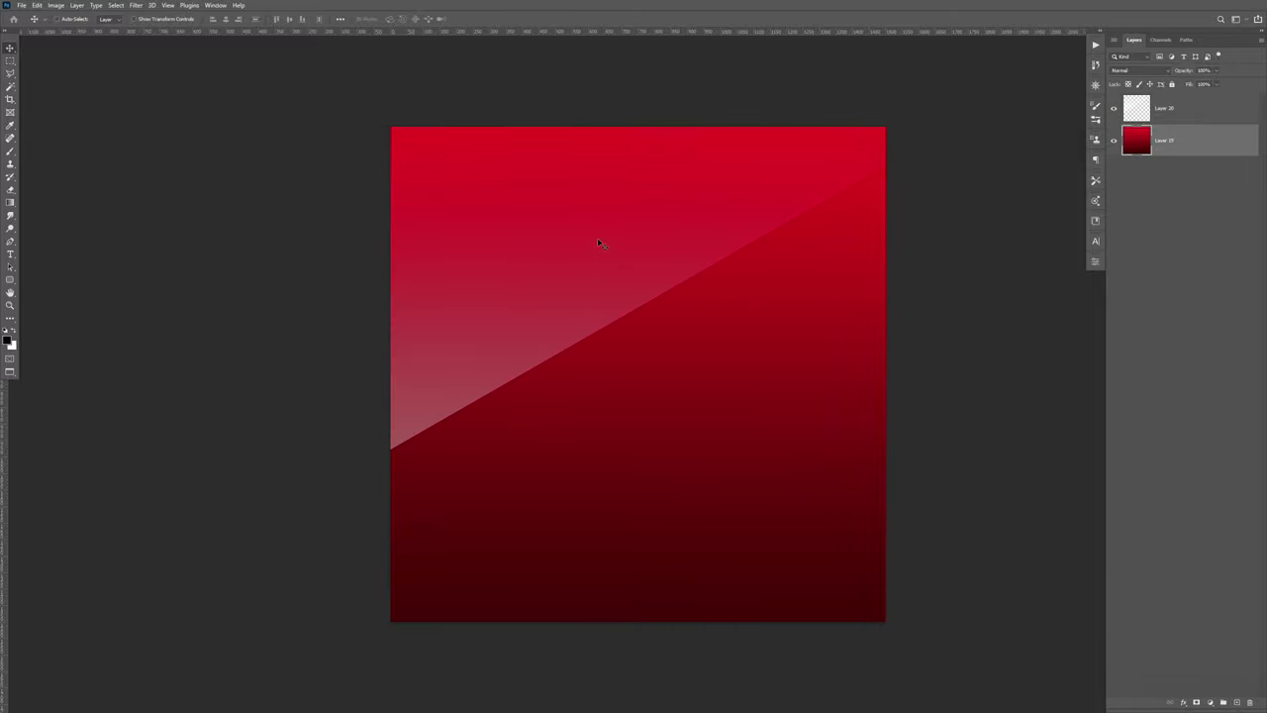
pyautogui.click(216, 5)
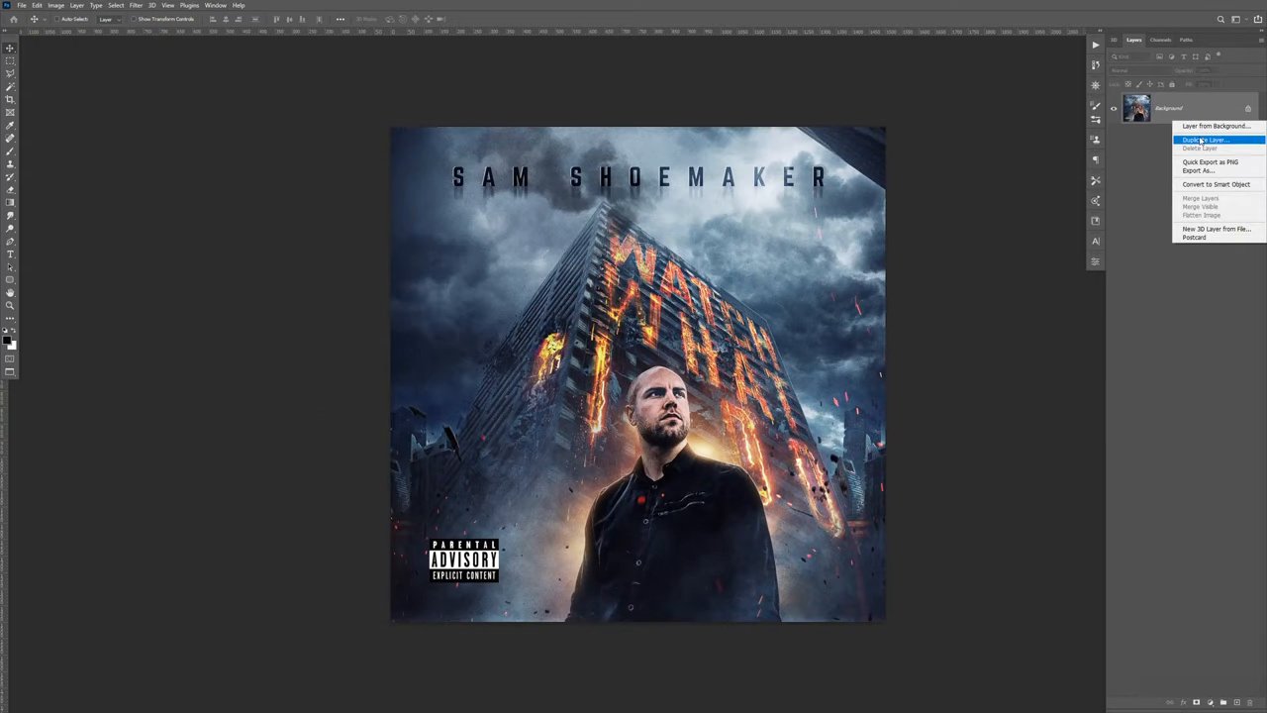
# - Duplicate the cover.jpg Background layer into the Layer 11.psb document
pyautogui.click(1205, 138)
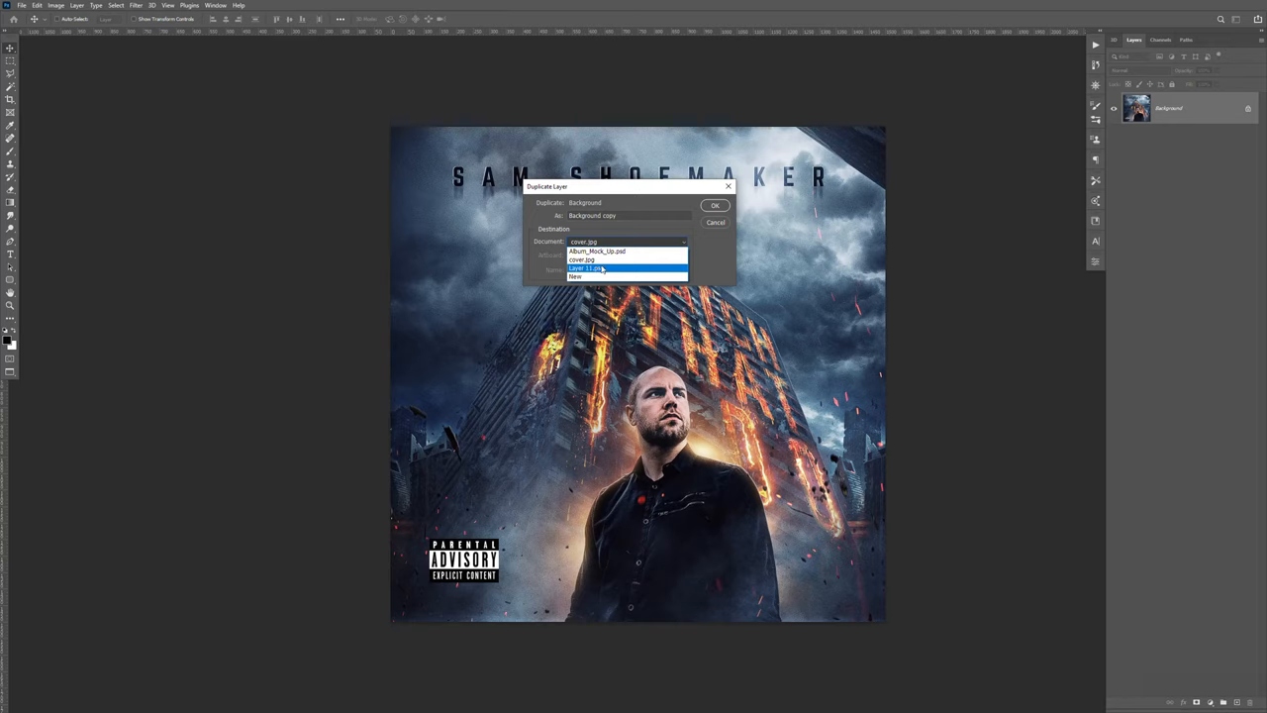
pyautogui.click(587, 268)
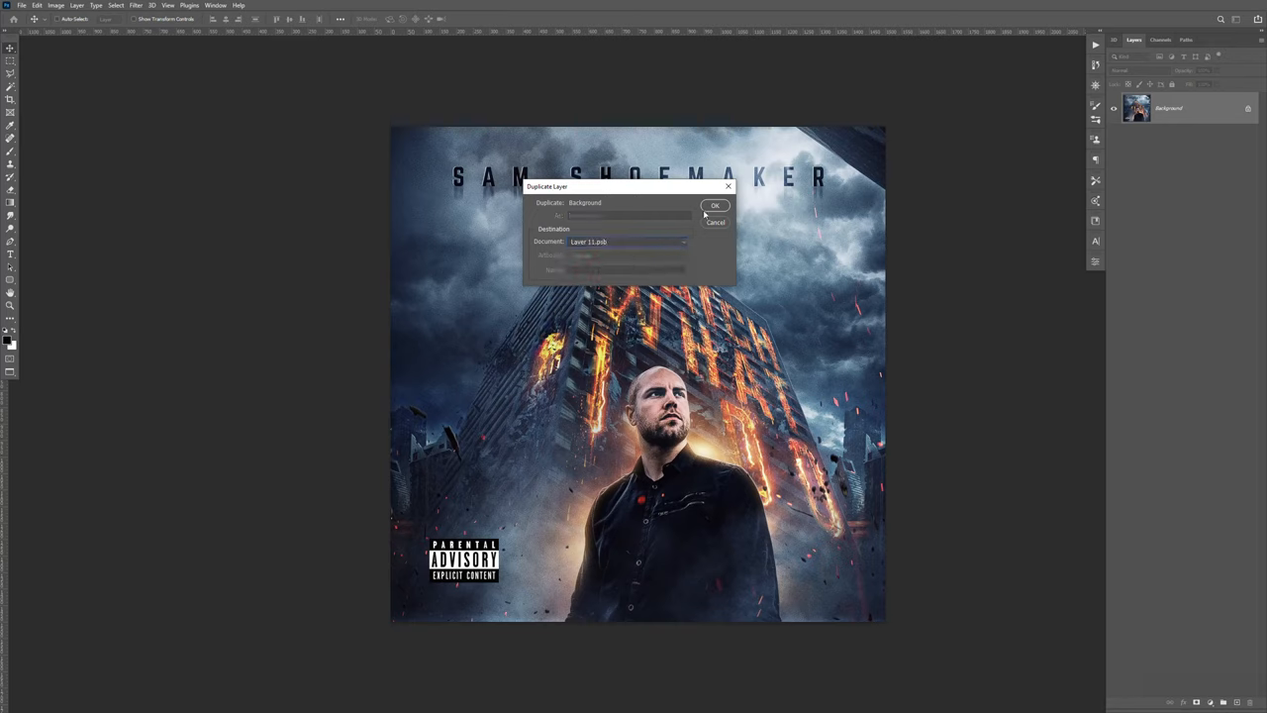
pyautogui.click(714, 205)
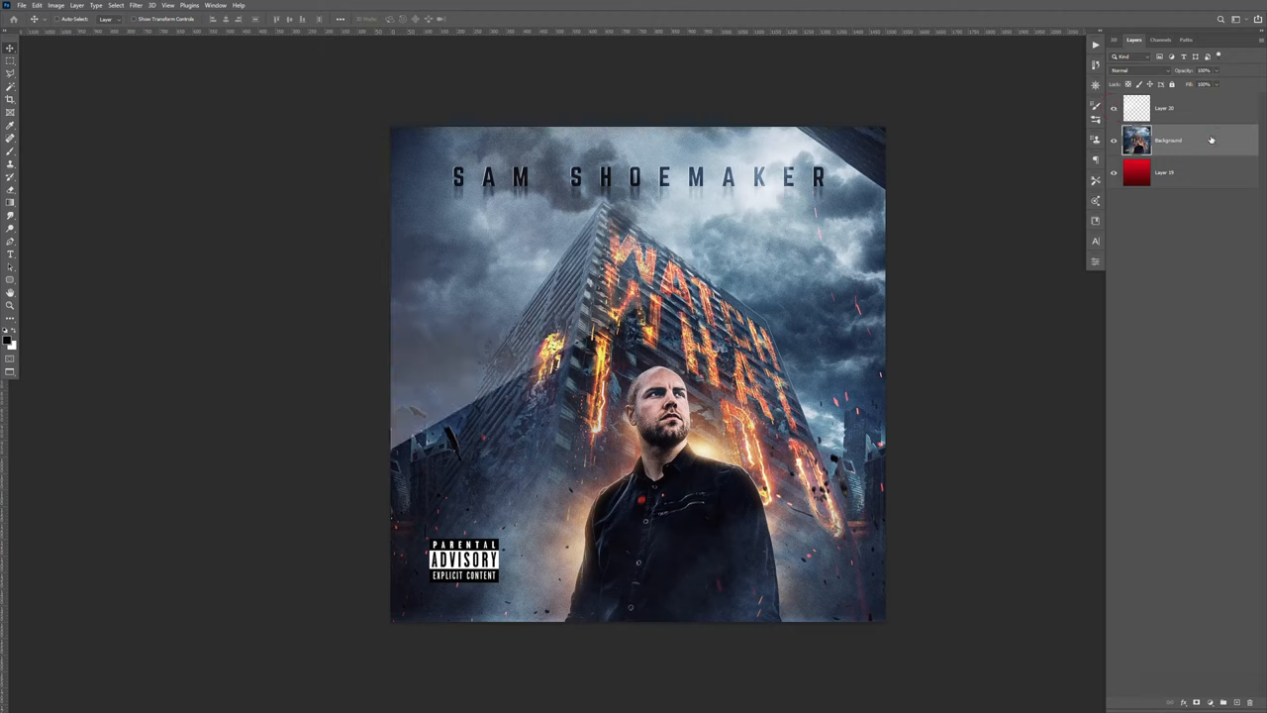
# - Save the Layer 11.psb smart object so the standing case's front cover updates
pyautogui.press('ctrl+s')
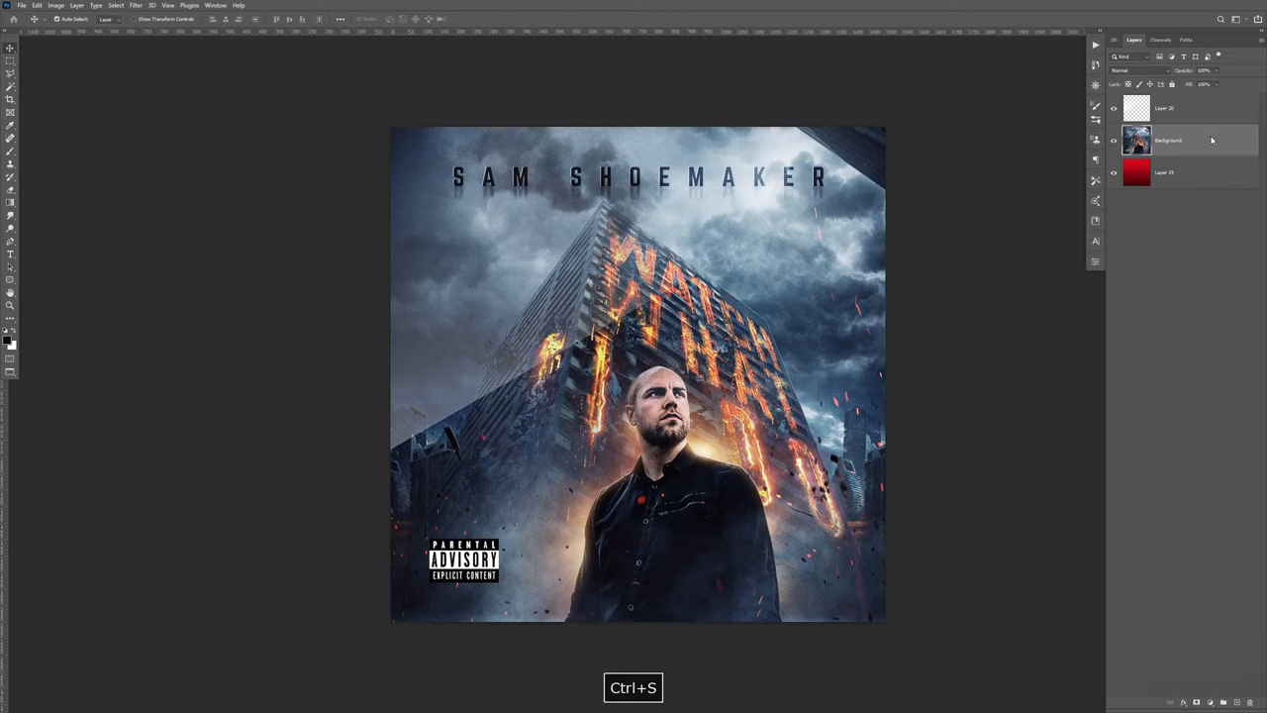
pyautogui.press('ctrl+s')
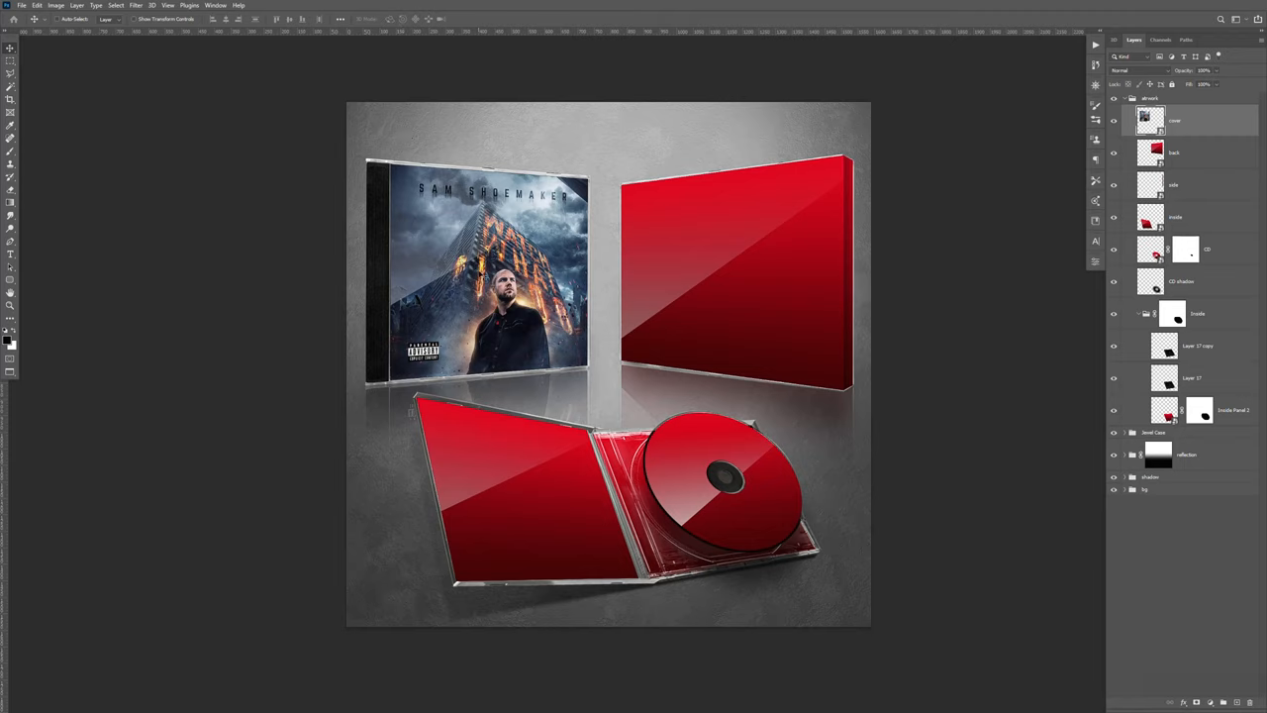
pyautogui.moveTo(668, 239)
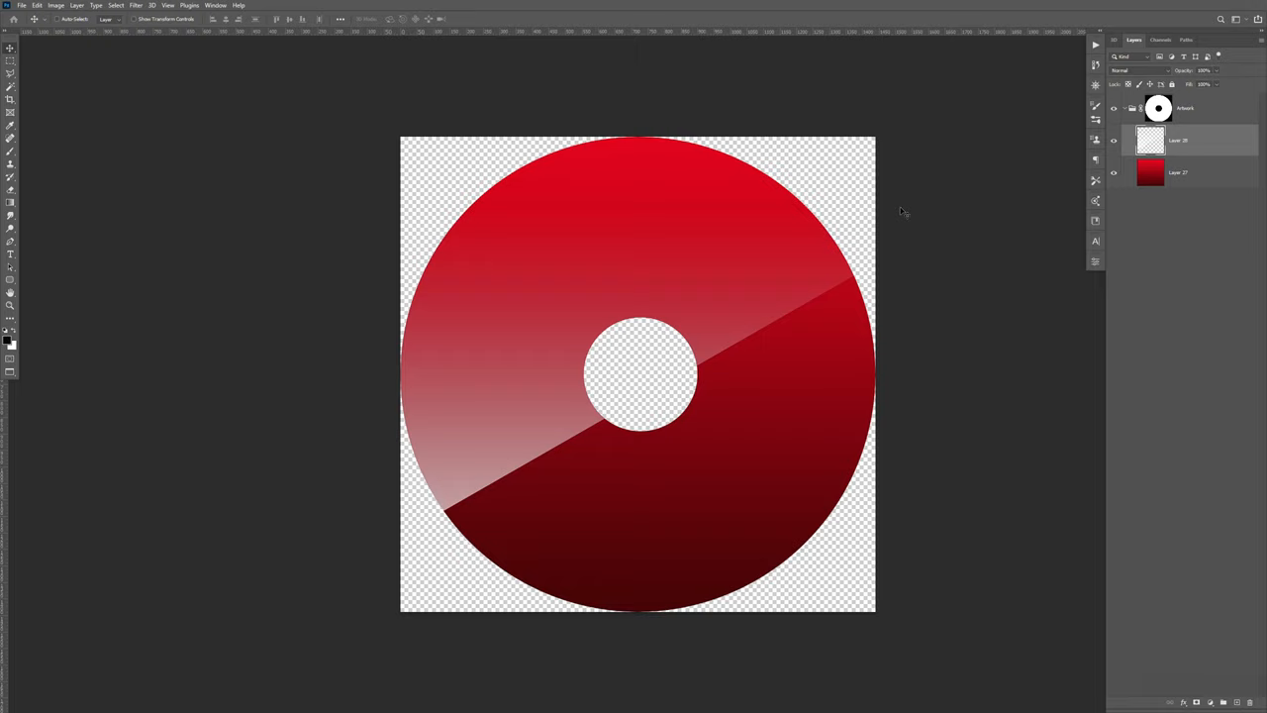
pyautogui.moveTo(564, 334)
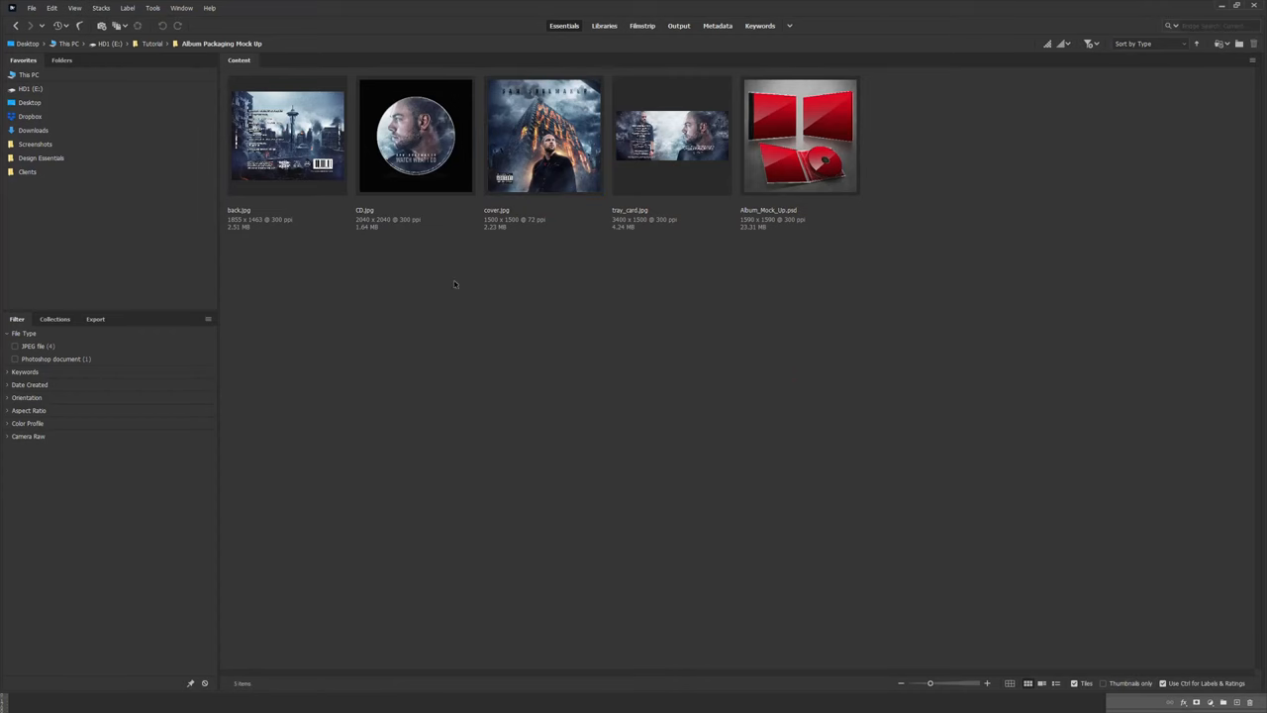
# - Open the CD disc smart object's contents and the CD.jpg artwork from Bridge
pyautogui.doubleClick(414, 136)
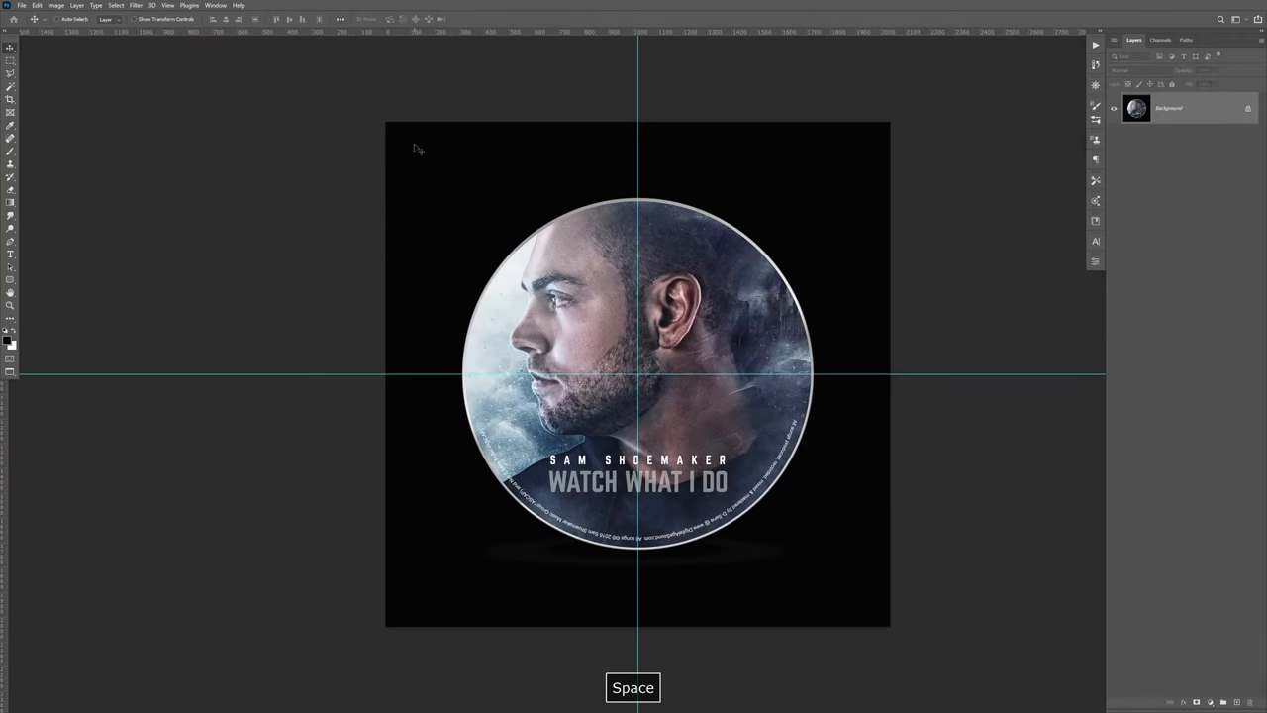
# - Copy the CD.jpg disc artwork layer for use in the disc smart object
pyautogui.rightClick(1168, 108)
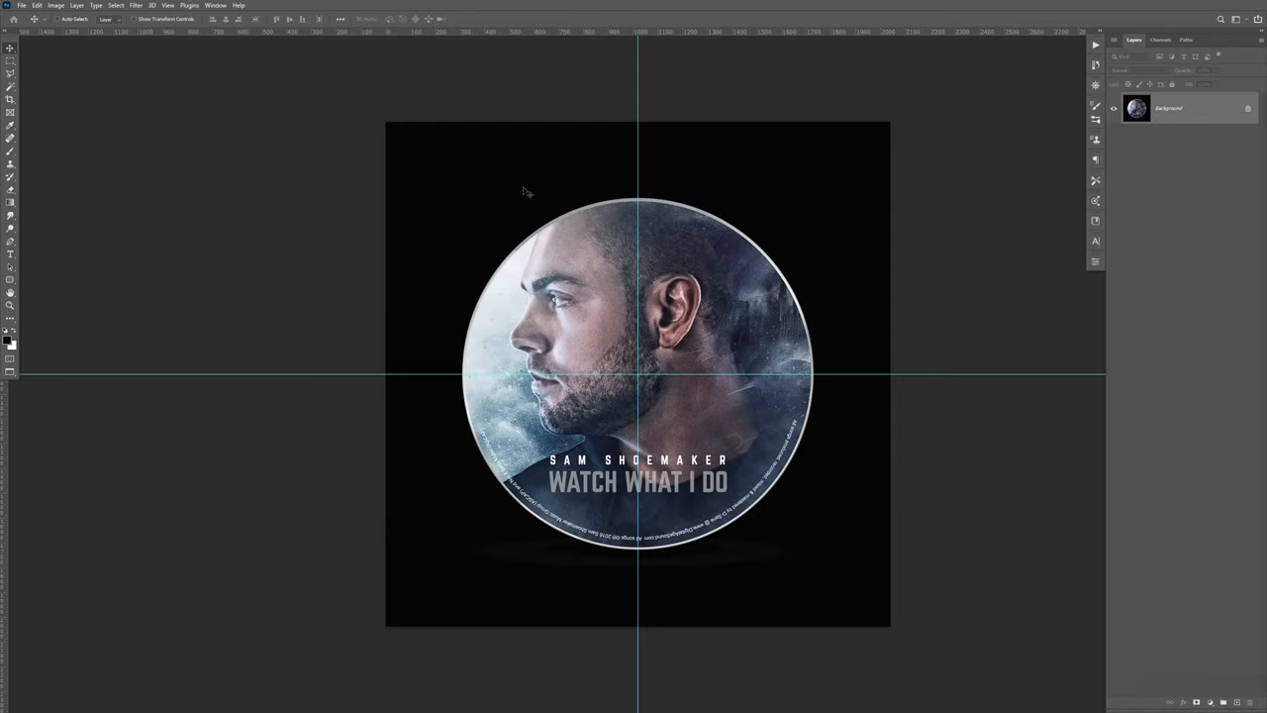
pyautogui.click(21, 5)
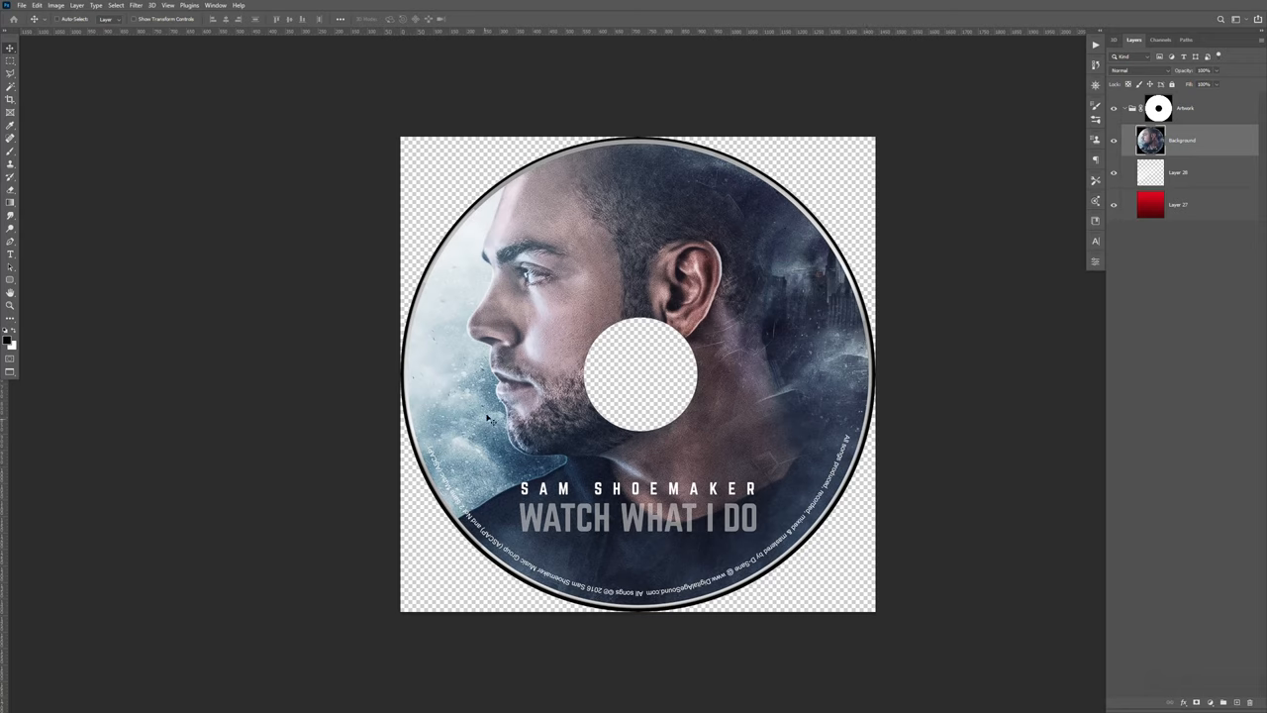
pyautogui.moveTo(812, 233)
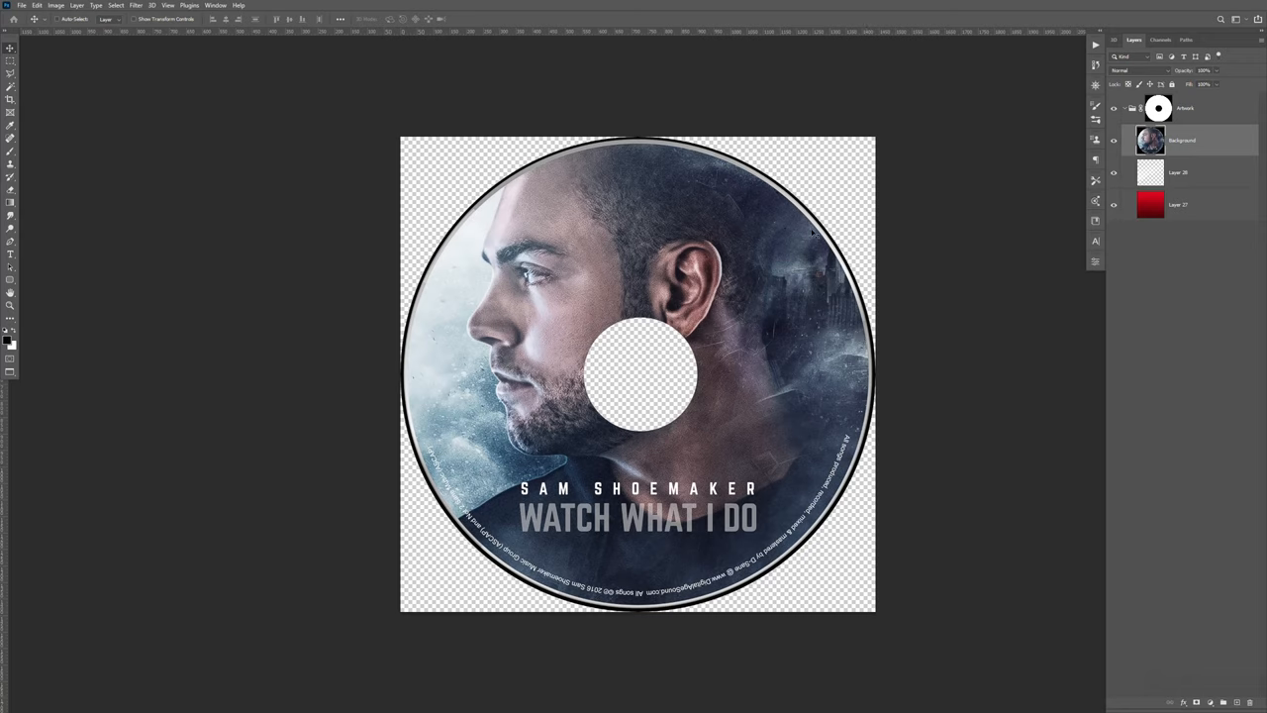
pyautogui.moveTo(413, 329)
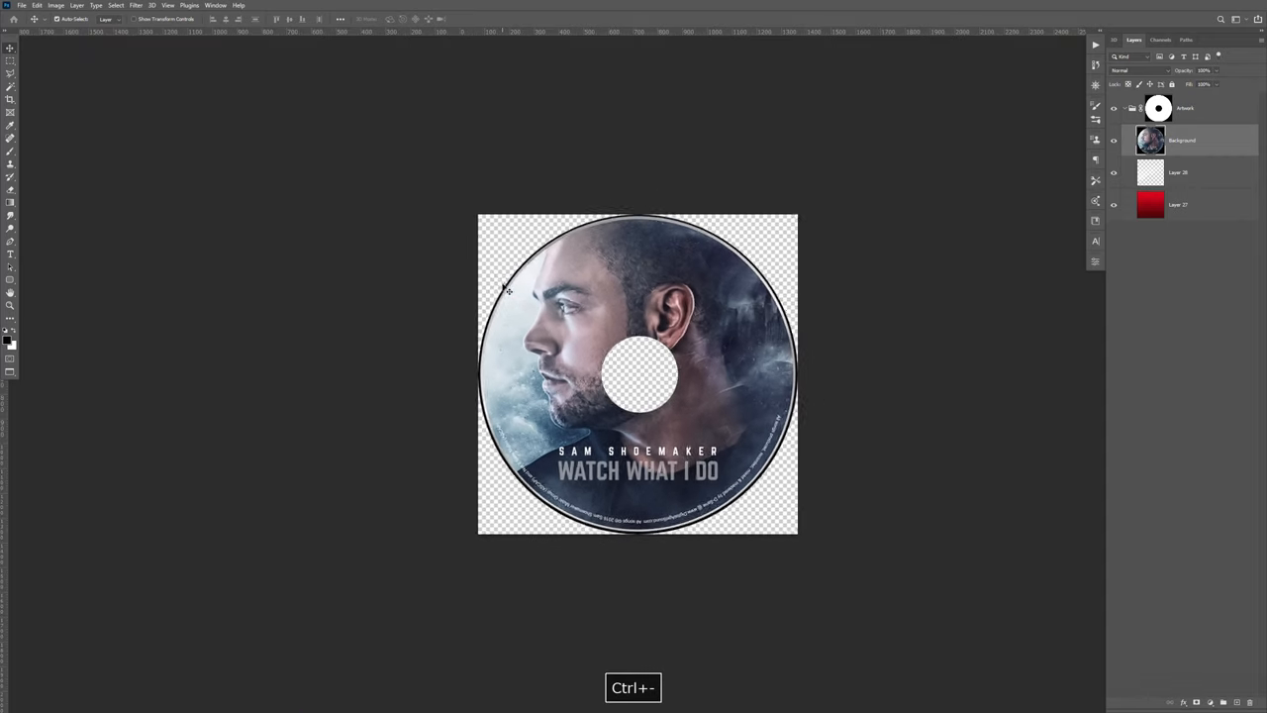
# - Scale the pasted disc artwork to fit and view the whole disc
pyautogui.press('ctrl+t')
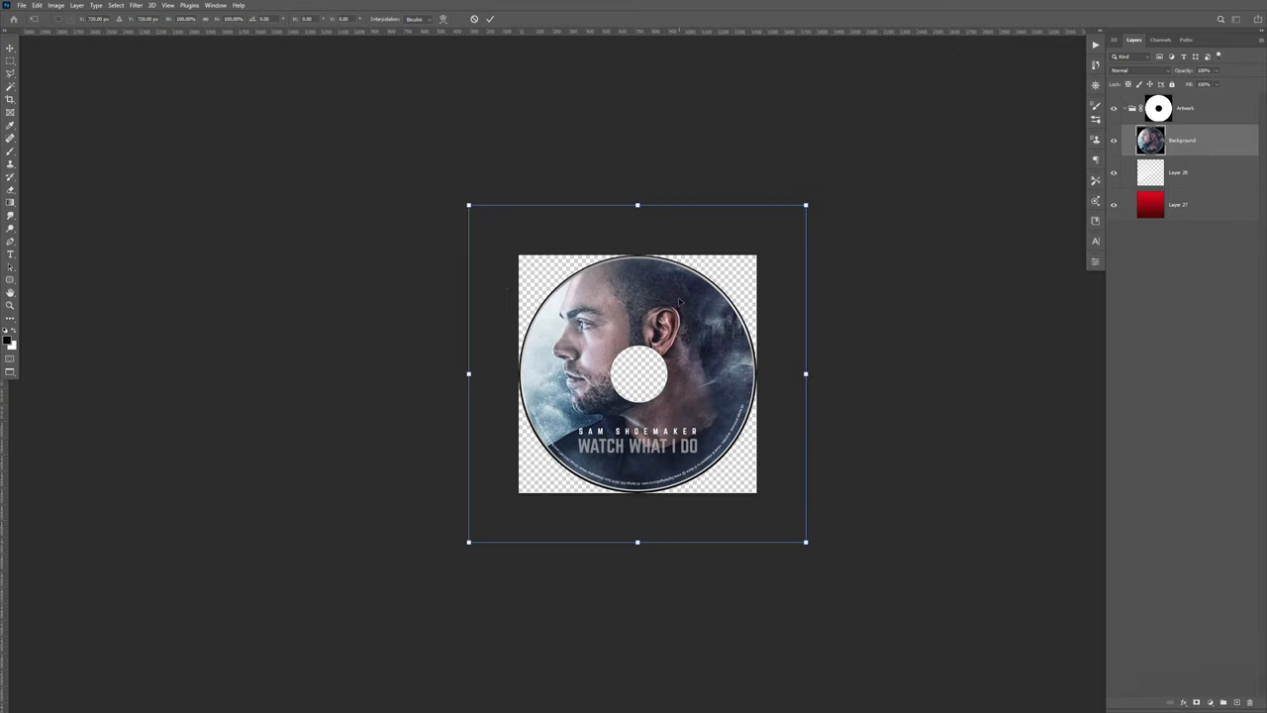
pyautogui.press('alt+shift')
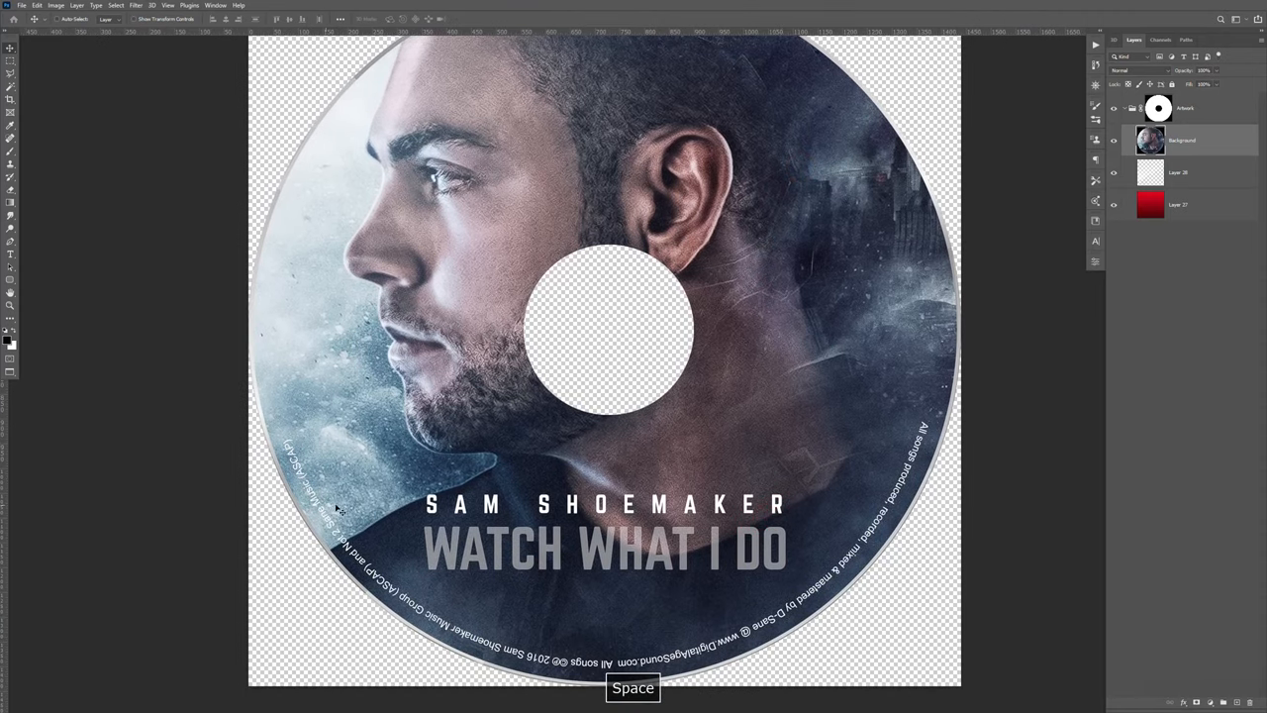
pyautogui.moveTo(915, 224)
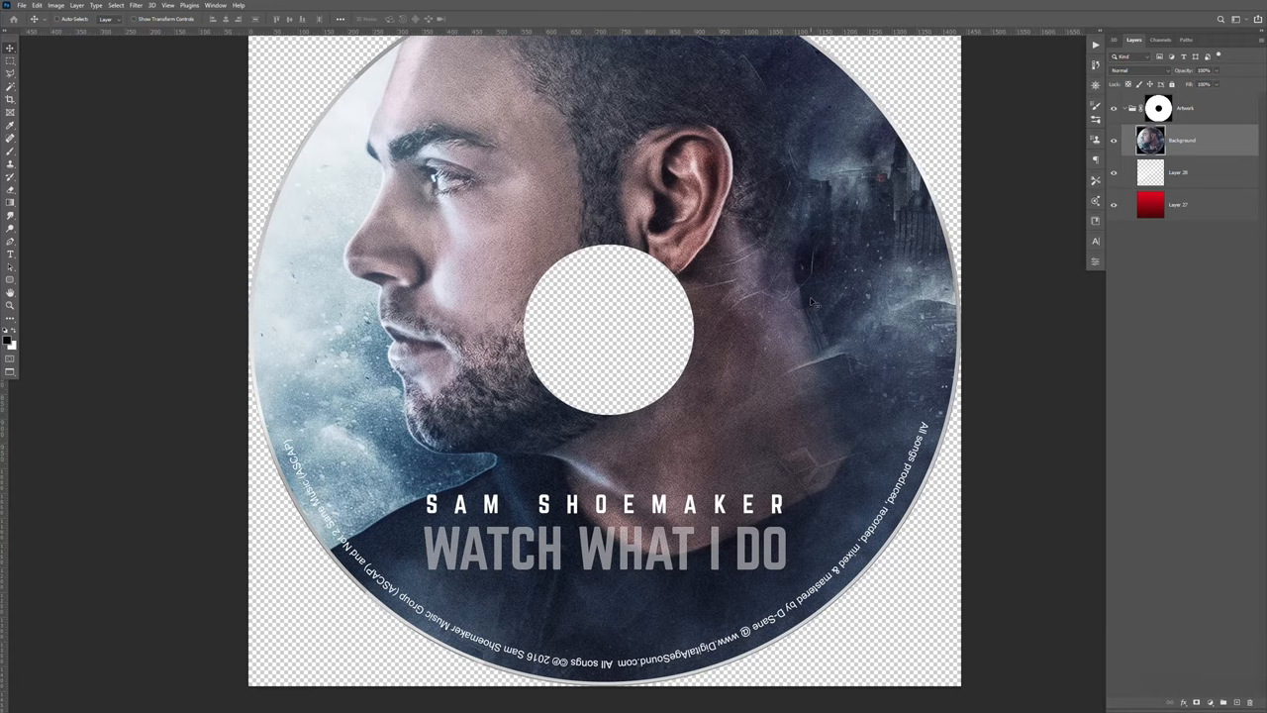
pyautogui.moveTo(848, 299)
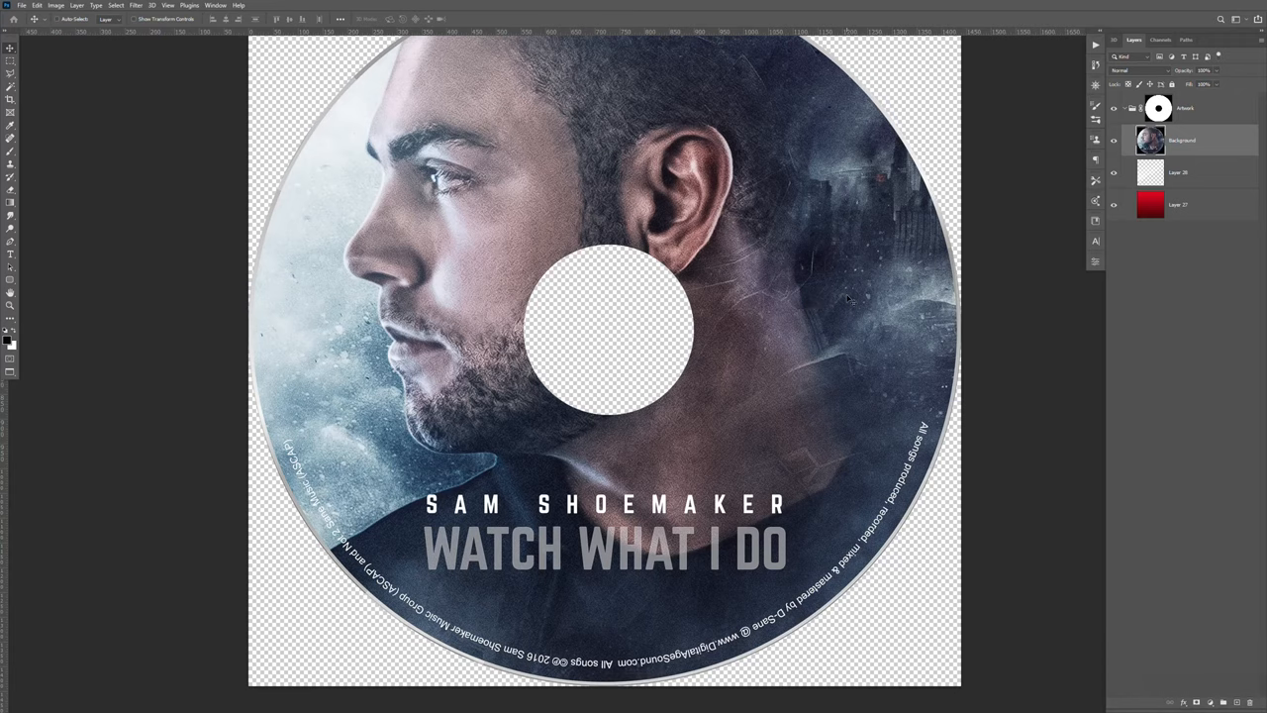
pyautogui.press('ctrl+w')
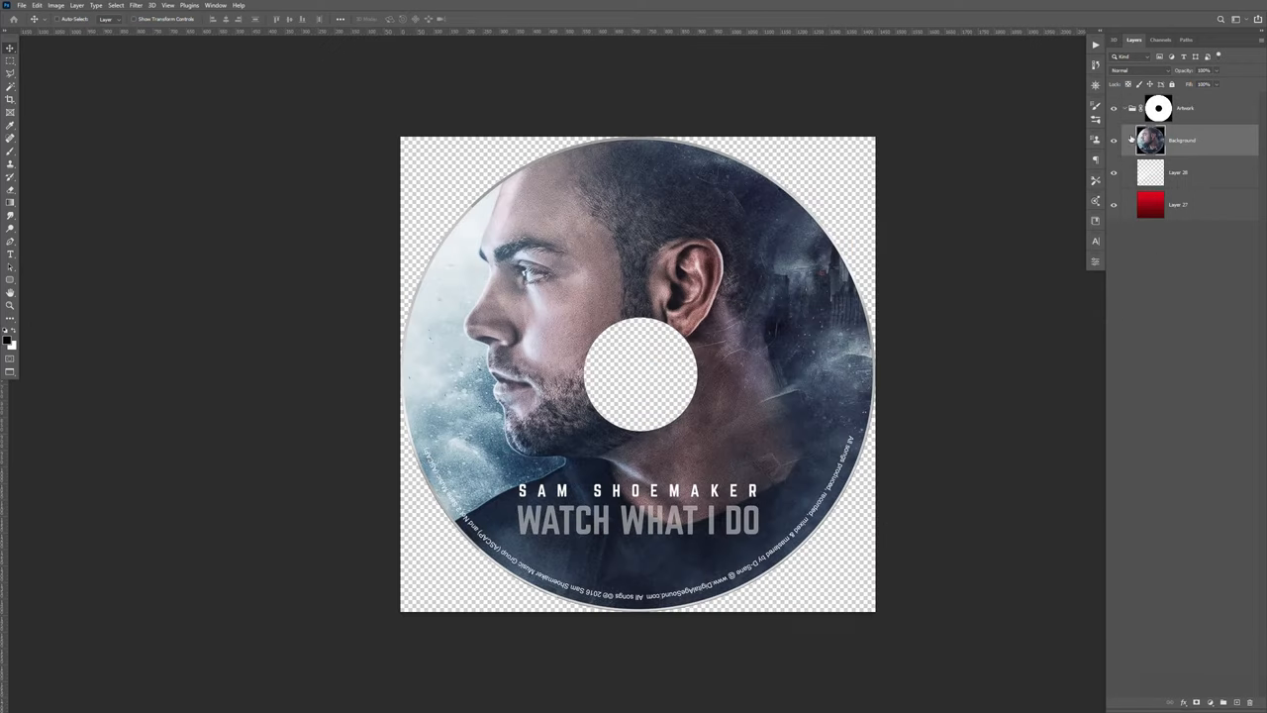
# - Place the artwork below the shine layer, close the disc contents, and open tray_card.jpg
pyautogui.moveTo(1150, 140); pyautogui.dragTo(1151, 169)
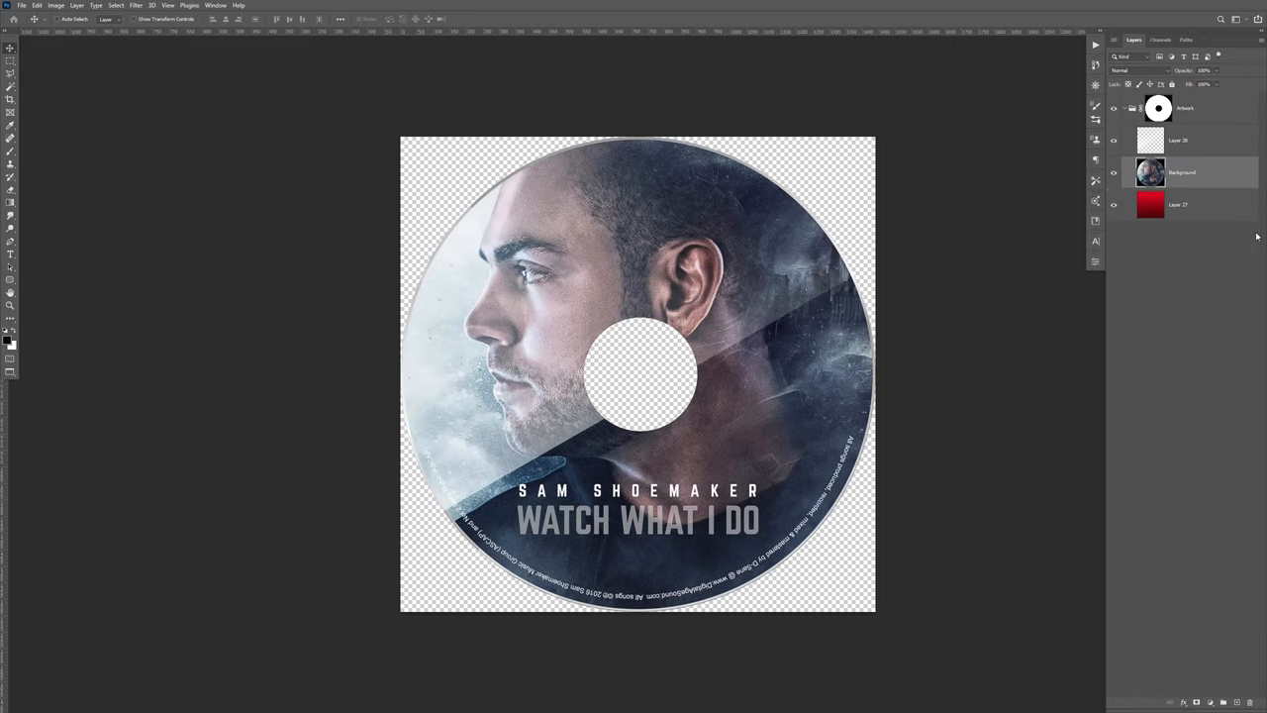
pyautogui.press('ctrl+w')
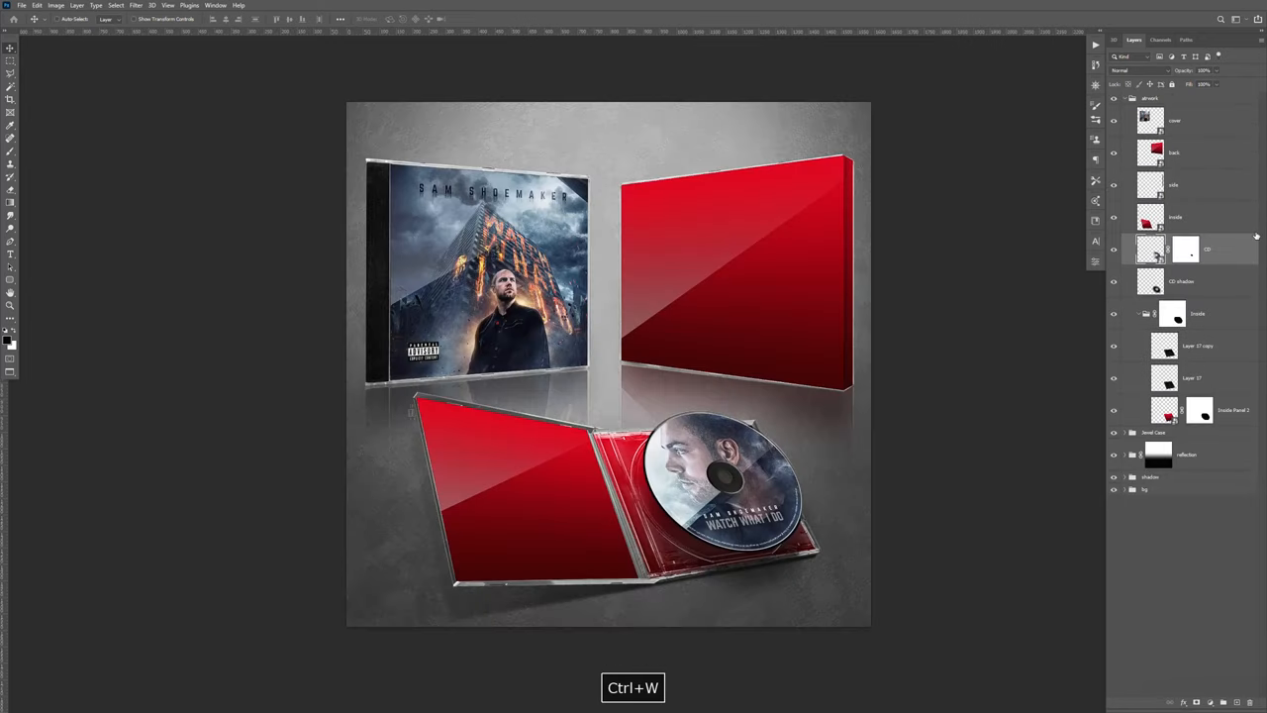
pyautogui.press('ctrl+w')
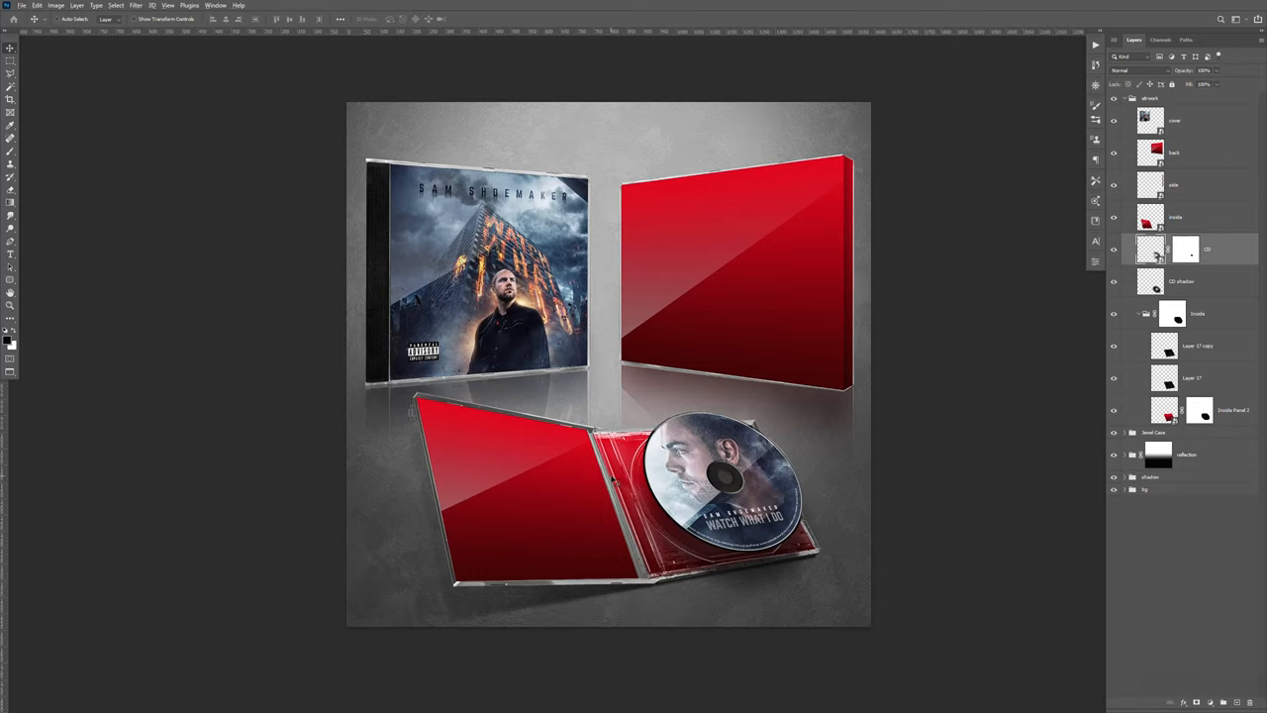
pyautogui.press('alt+tab')
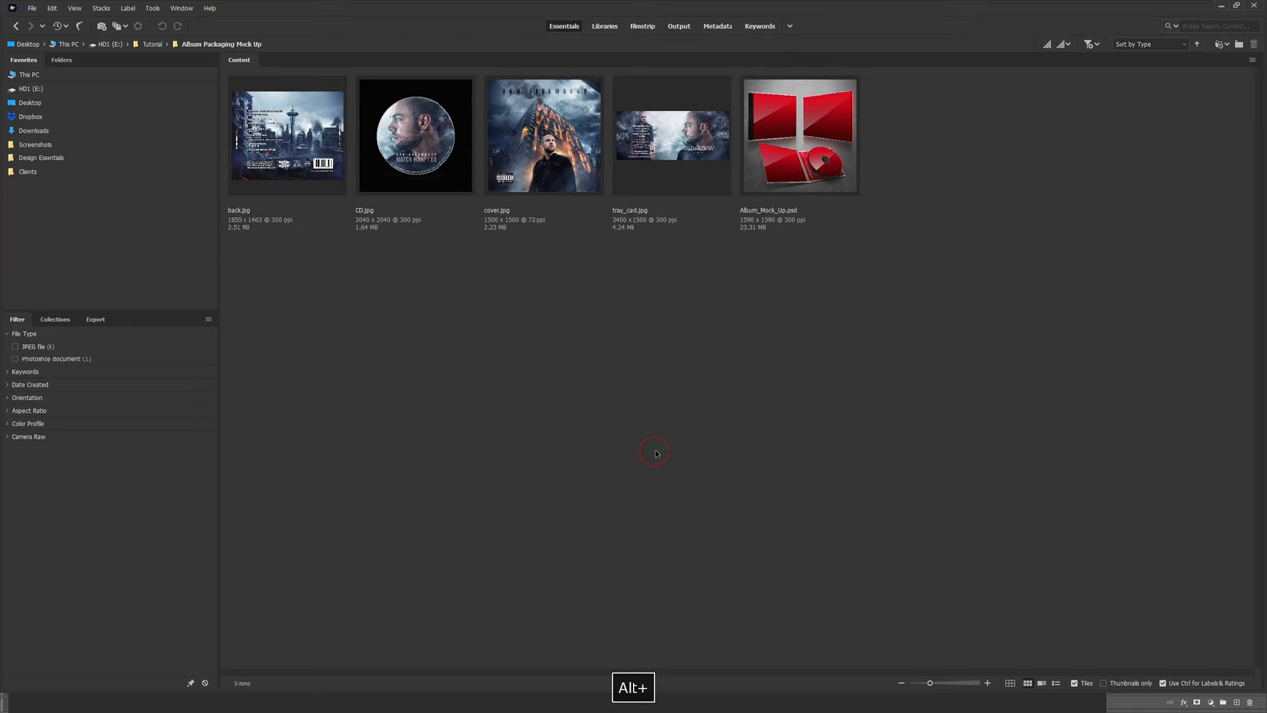
pyautogui.doubleClick(287, 135)
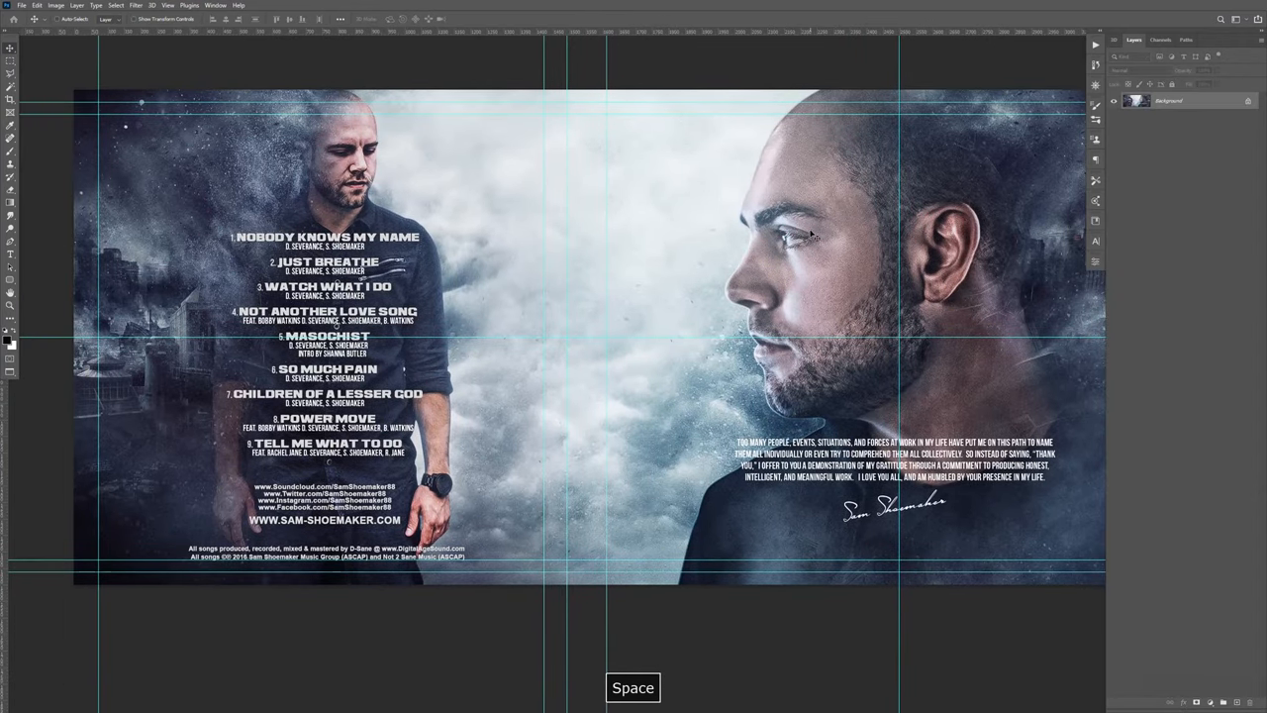
# - Open the mockup's inside panel smart object contents, then return to tray_card.jpg
pyautogui.click(215, 5)
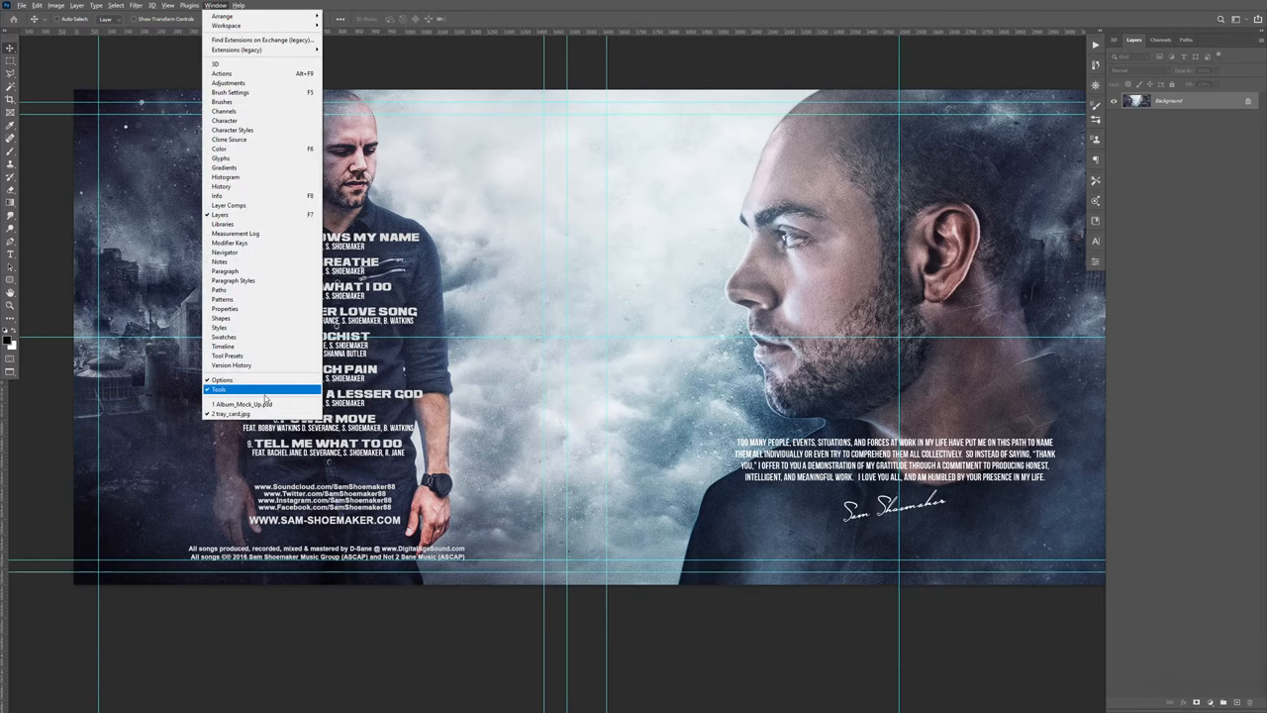
pyautogui.click(242, 404)
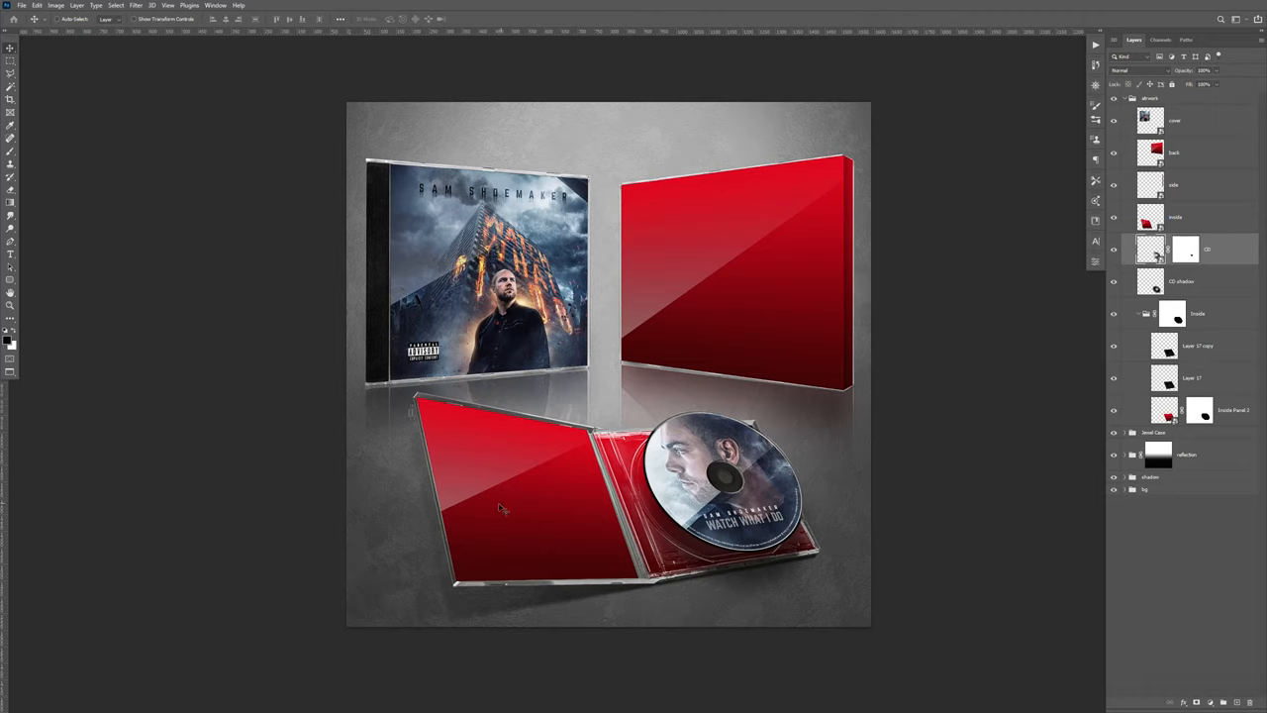
pyautogui.moveTo(1002, 499)
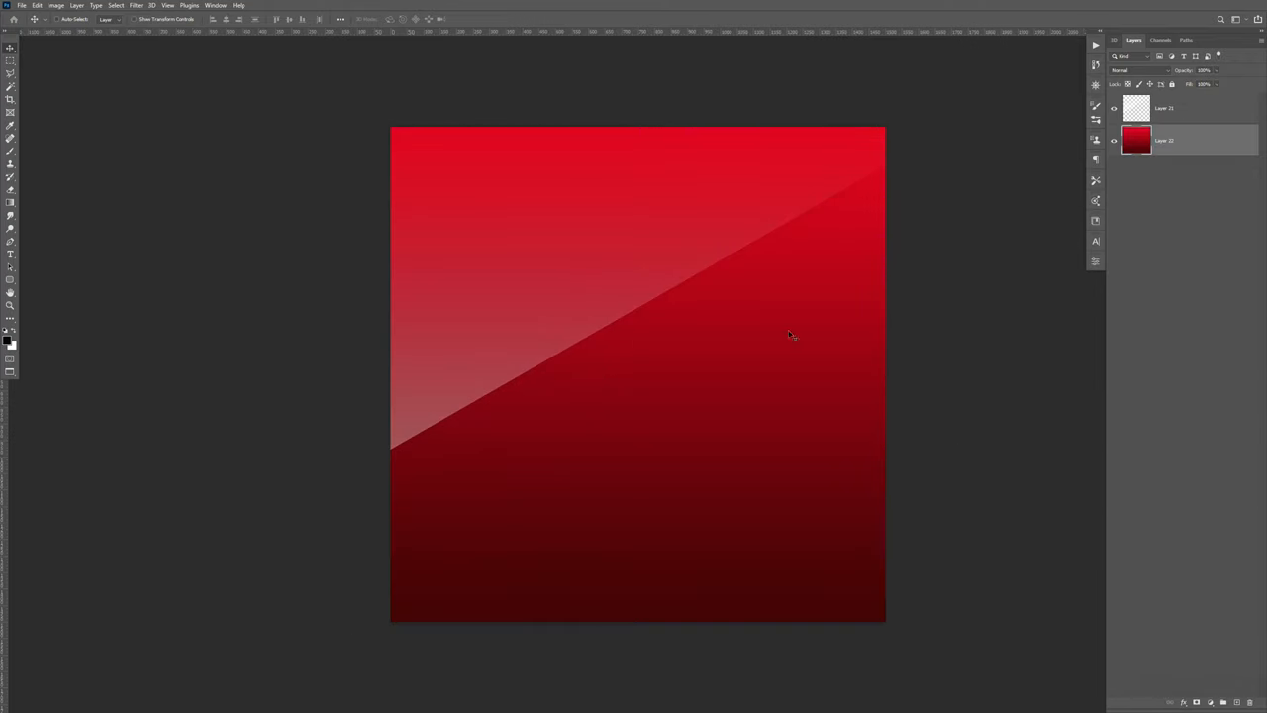
pyautogui.click(214, 5)
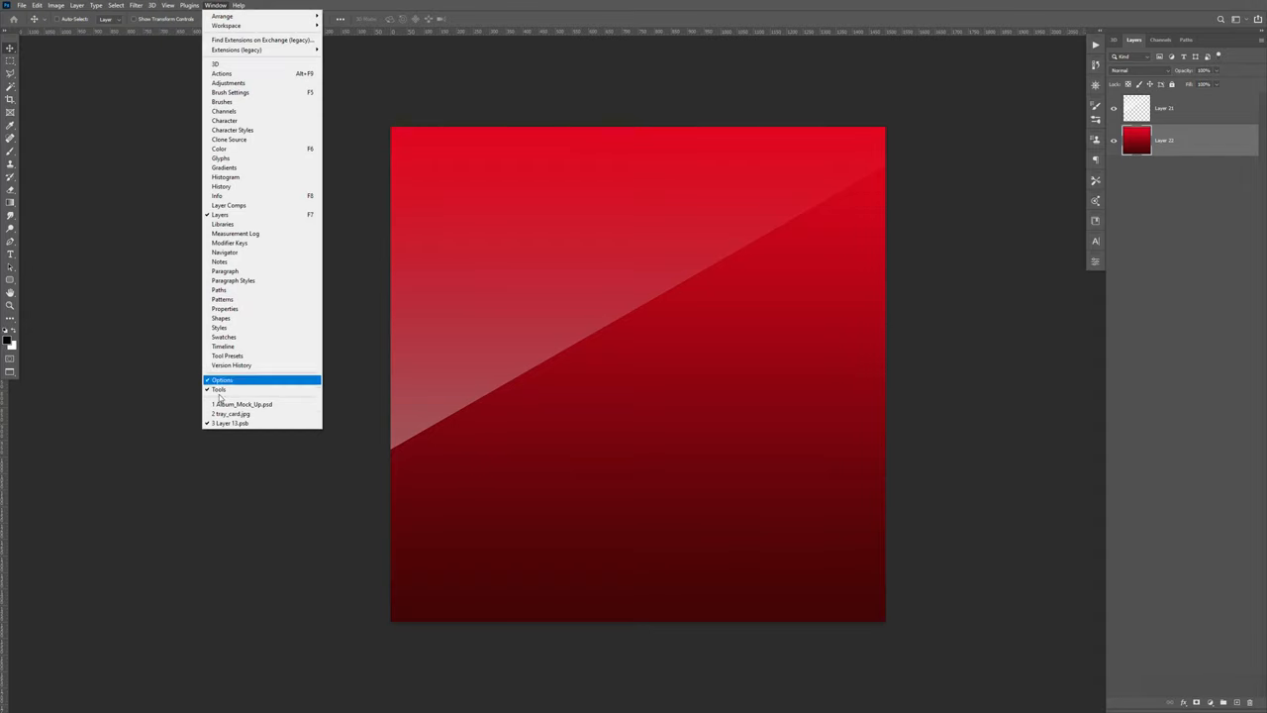
pyautogui.click(230, 413)
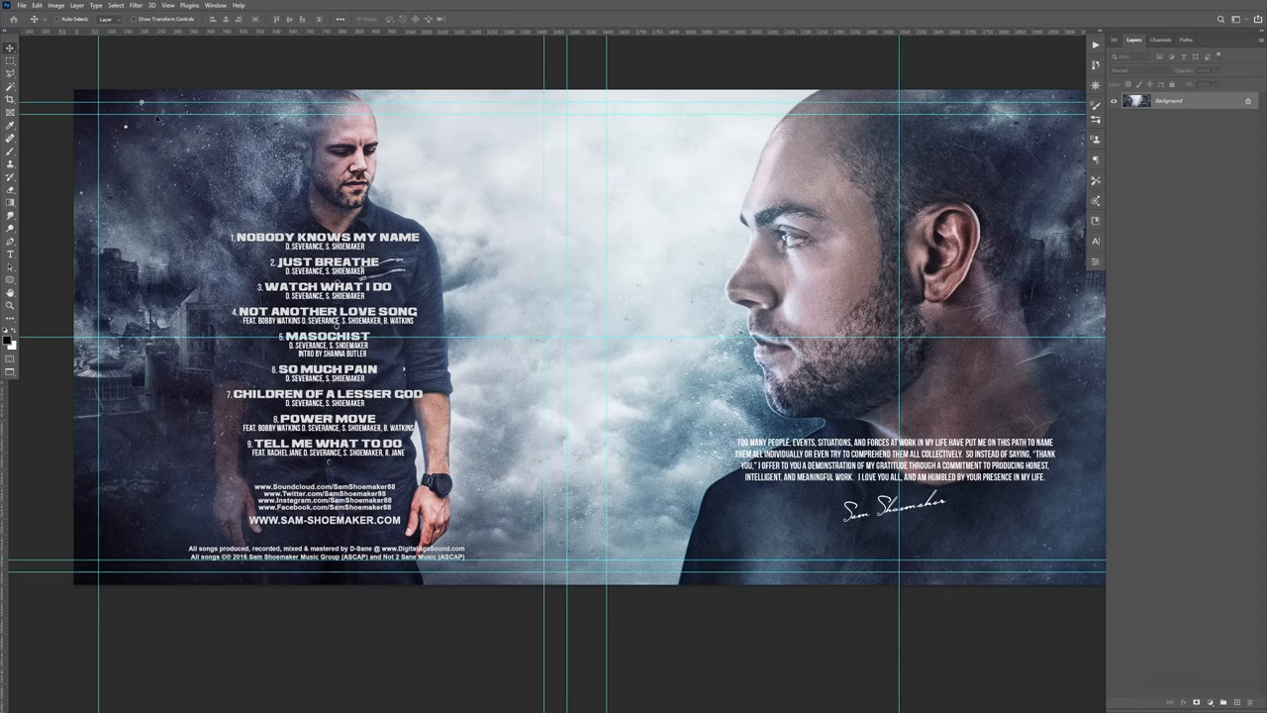
# - Copy the tray card's left half up to the centre guide and switch to Layer 13.psb
pyautogui.press('Space')
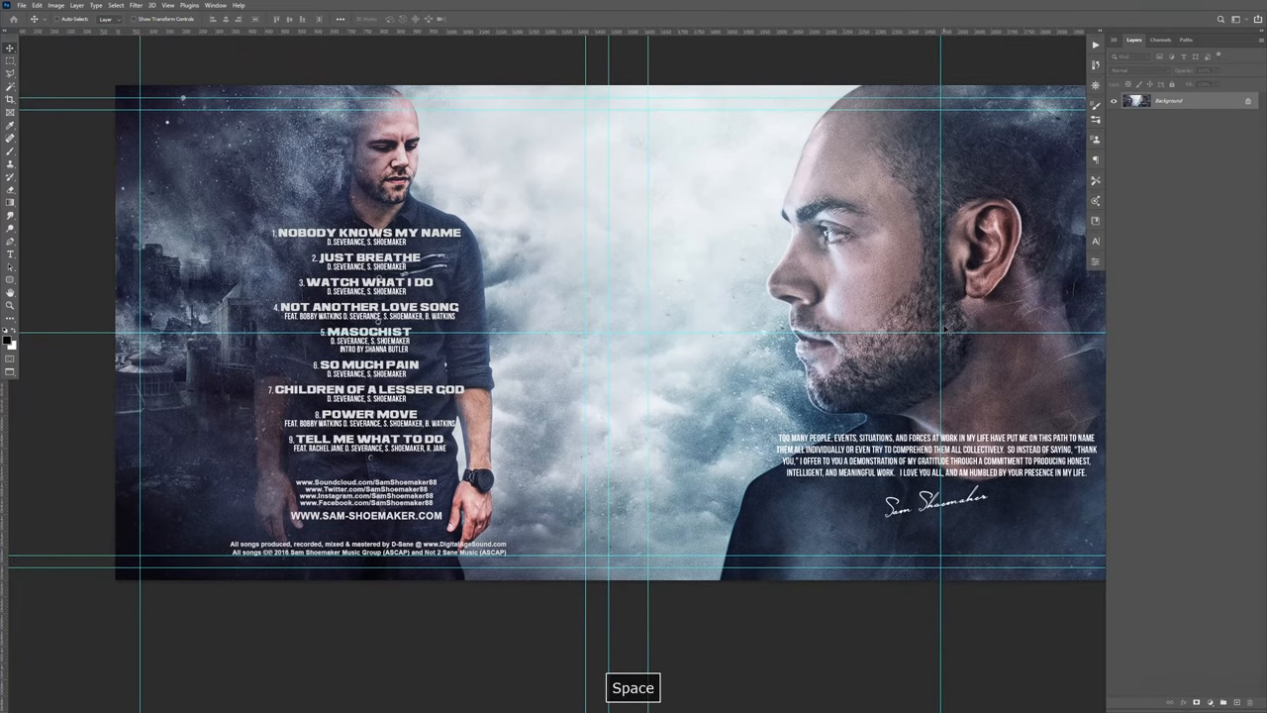
pyautogui.press('ctrl+h')
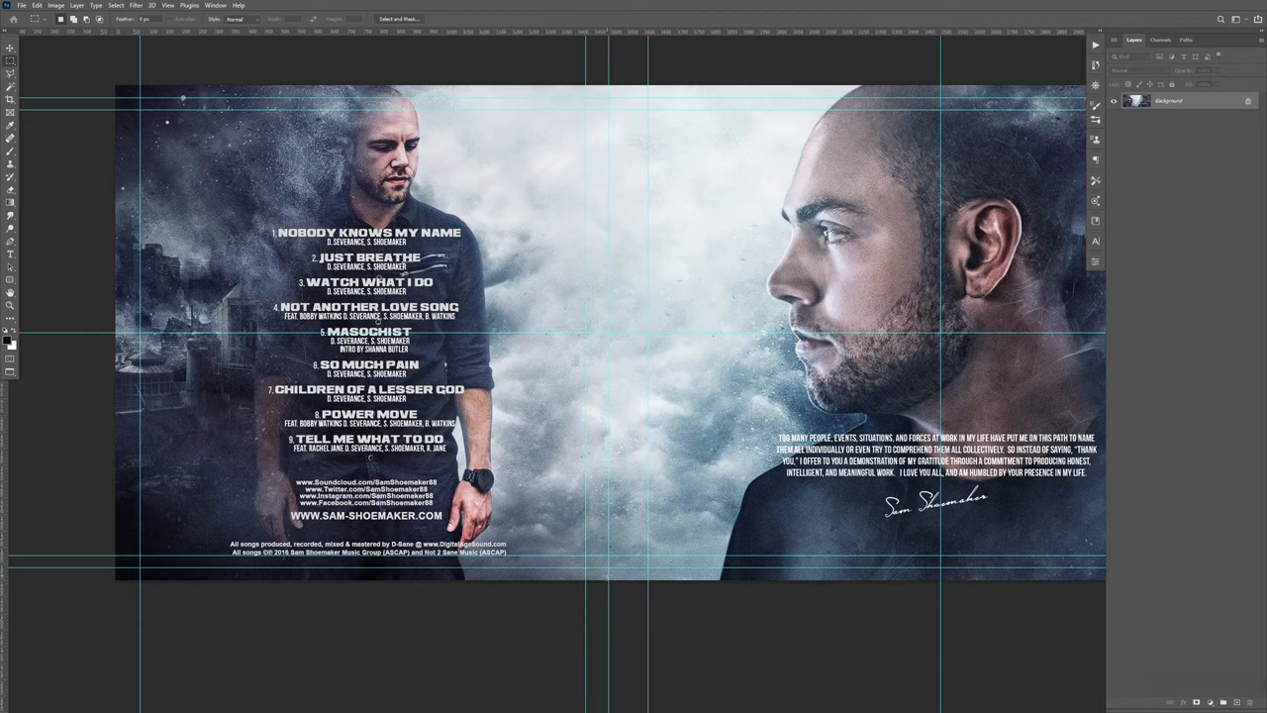
pyautogui.moveTo(111, 76)
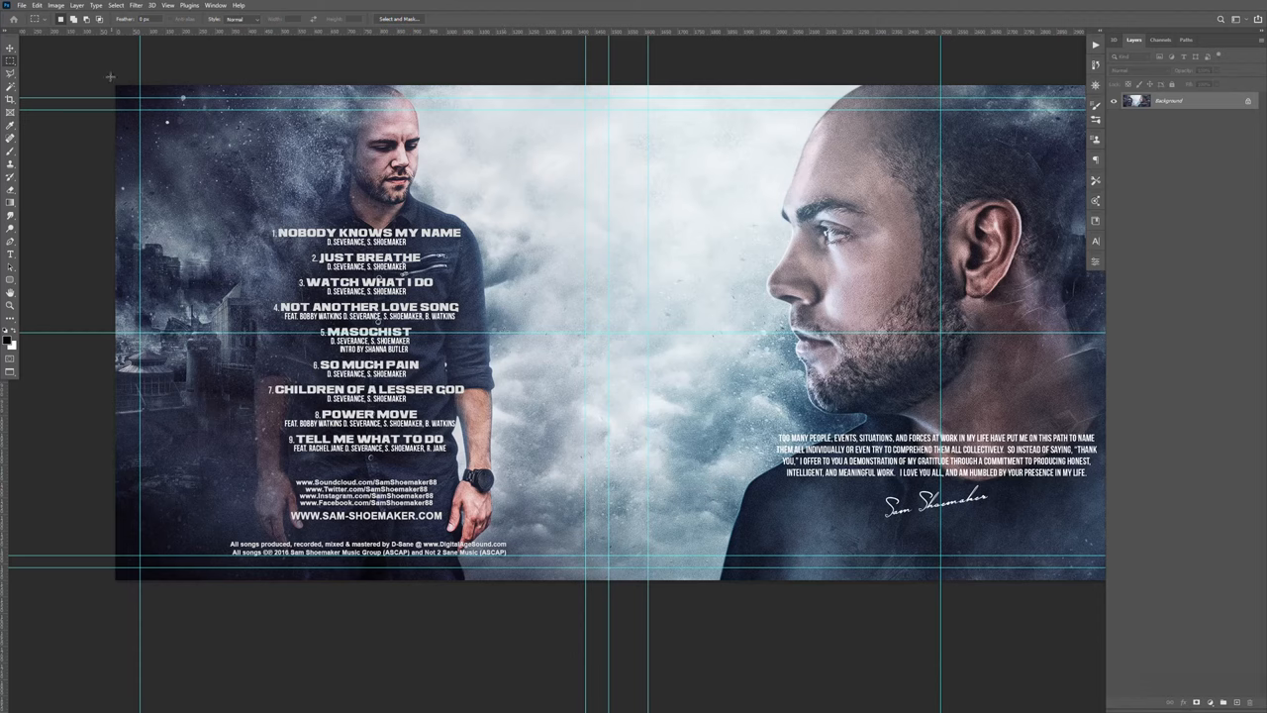
pyautogui.moveTo(116, 87); pyautogui.dragTo(600, 582)
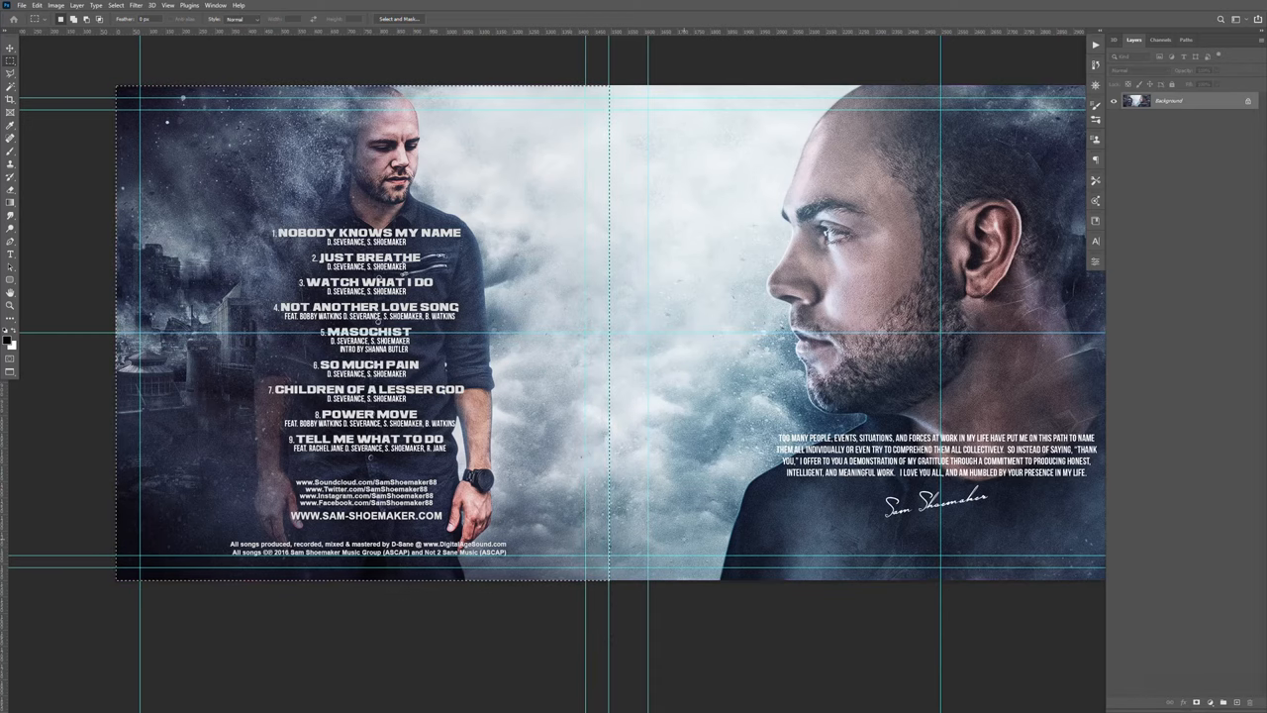
pyautogui.press('ctrl+c')
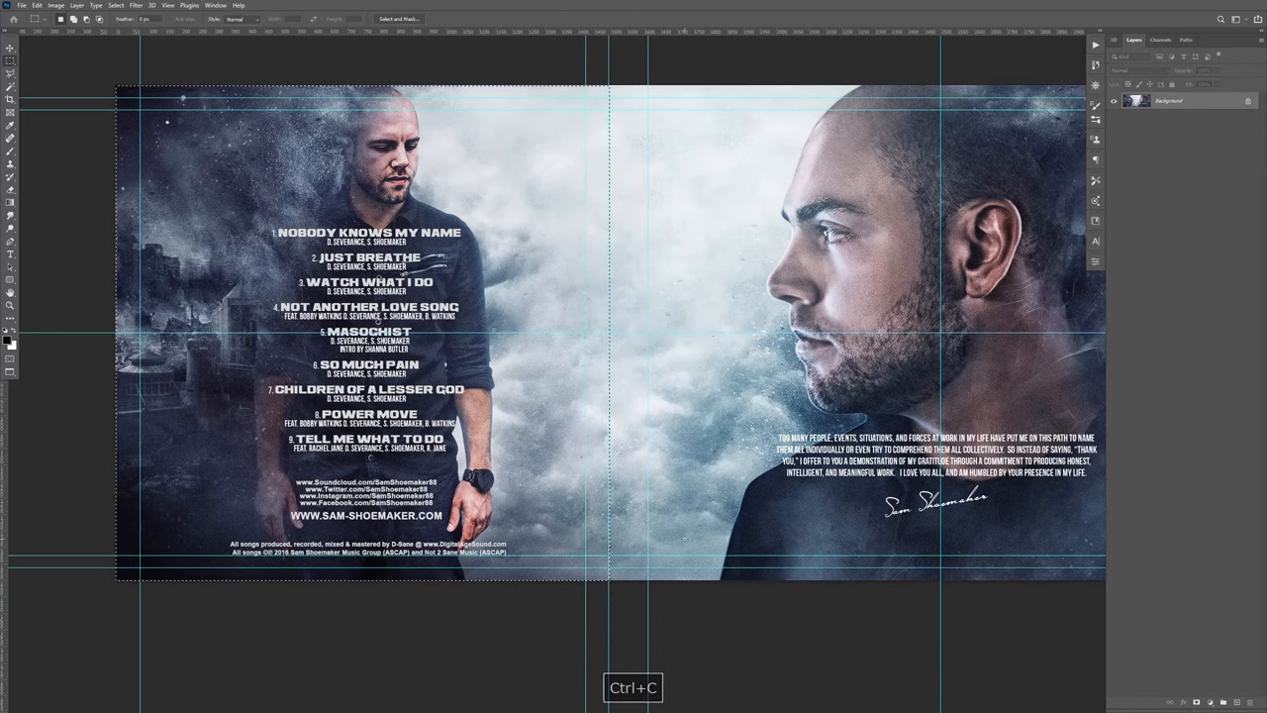
pyautogui.press('ctrl+c')
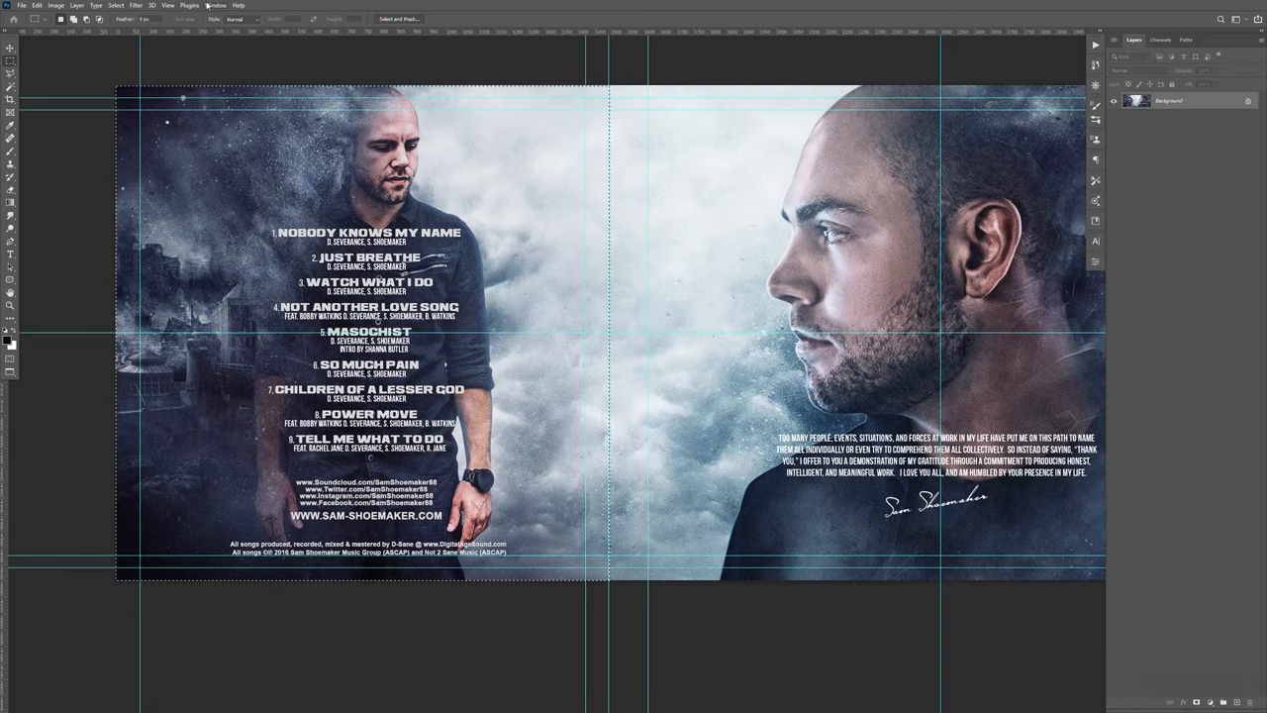
pyautogui.click(215, 4)
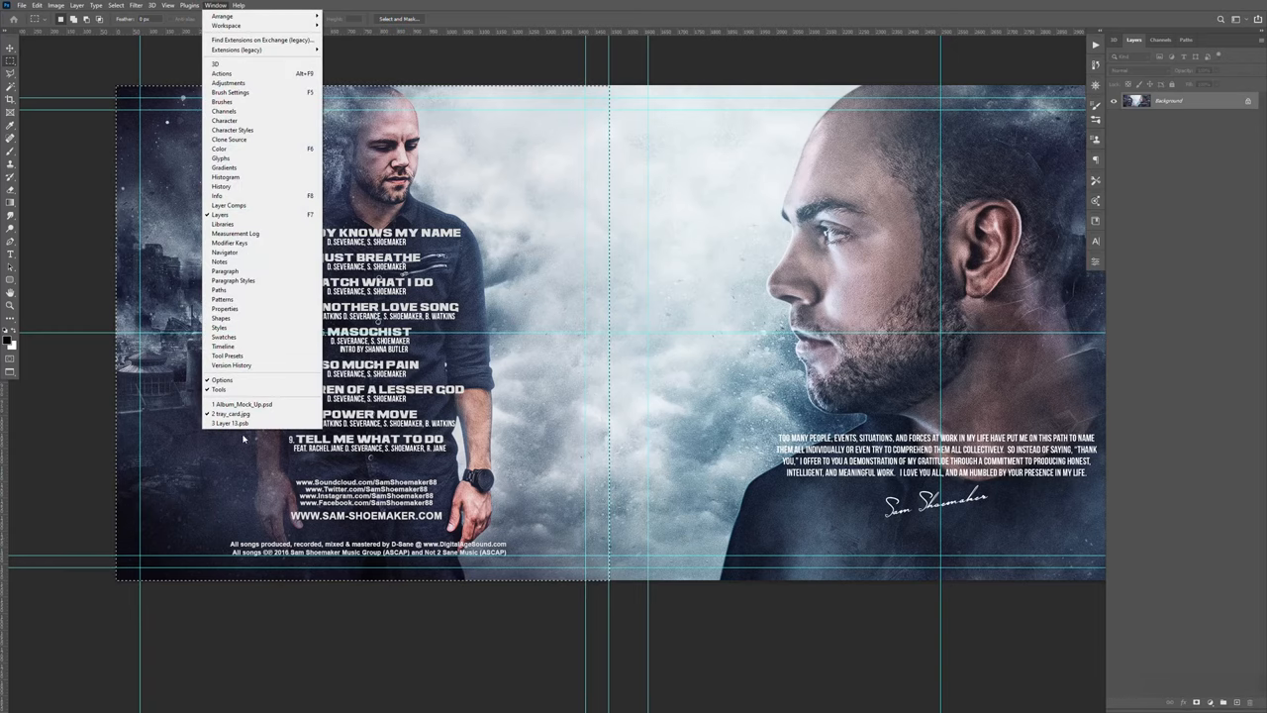
pyautogui.click(238, 413)
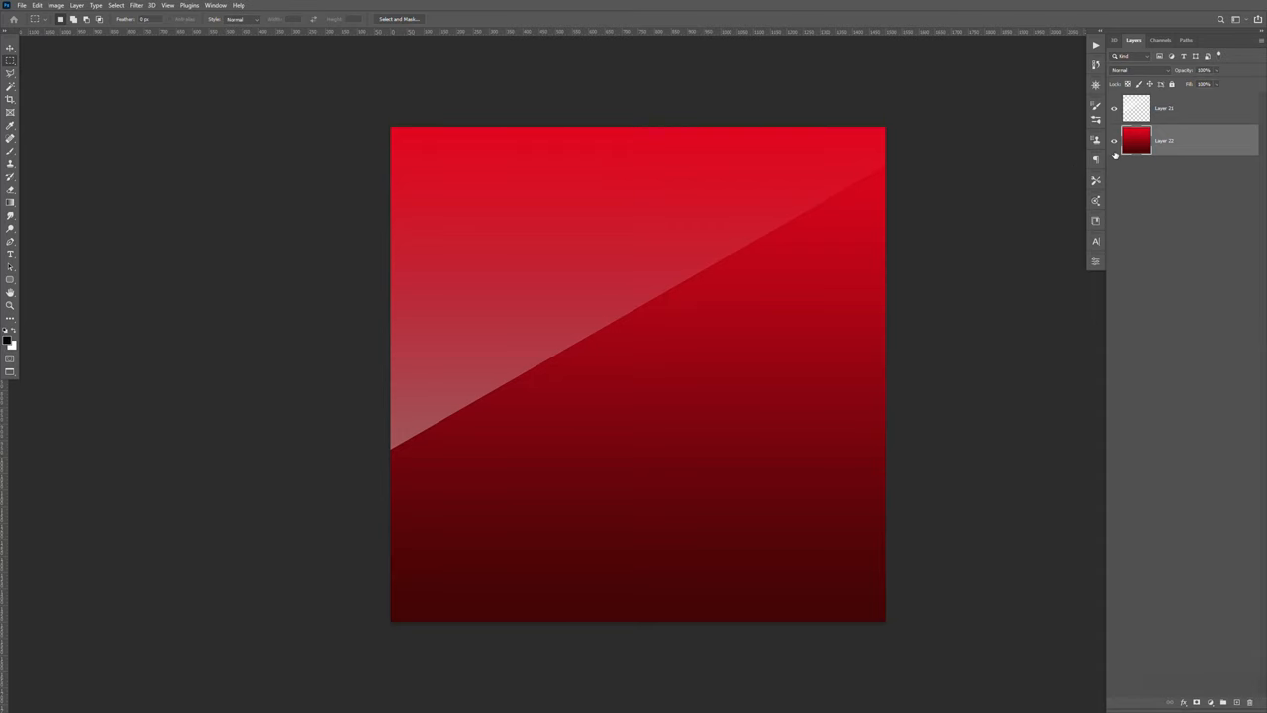
# - Paste the left-half tray card art into the red panel, then save and close it
pyautogui.press('ctrl+v')
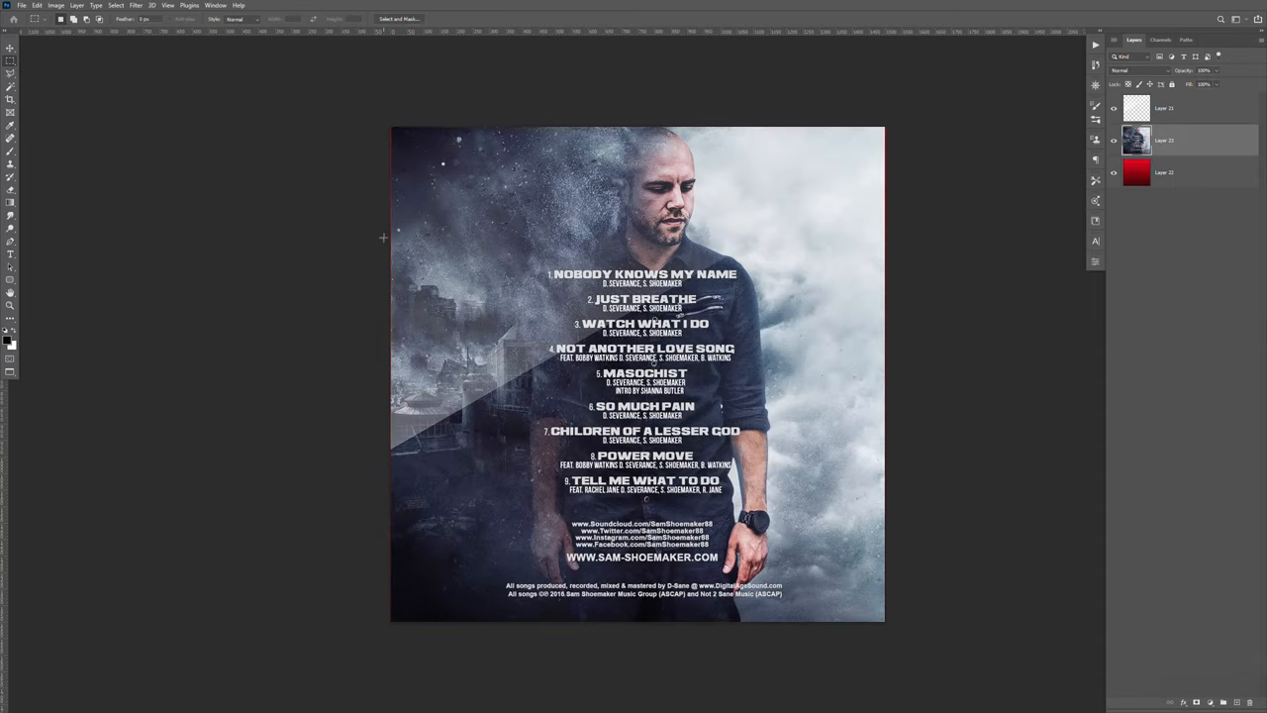
pyautogui.moveTo(994, 290)
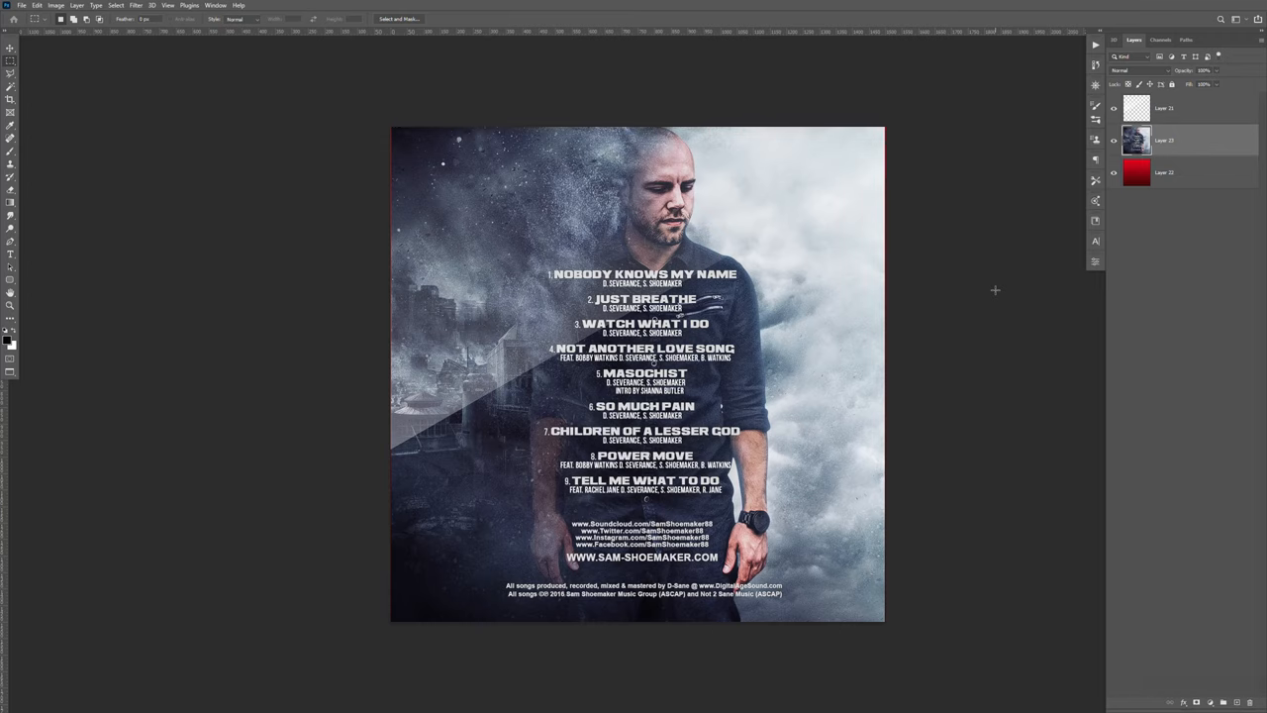
pyautogui.press('ctrl+t')
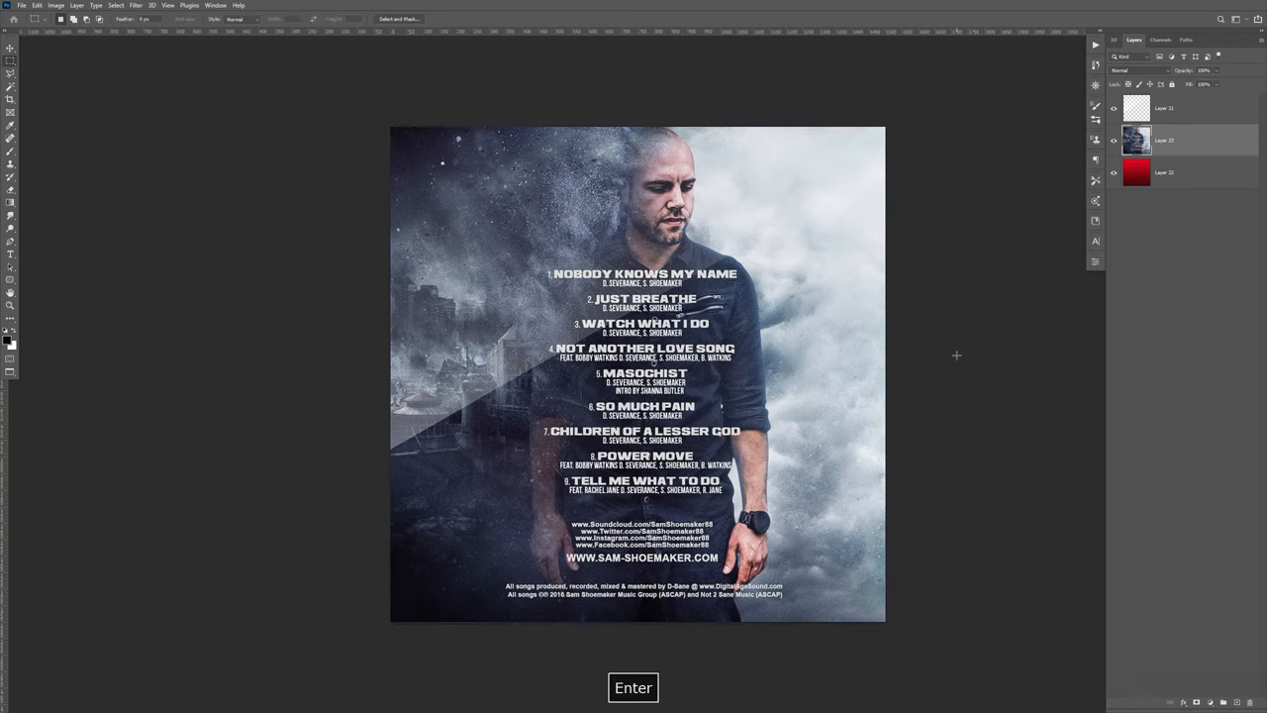
pyautogui.press('ctrl+s')
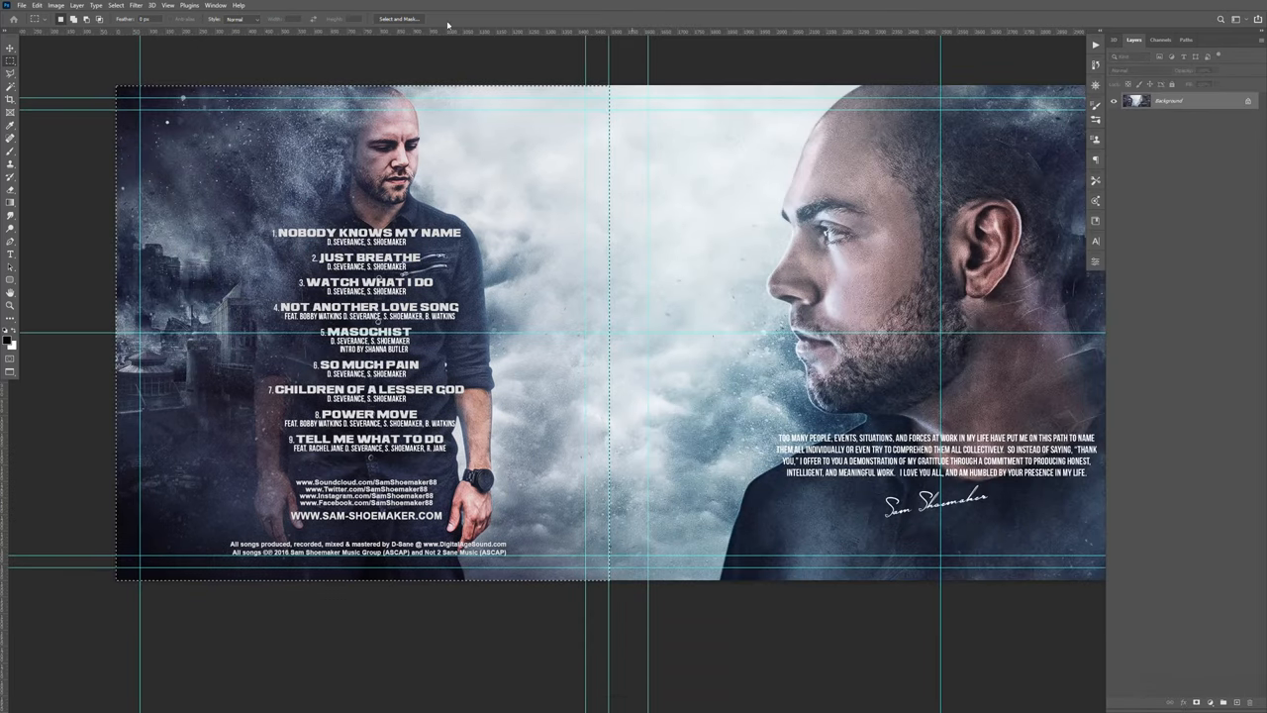
pyautogui.click(215, 5)
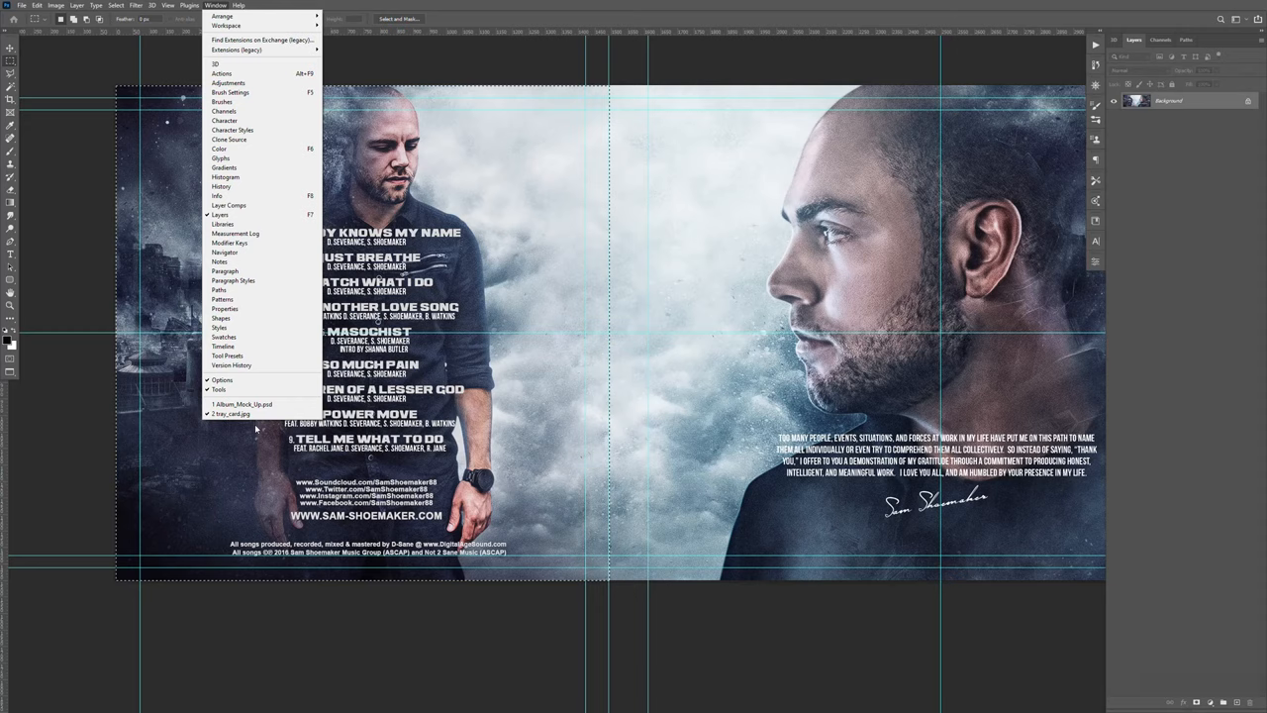
# - Visit Album_Mock_Up.psd for the Inside Panel 2 smart object, then return to tray_card.jpg
pyautogui.click(243, 404)
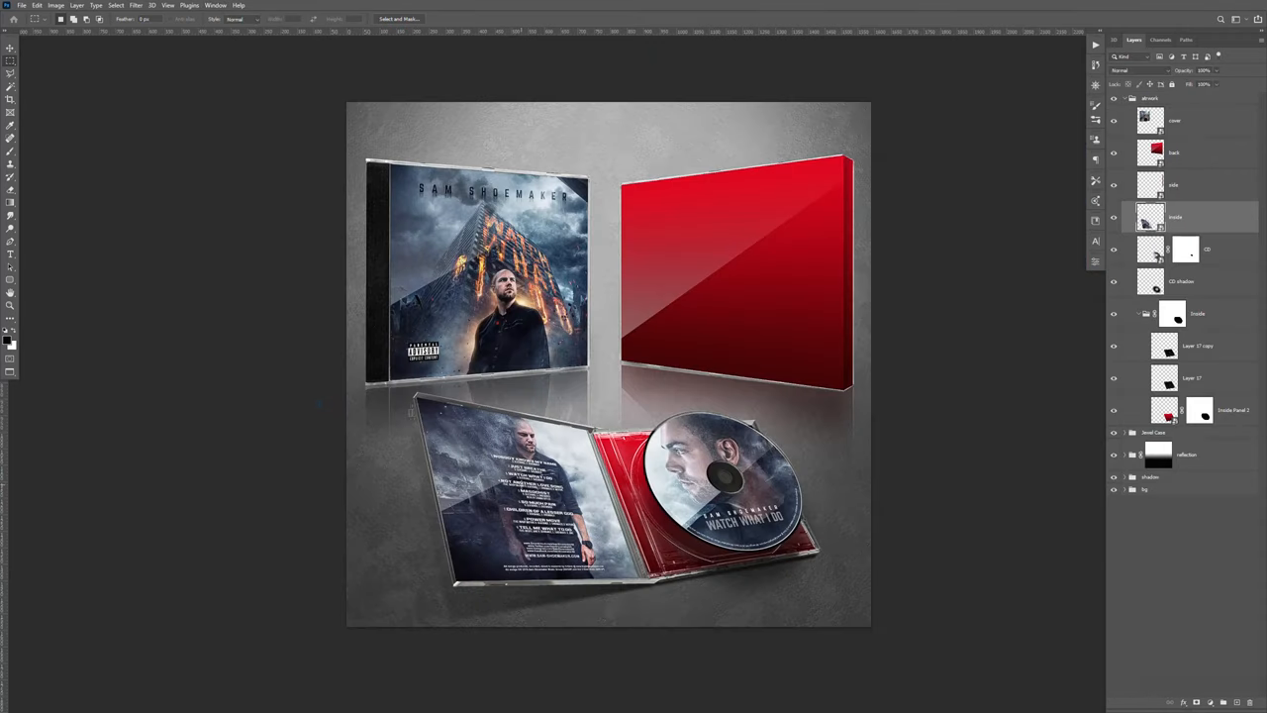
pyautogui.moveTo(1233, 529)
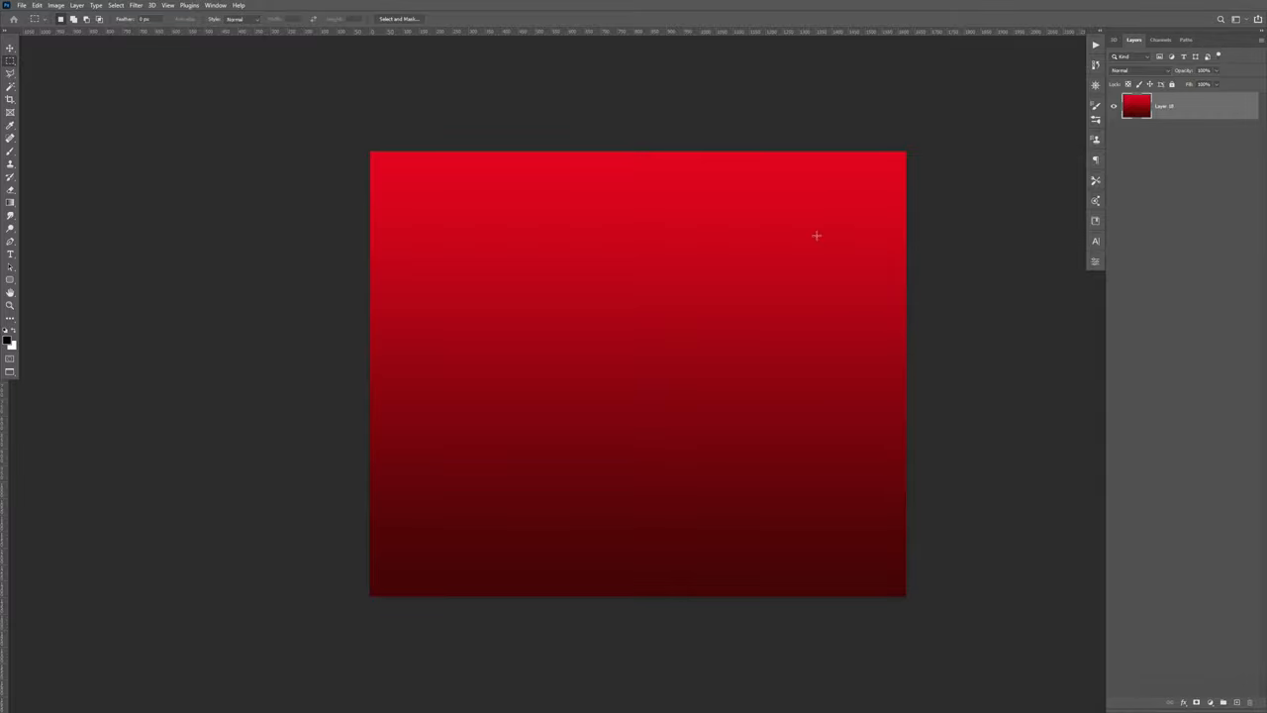
pyautogui.moveTo(533, 454)
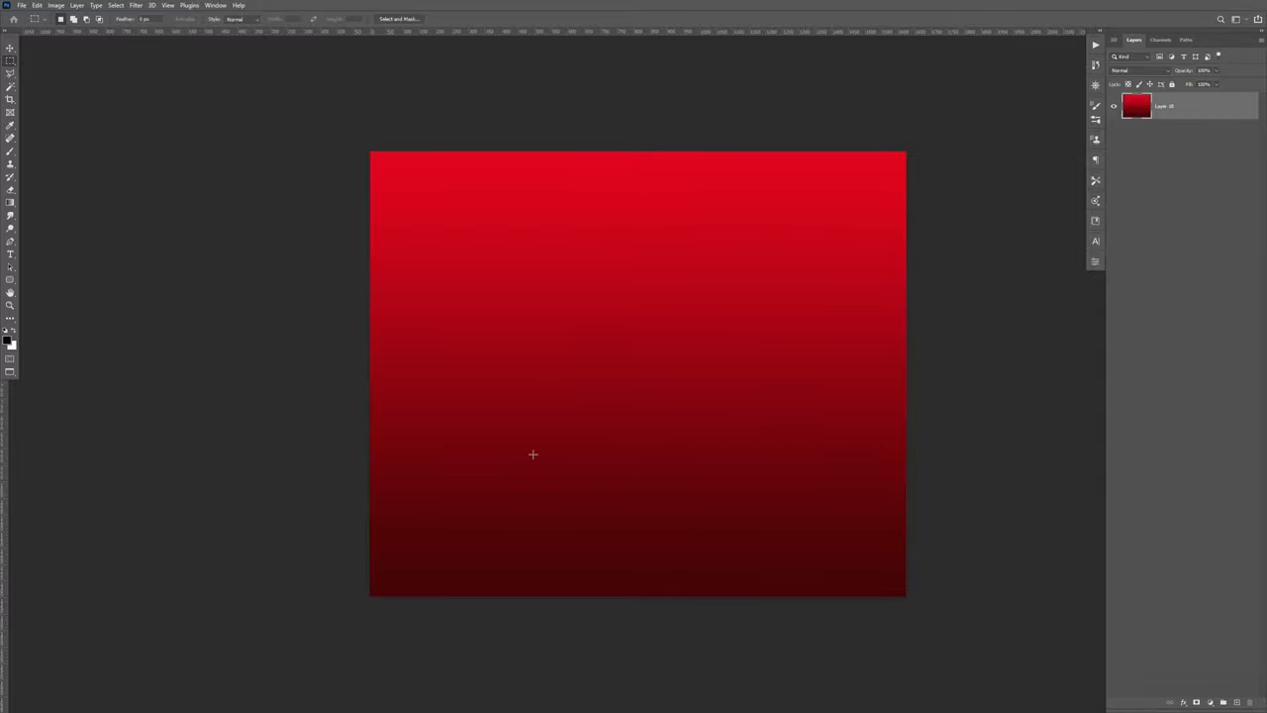
pyautogui.moveTo(416, 363)
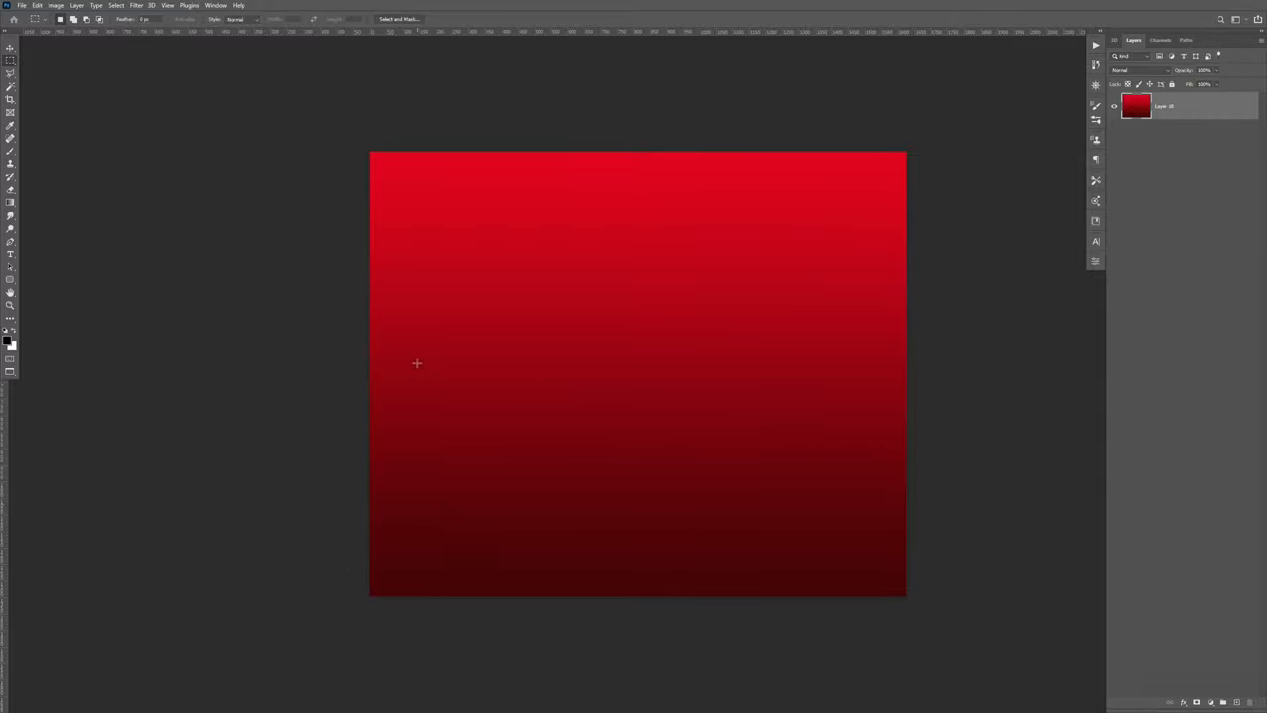
pyautogui.click(216, 5)
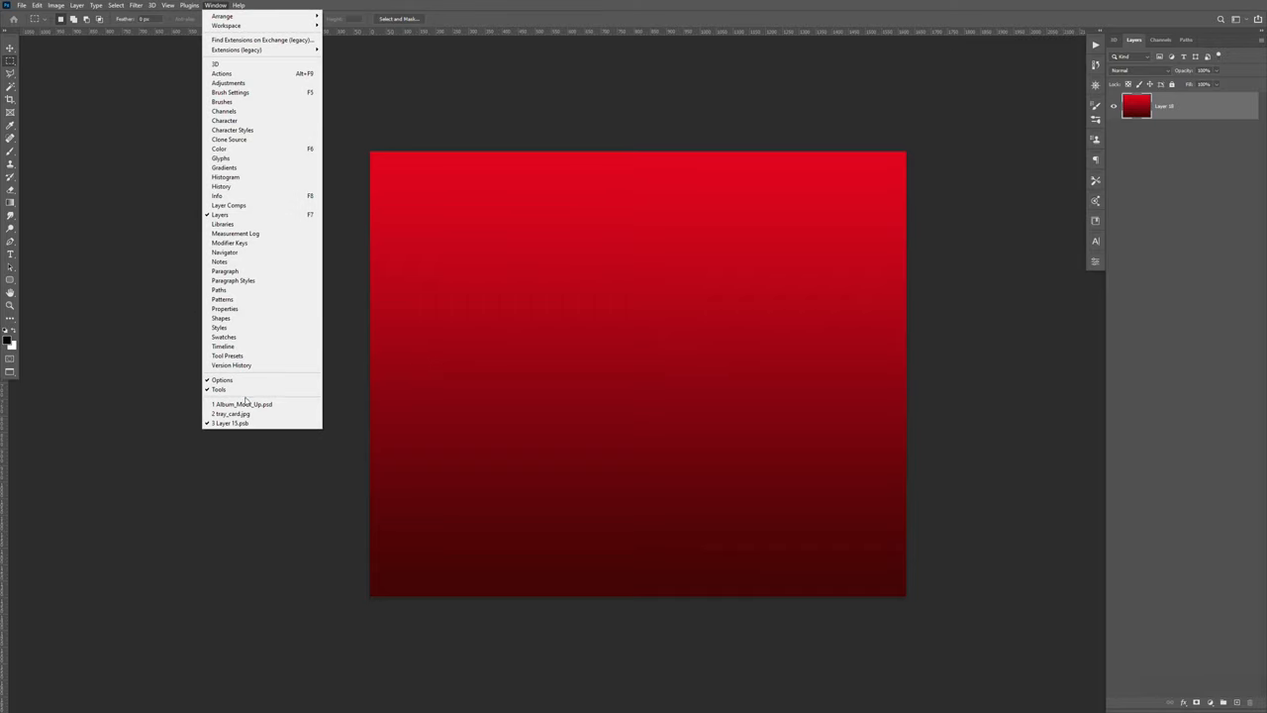
pyautogui.click(242, 404)
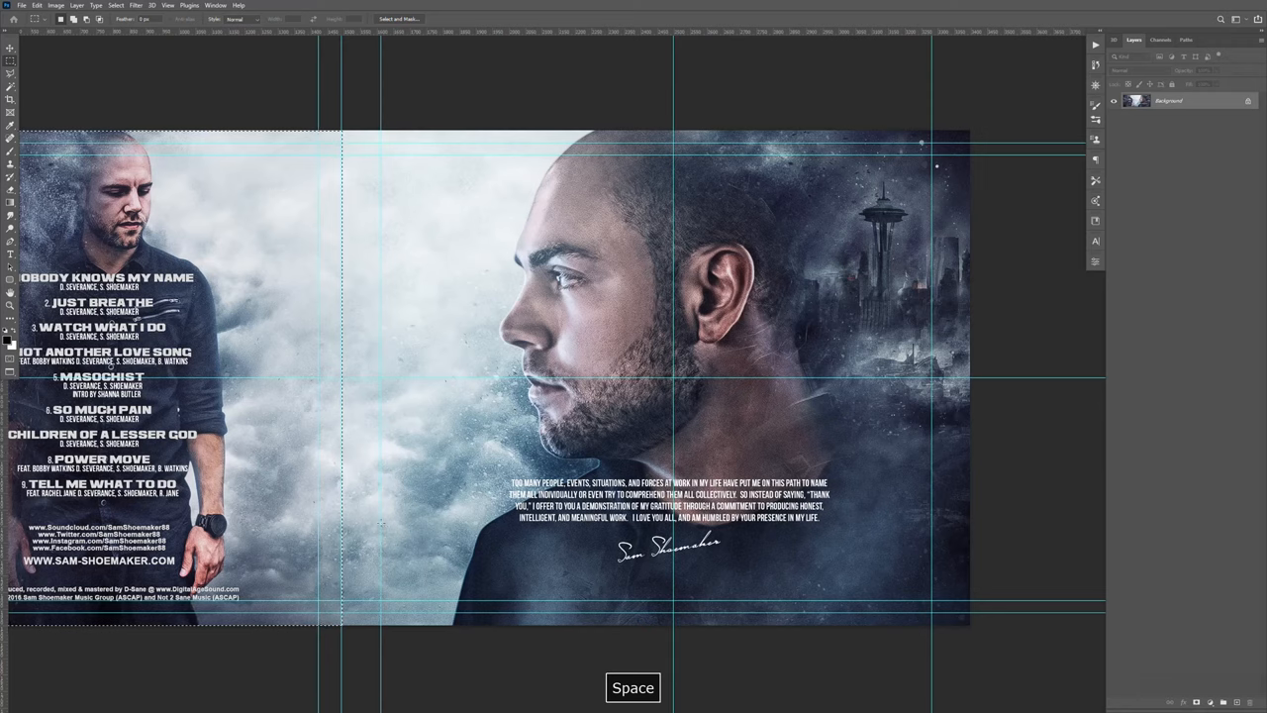
# - Select and copy the tray card's right-half portrait panel with its thank-you note
pyautogui.moveTo(621, 136); pyautogui.dragTo(970, 569)
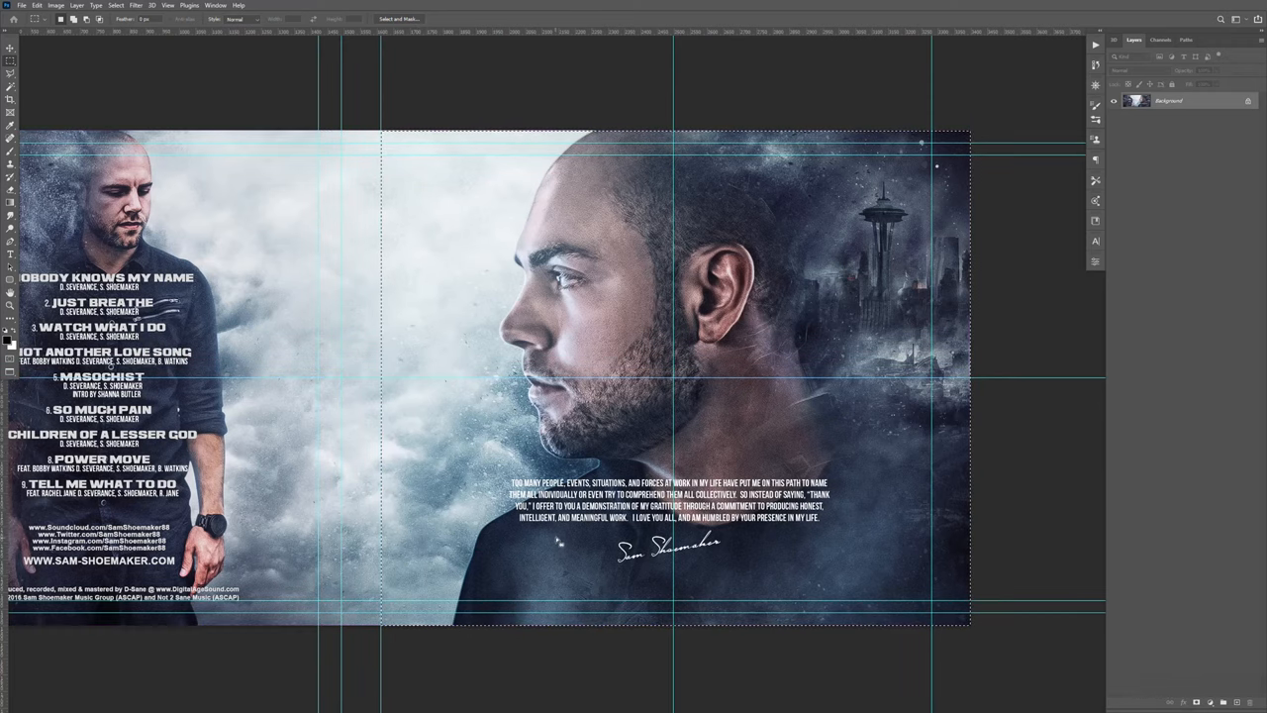
pyautogui.press('ctrl+c')
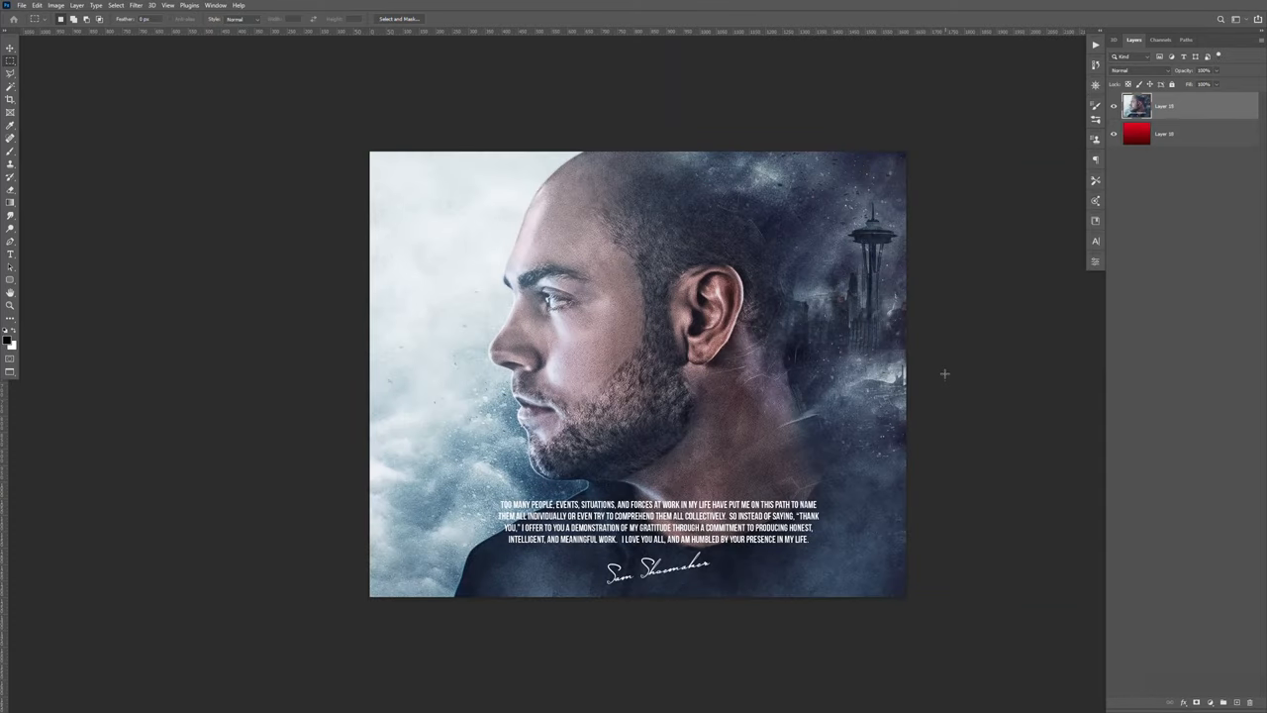
# - Scale the pasted portrait to fit the panel, then close the panel file and tray card
pyautogui.press('ctrl+t')
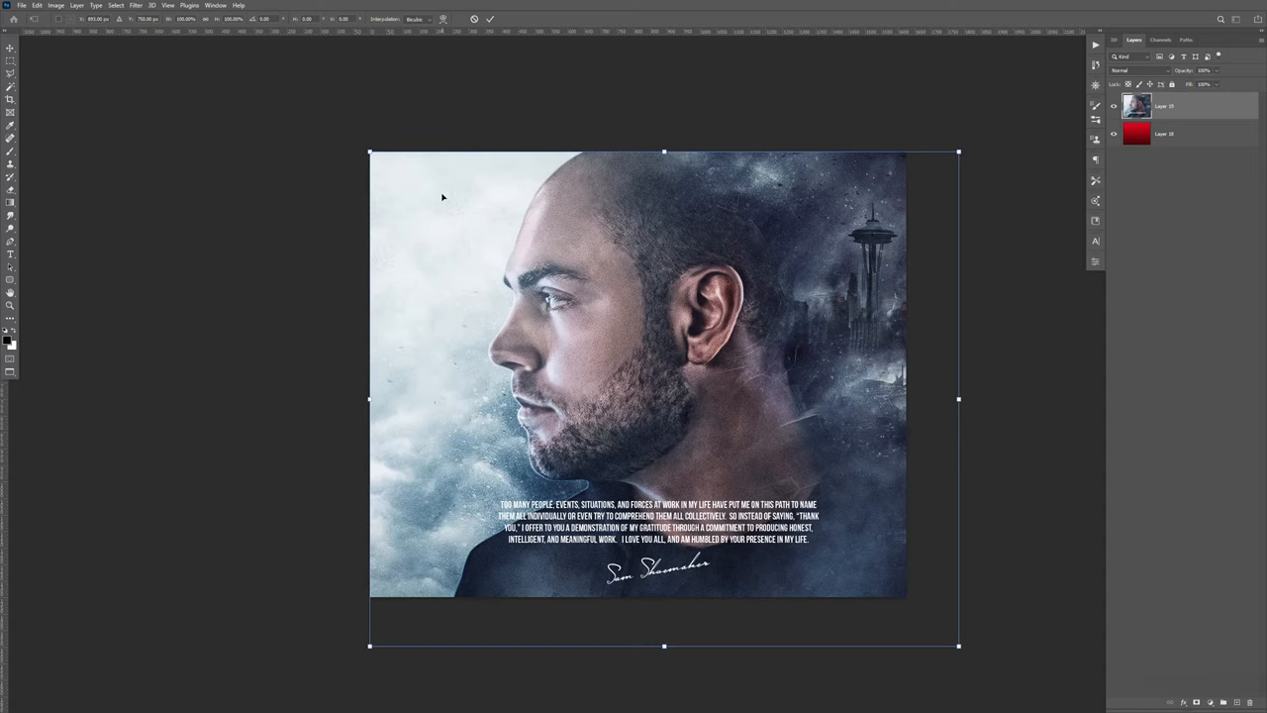
pyautogui.moveTo(970, 643)
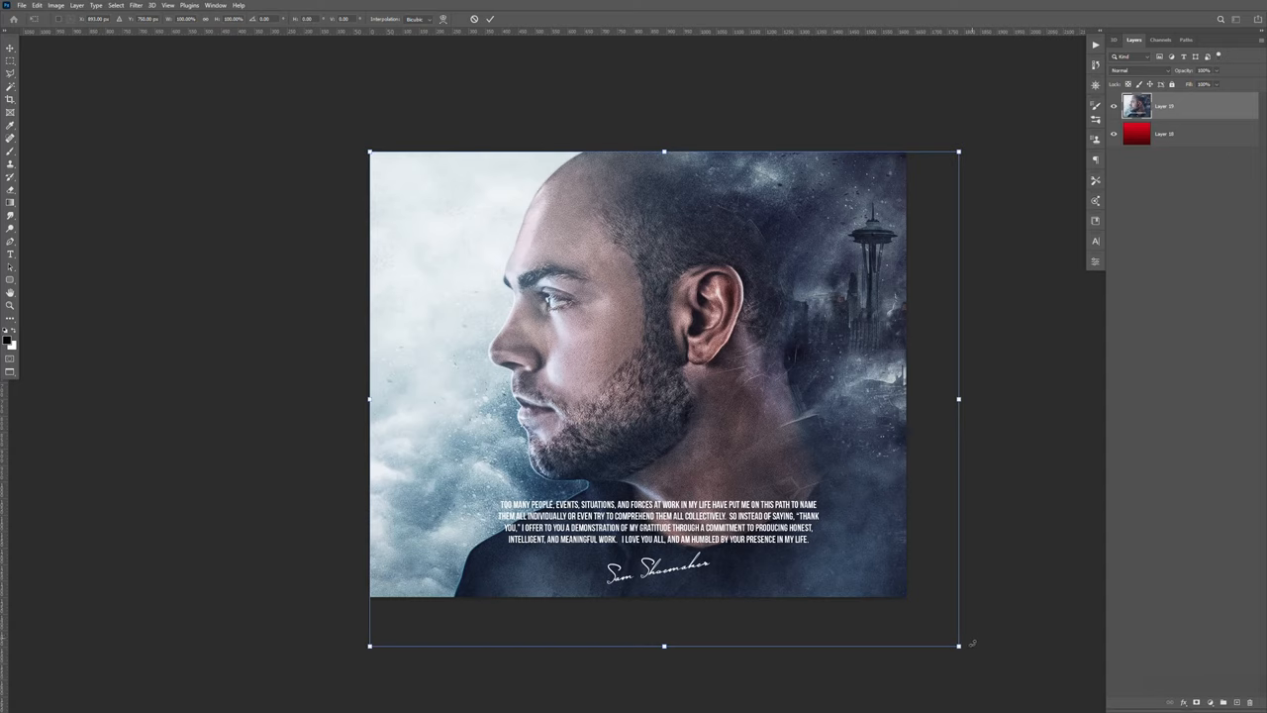
pyautogui.moveTo(958, 646); pyautogui.dragTo(909, 604)
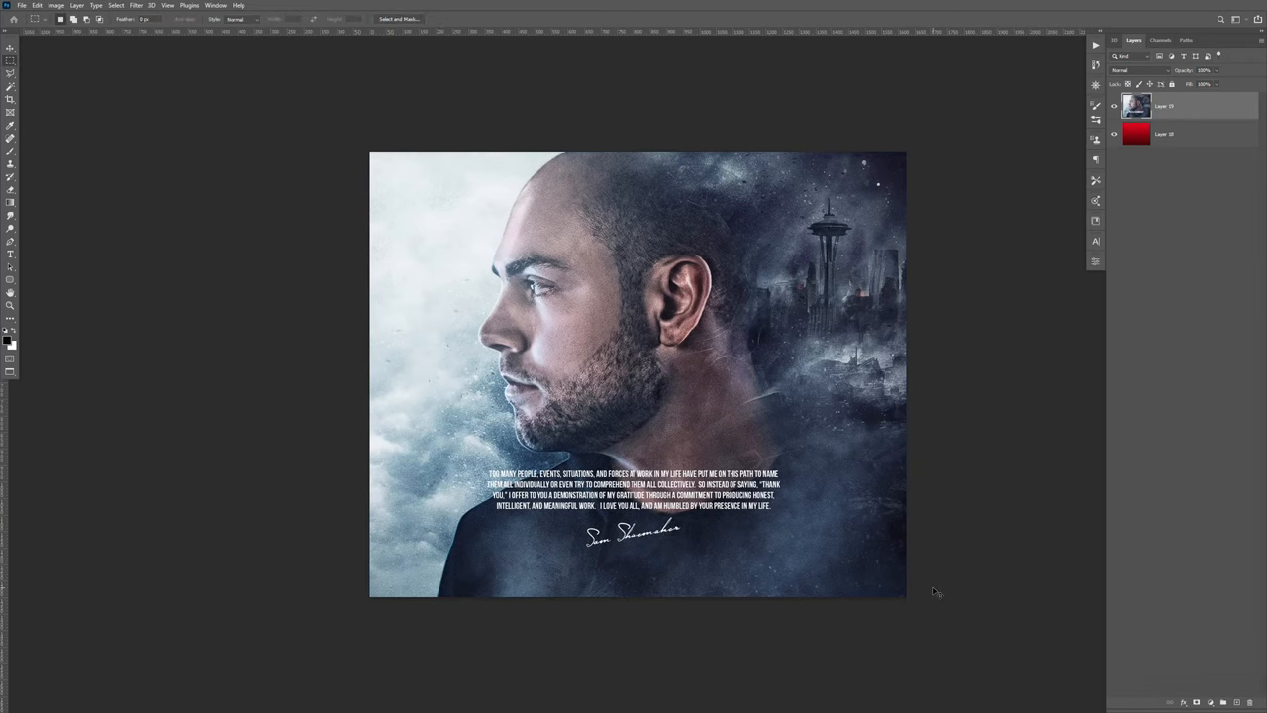
pyautogui.press('ctrl+w')
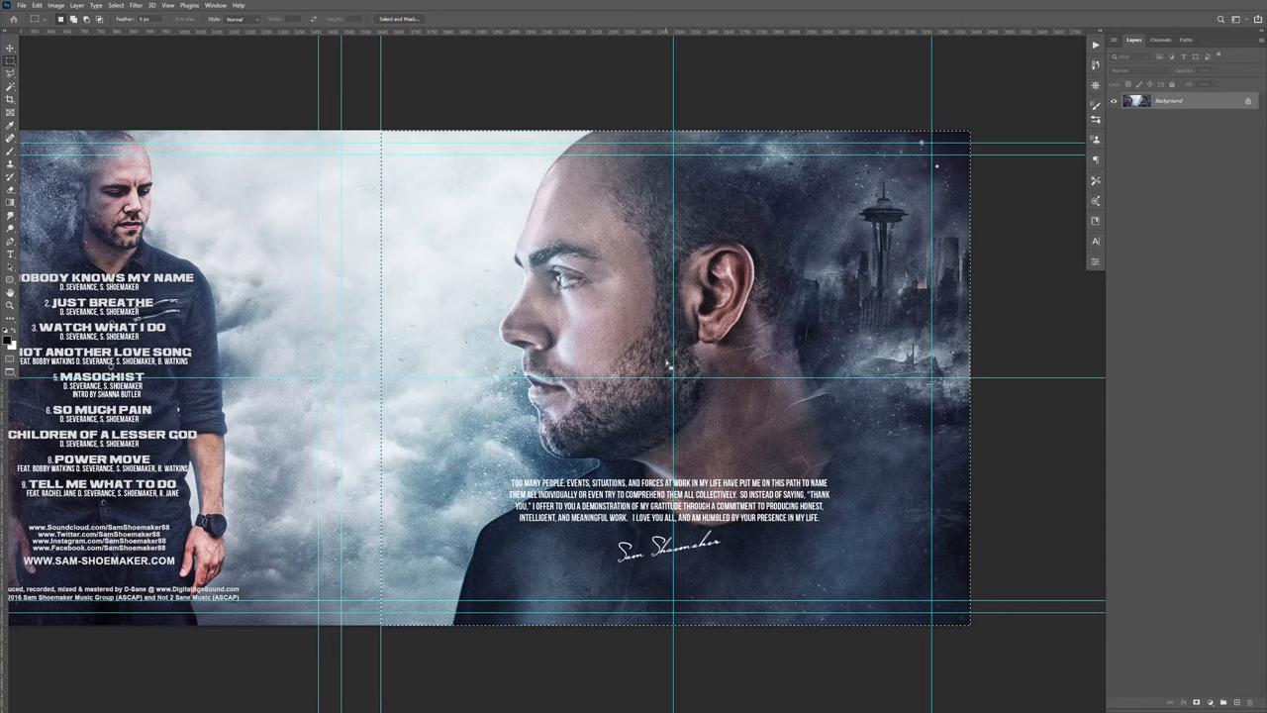
pyautogui.press('Ctrl+W')
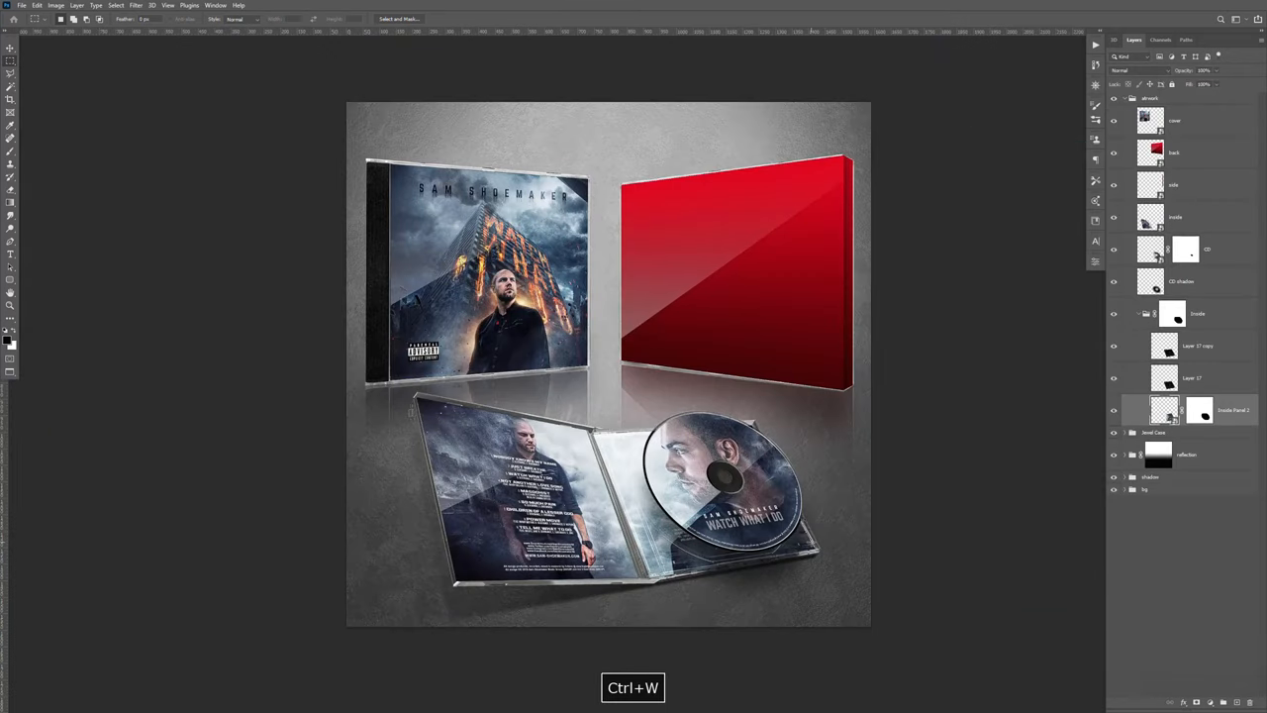
pyautogui.press('ctrl+w')
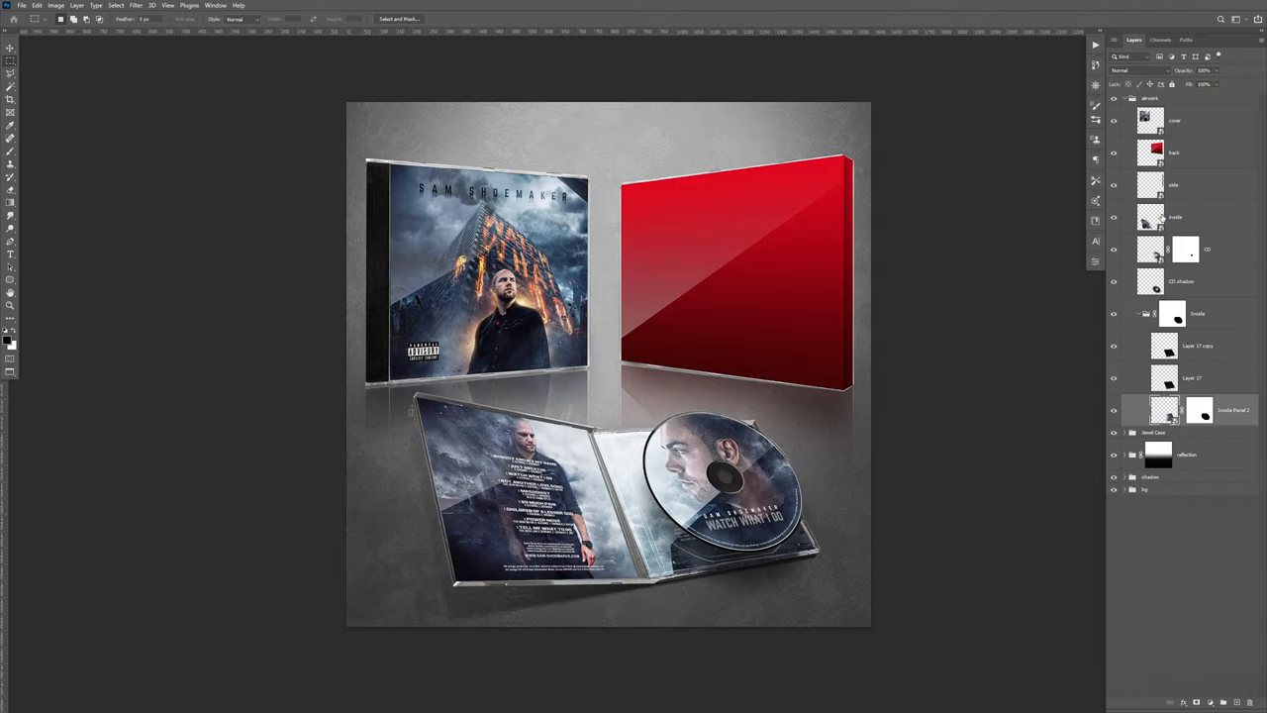
# - Select the mockup's back panel layer and open back.jpg from Adobe Bridge
pyautogui.click(1173, 151)
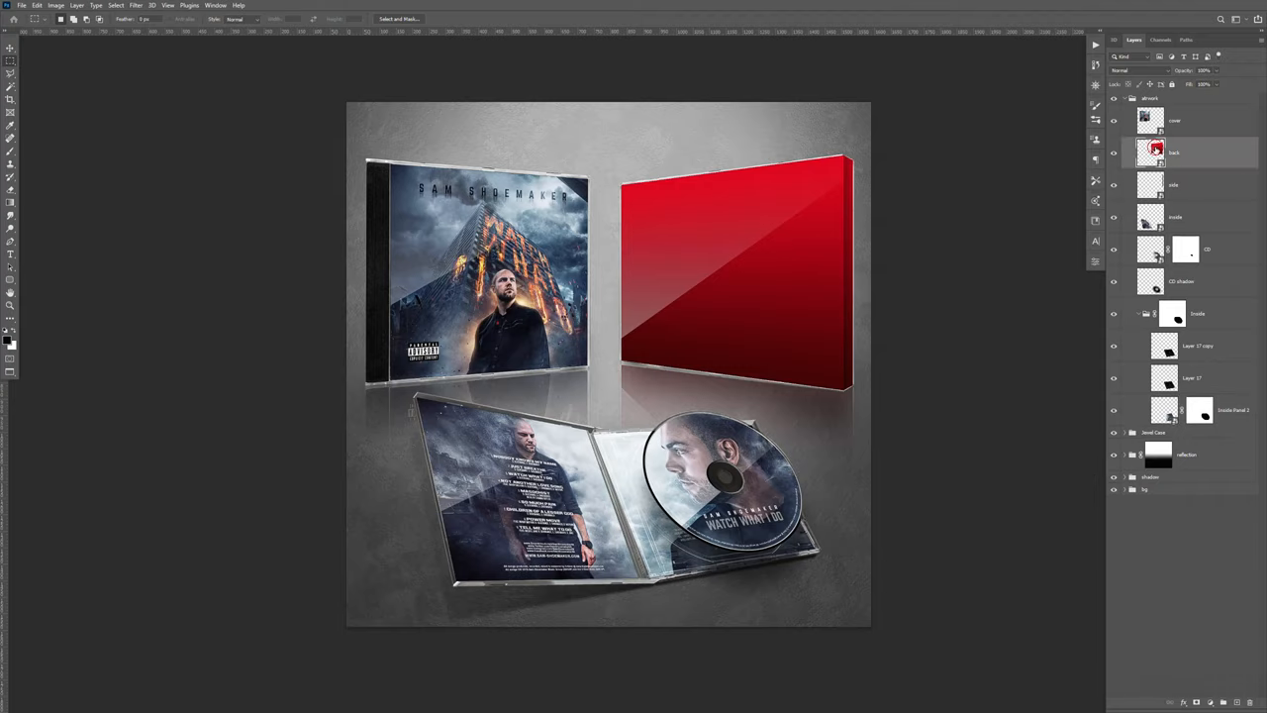
pyautogui.press('alt+tab')
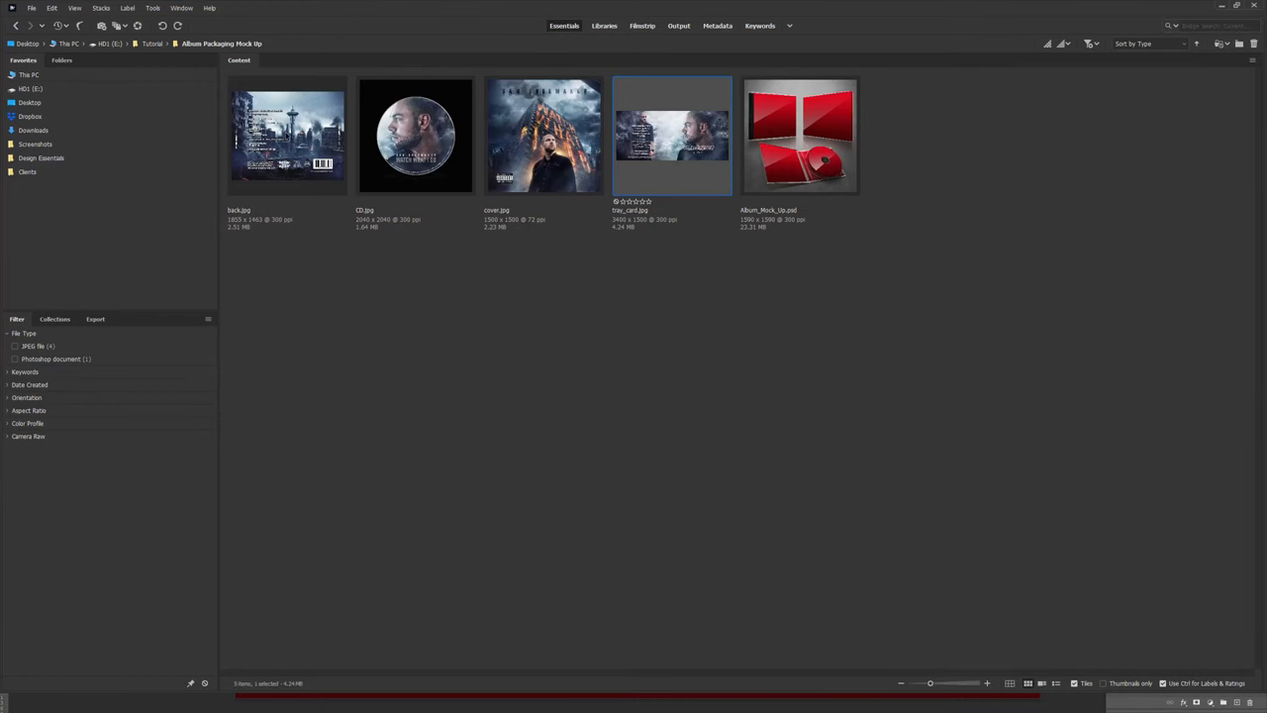
pyautogui.doubleClick(287, 136)
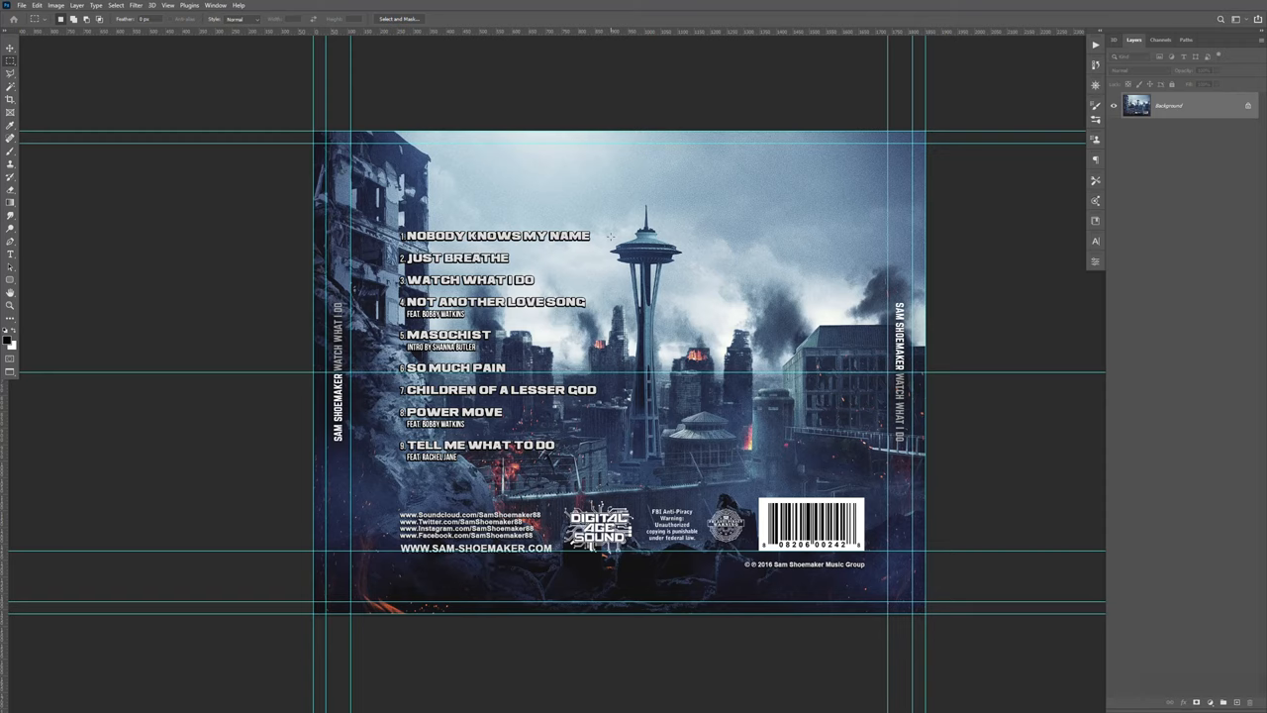
# - Hide the guides and copy back.jpg's main back panel between its two spine strips
pyautogui.press('ctrl+h')
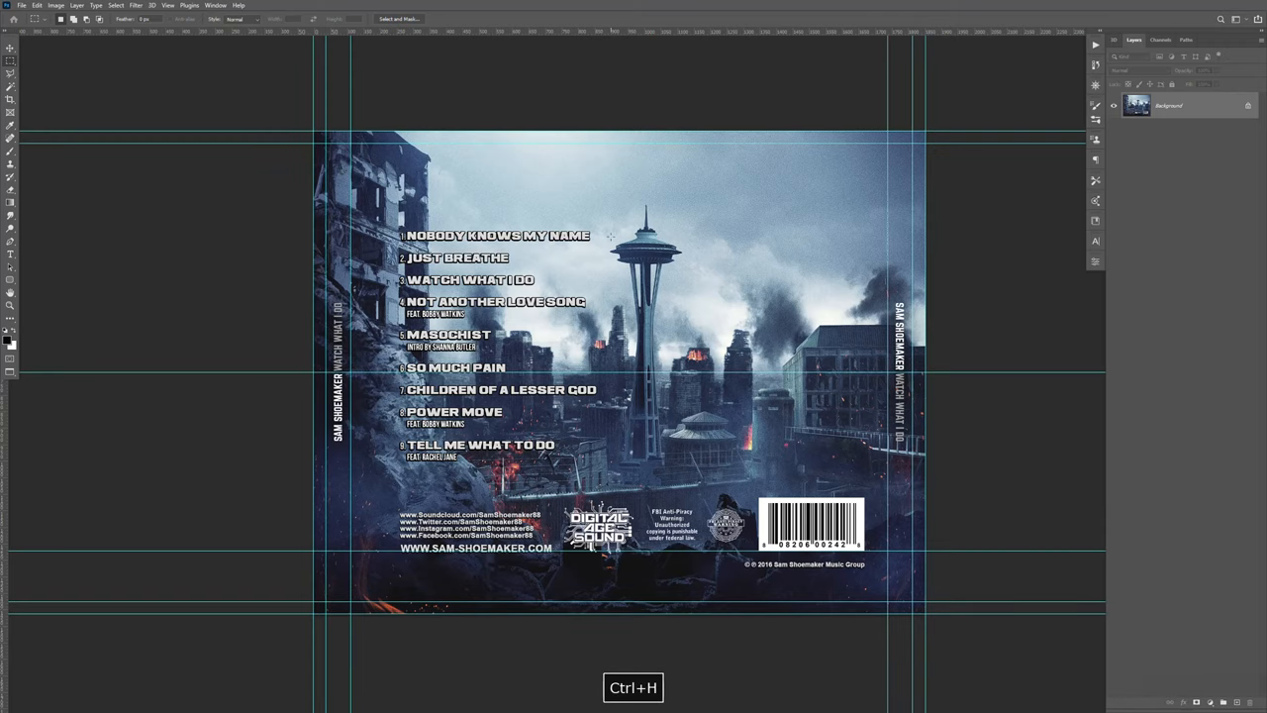
pyautogui.press('ctrl+h')
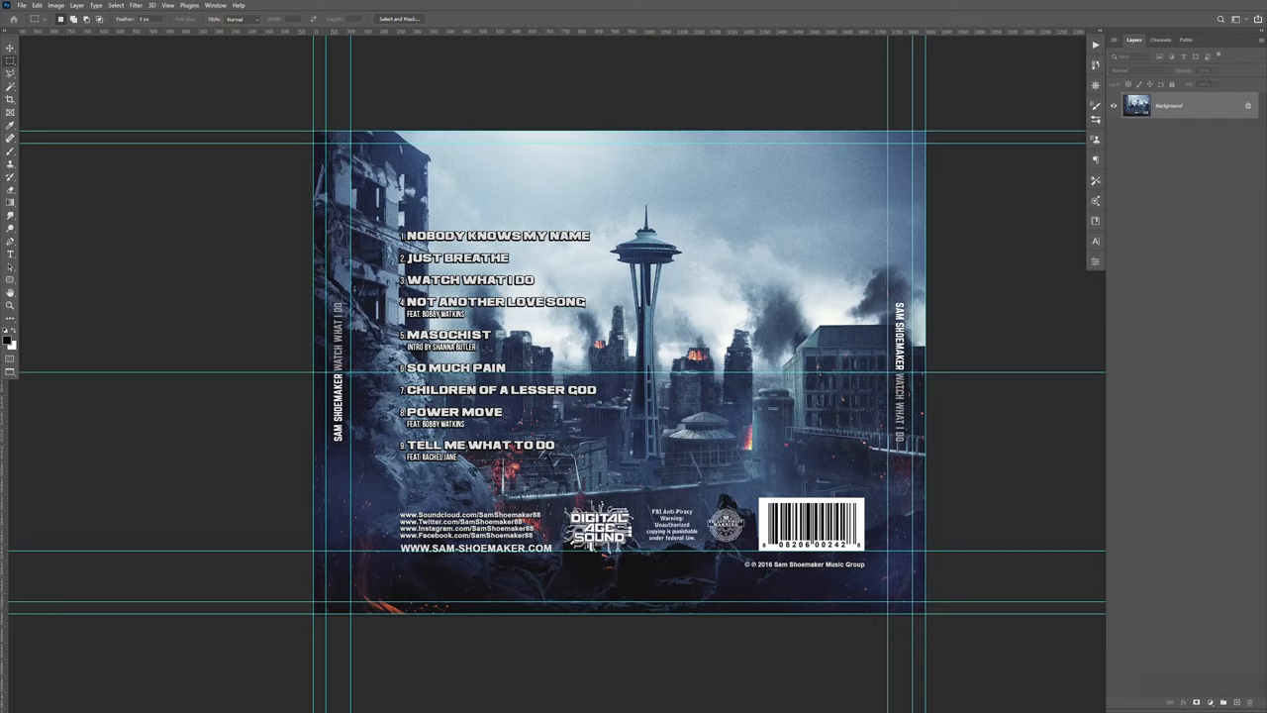
pyautogui.moveTo(266, 70)
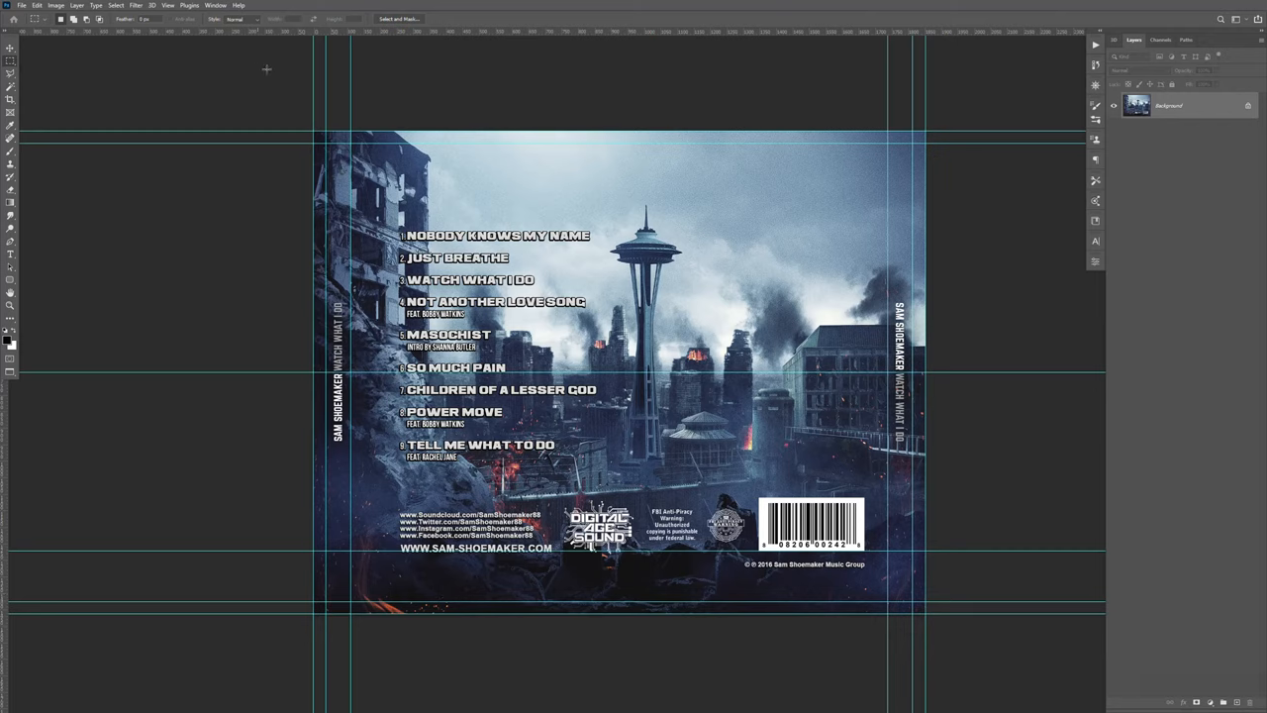
pyautogui.moveTo(353, 130); pyautogui.dragTo(723, 614)
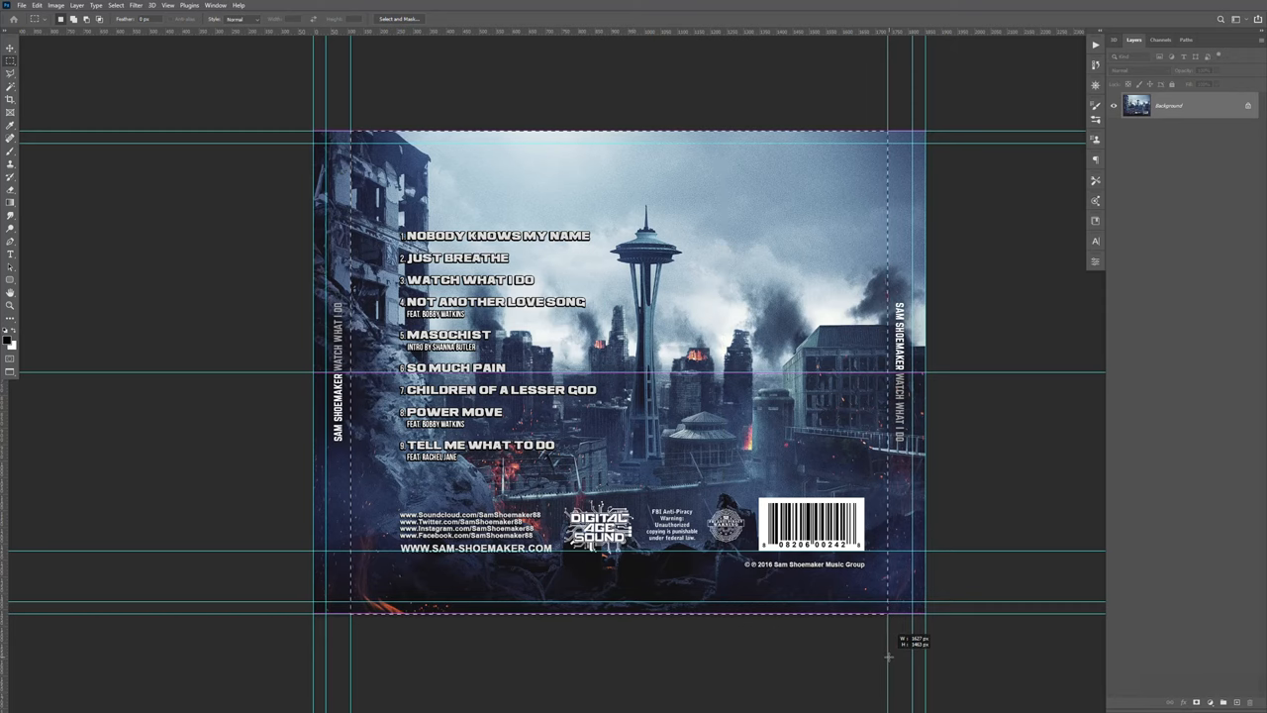
pyautogui.press('ctrl+c')
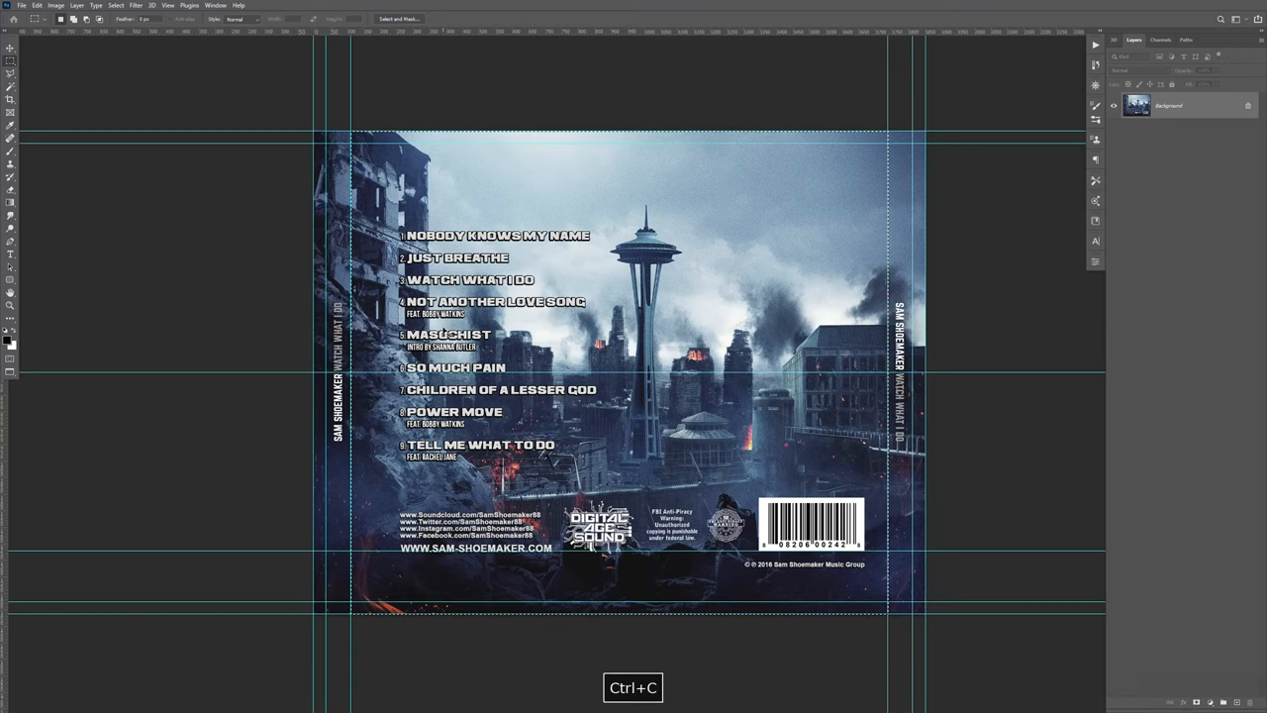
pyautogui.click(215, 5)
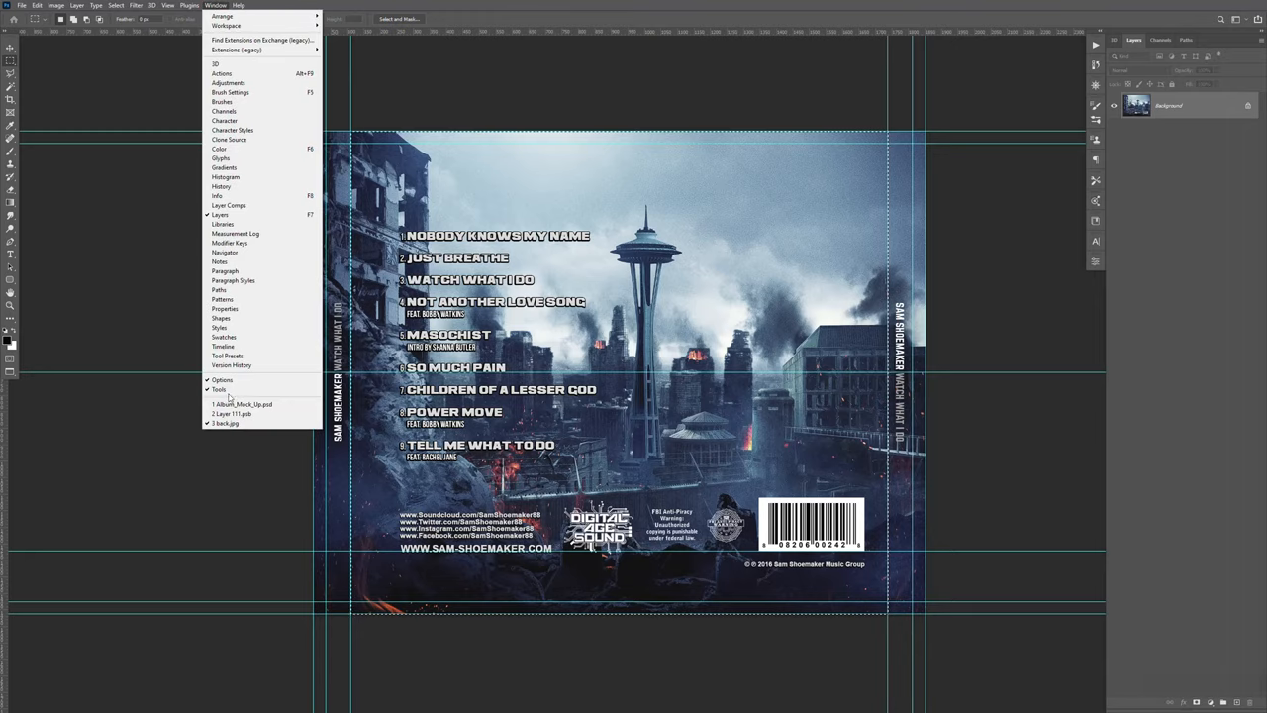
# - Paste the back artwork above the red background layer in Layer 111.psb
pyautogui.click(231, 412)
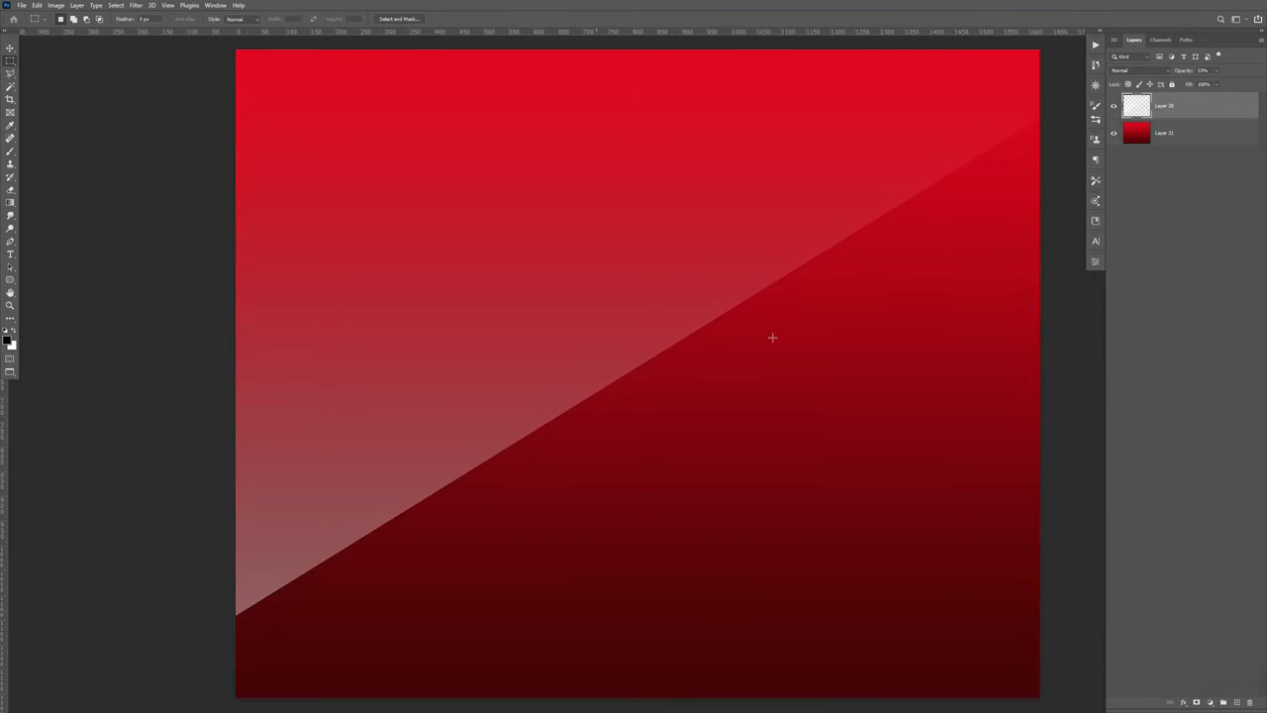
pyautogui.click(1173, 133)
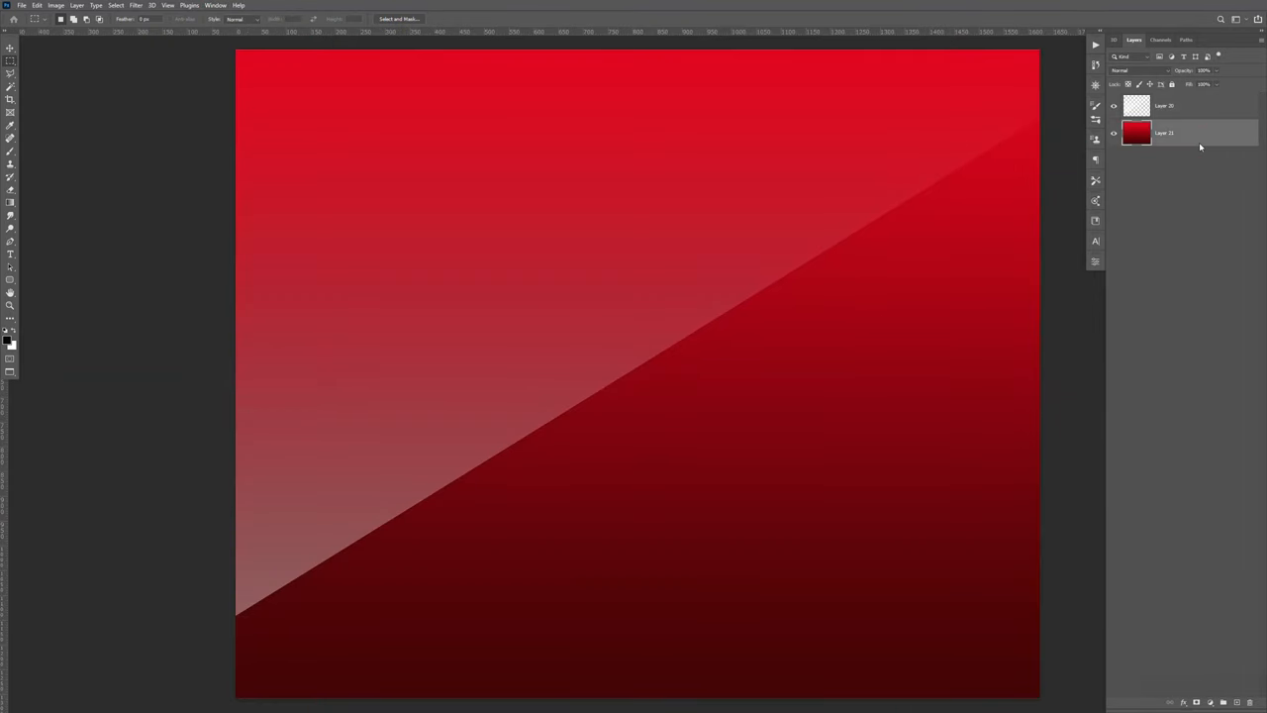
pyautogui.press('ctrl+v')
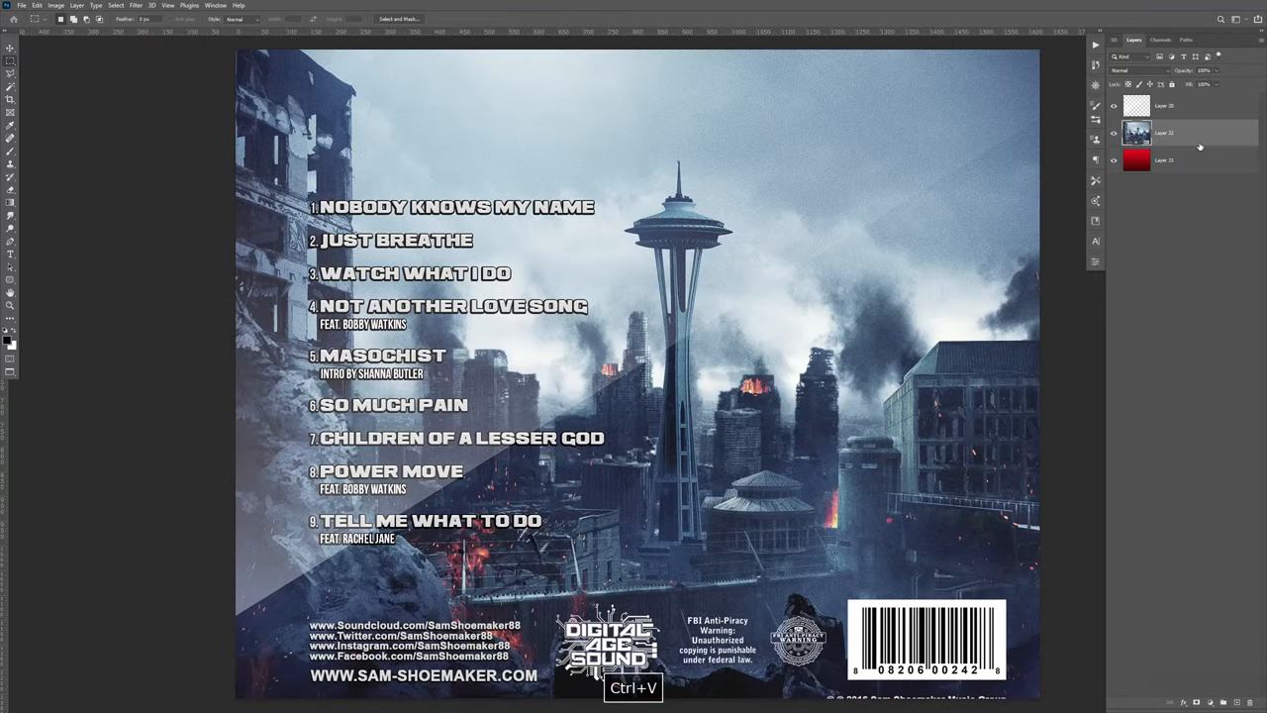
# - Scale the back artwork to fill the panel and save the smart object
pyautogui.press('ctrl+t')
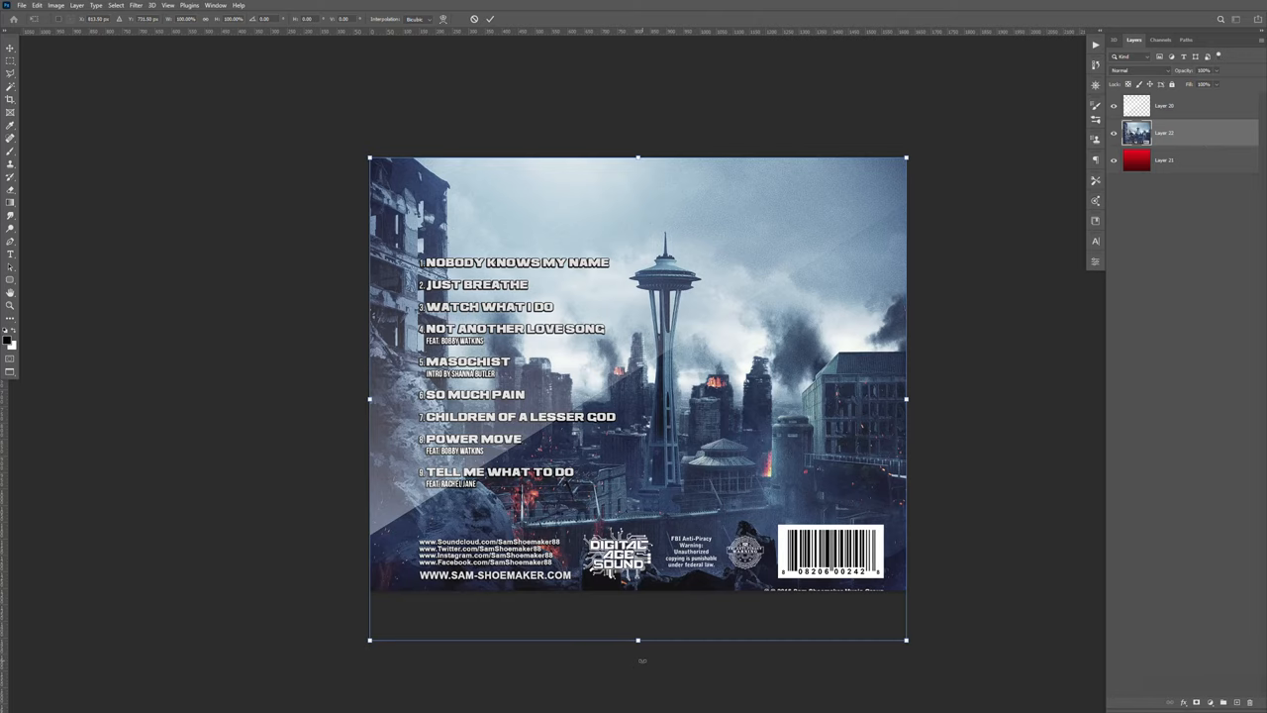
pyautogui.press('shift')
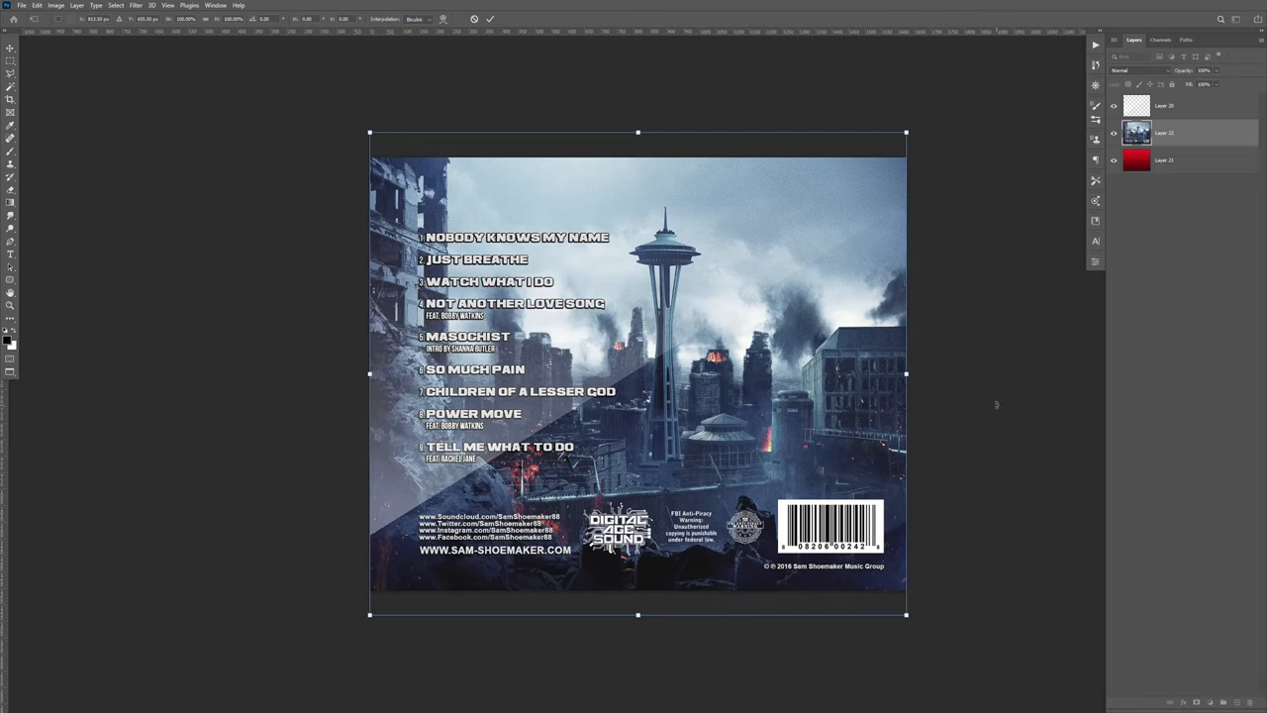
pyautogui.press('enter')
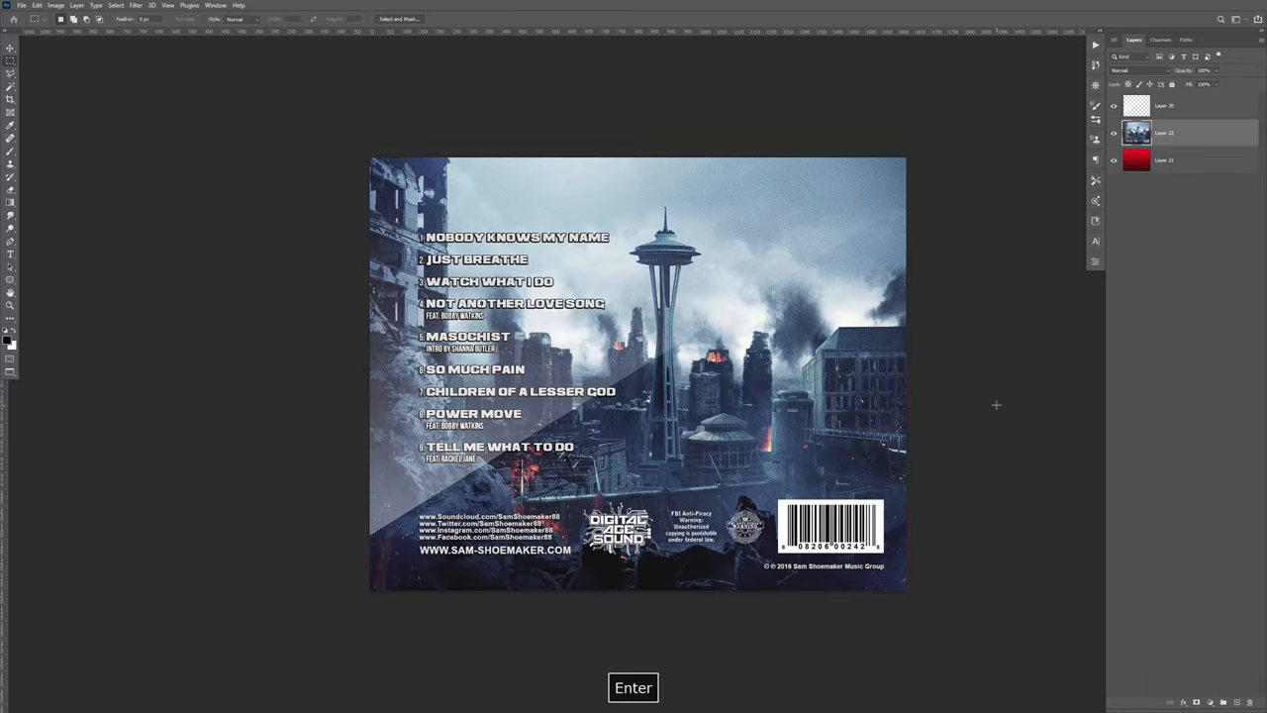
pyautogui.press('ctrl+s')
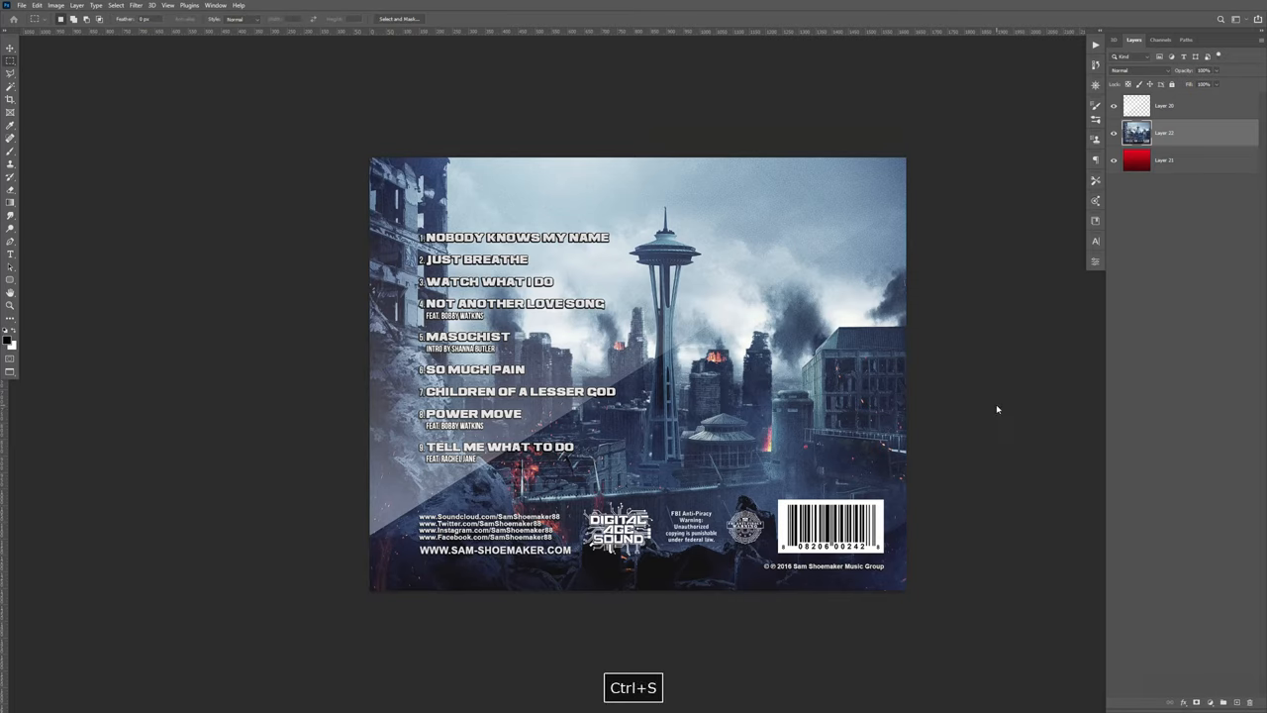
pyautogui.press('ctrl+s')
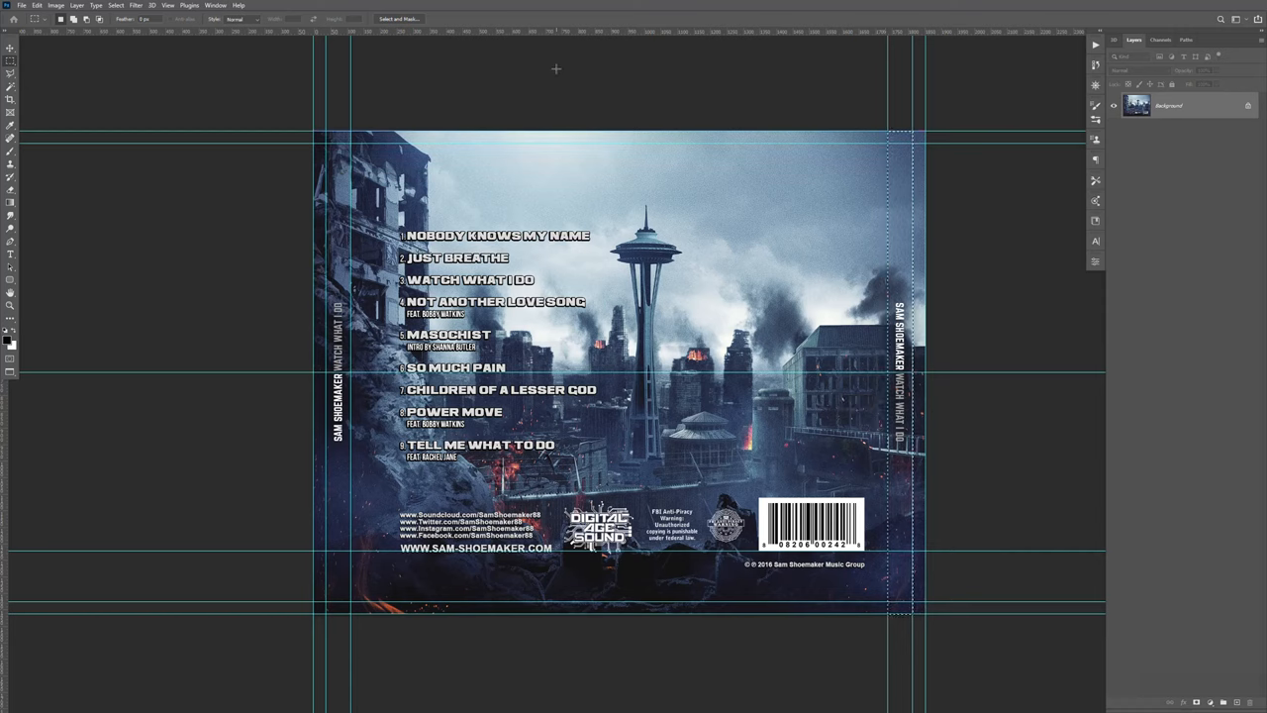
# - Switch to the narrow red spine placeholder document
pyautogui.click(189, 5)
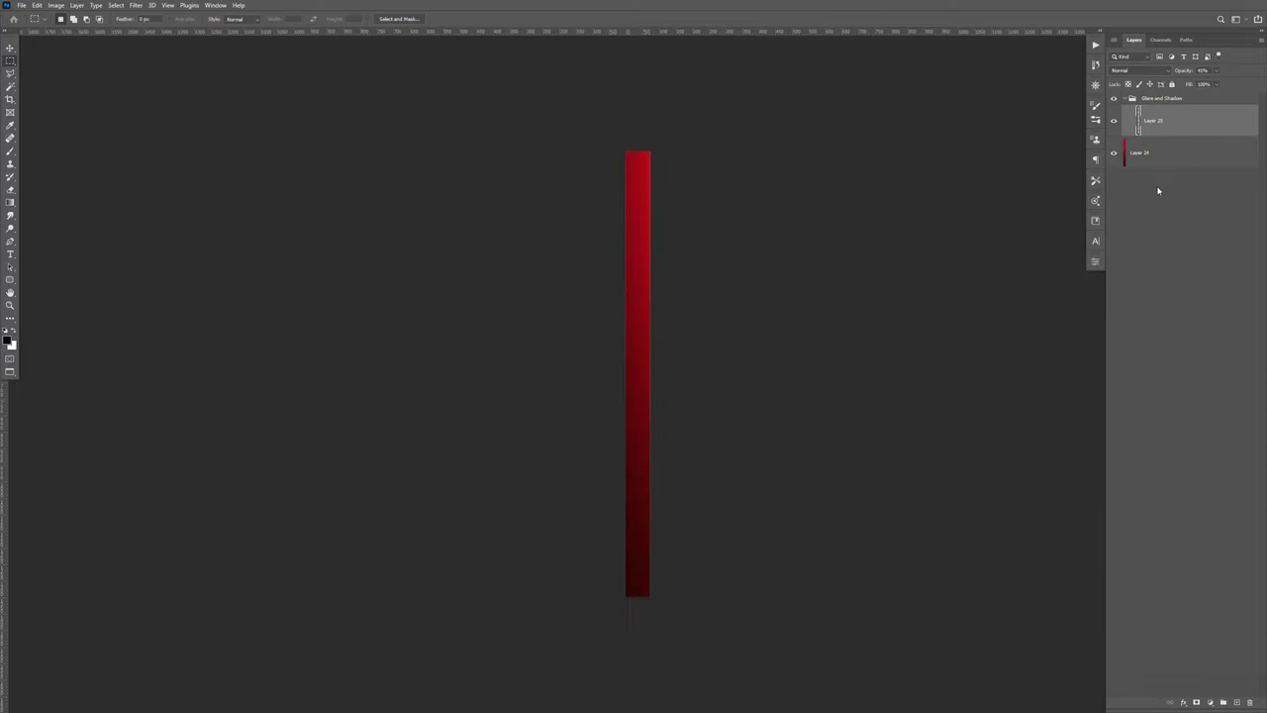
# - Paste the album title strip into the spine, fit it, save, and close to the mockup
pyautogui.press('ctrl+v')
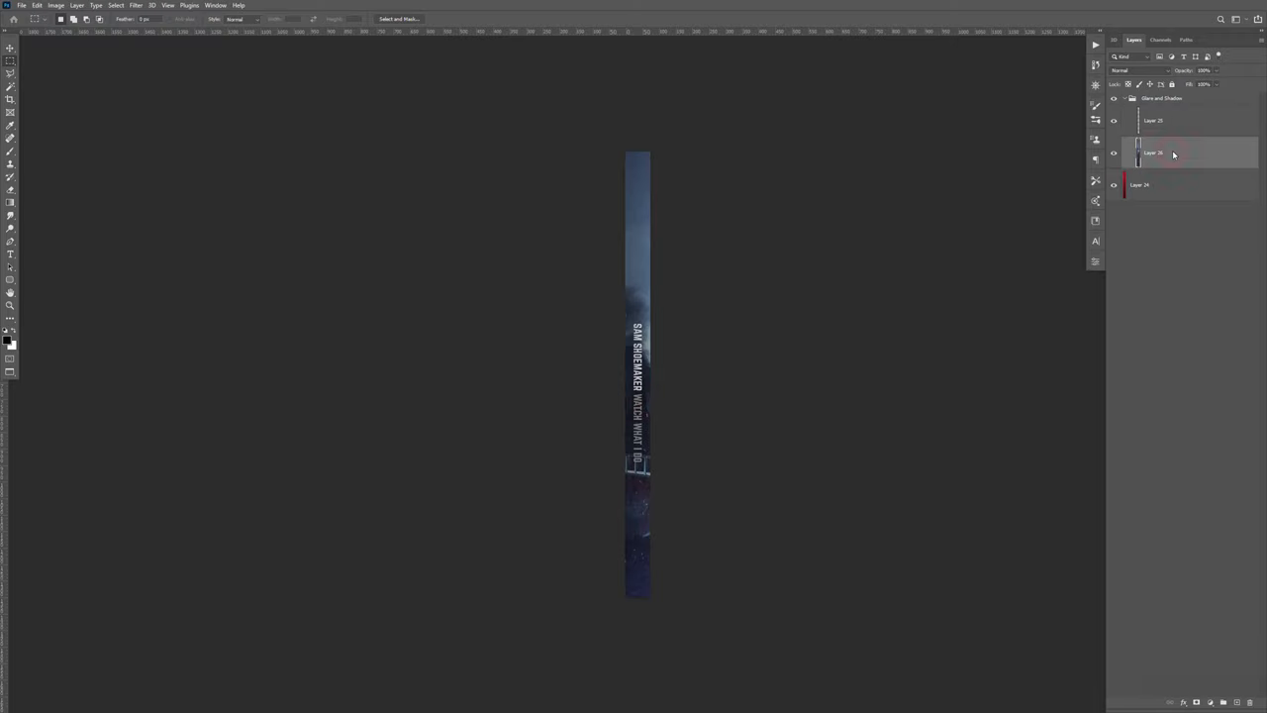
pyautogui.press('ctrl+t')
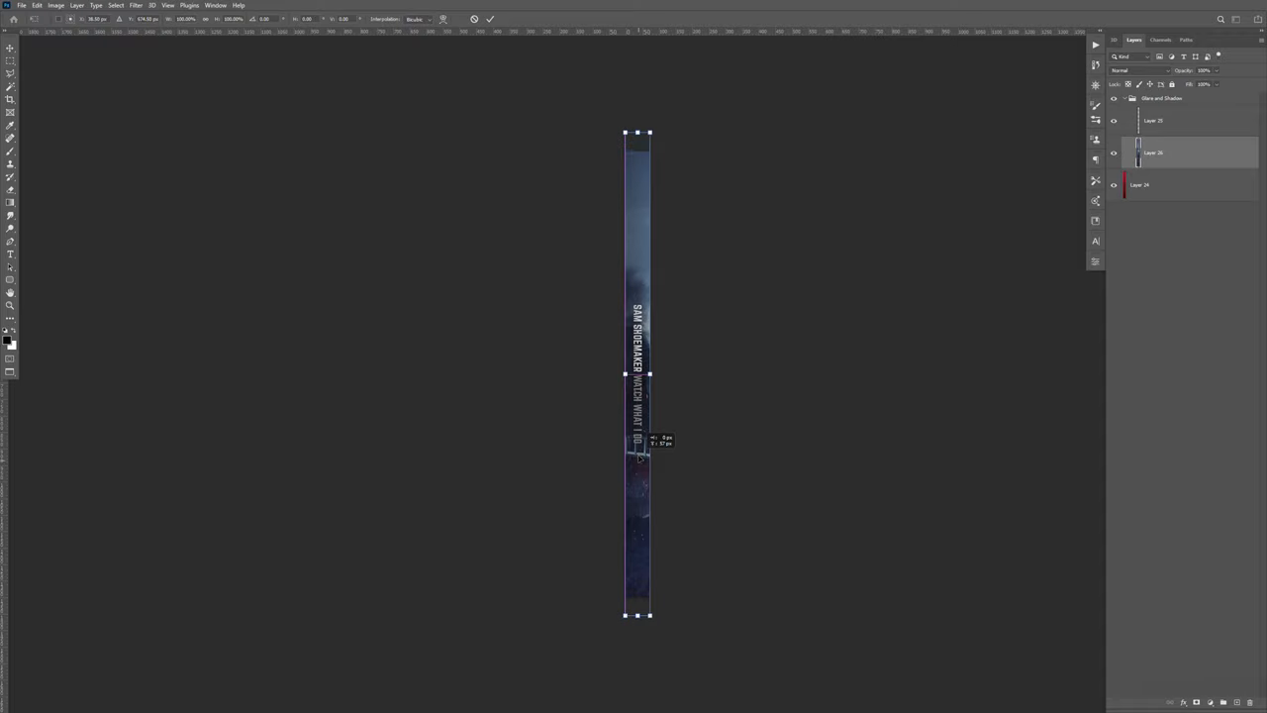
pyautogui.press('Enter')
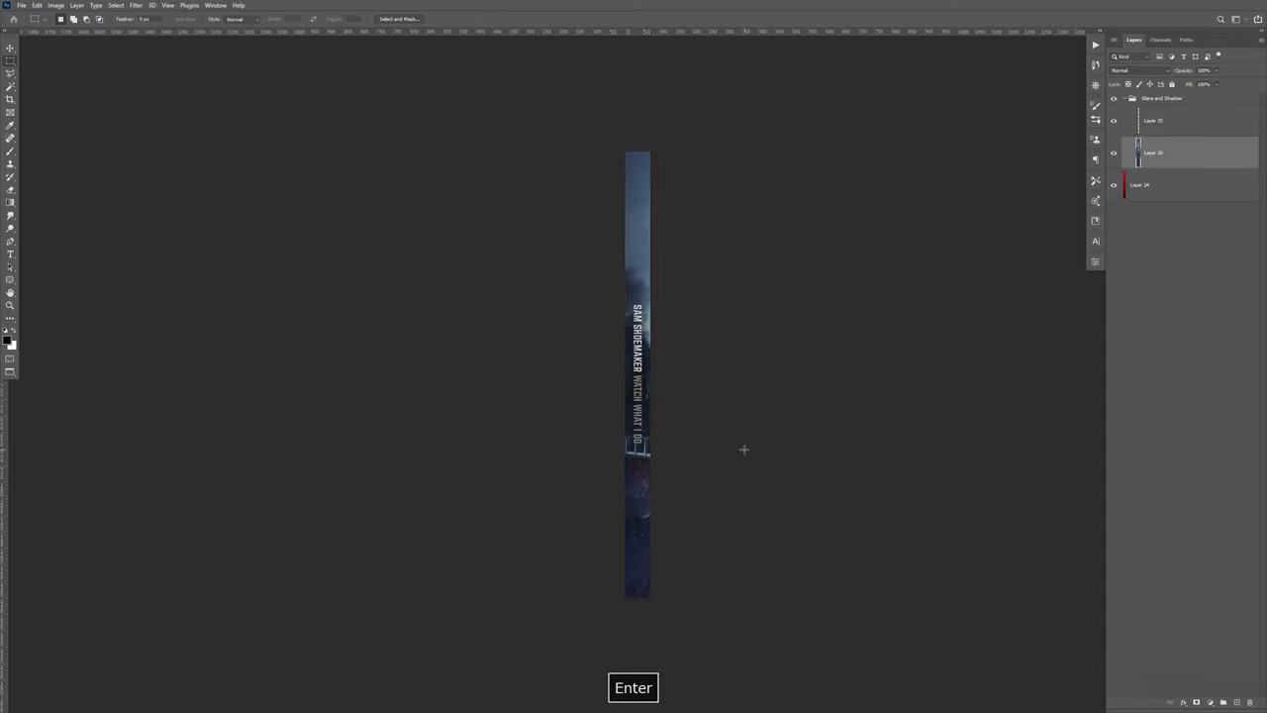
pyautogui.press('ctrl+s')
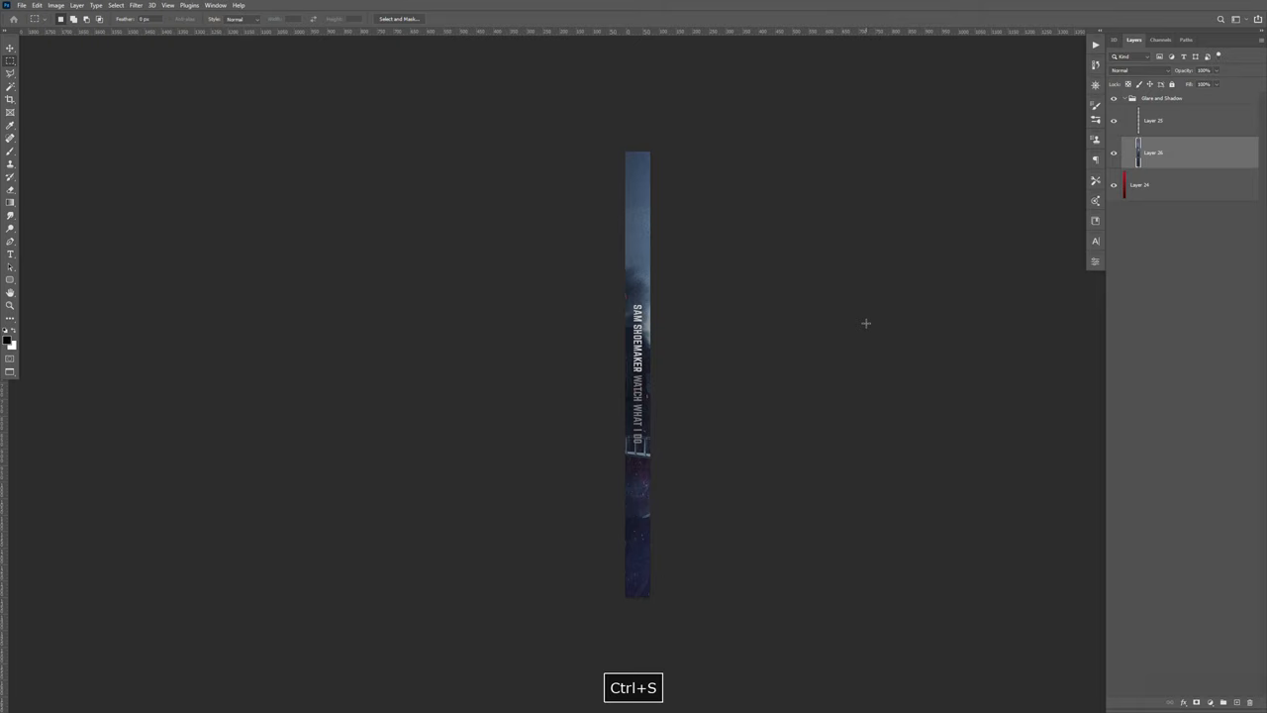
pyautogui.press('ctrl+w')
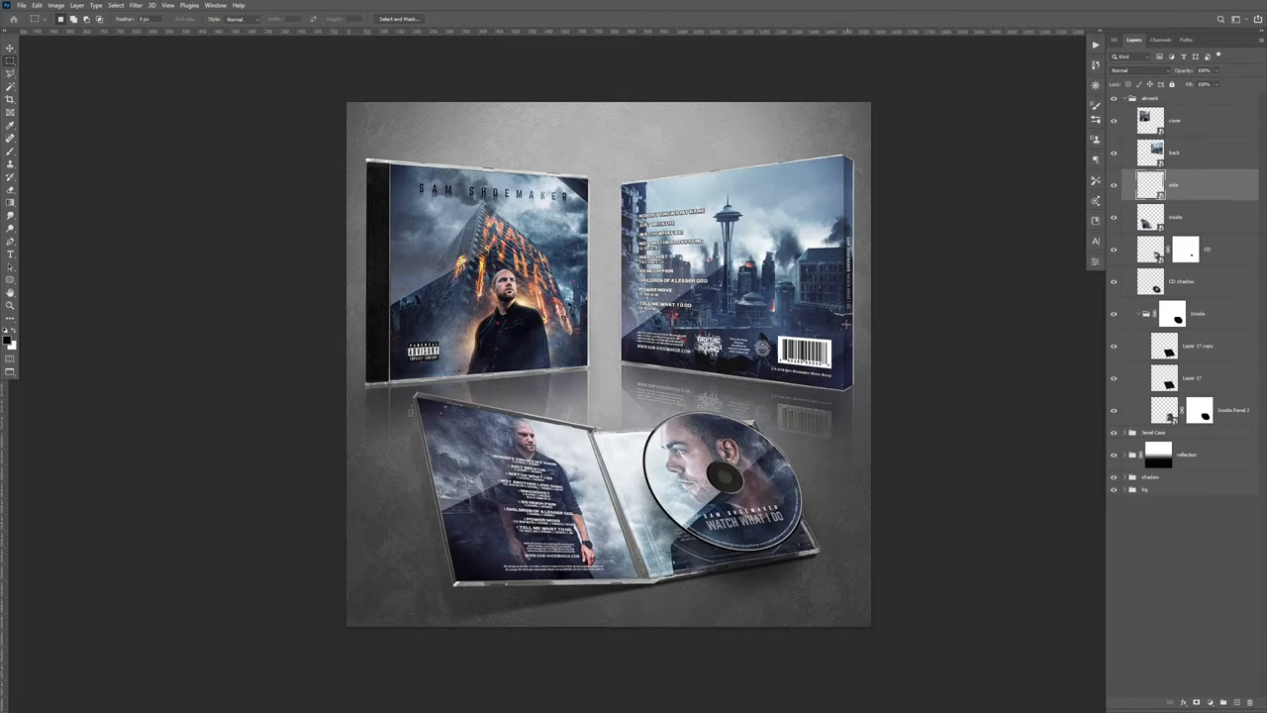
pyautogui.click(10, 48)
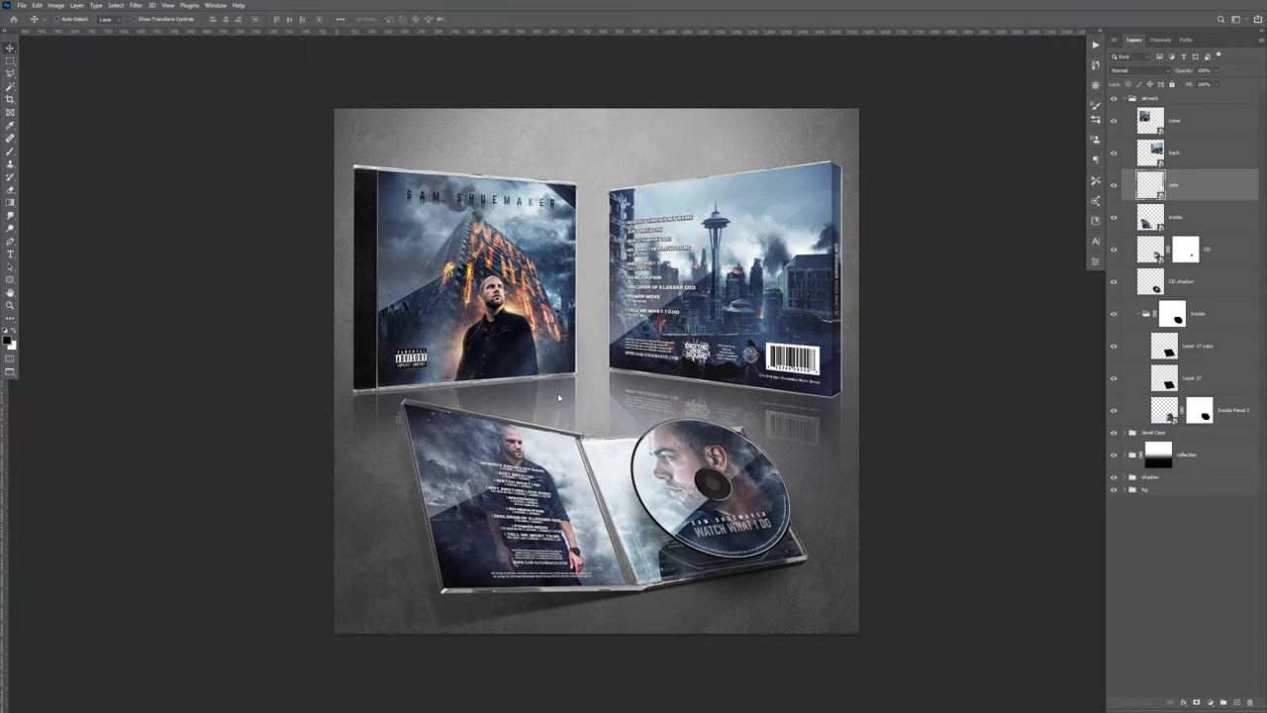
pyautogui.moveTo(511, 400)
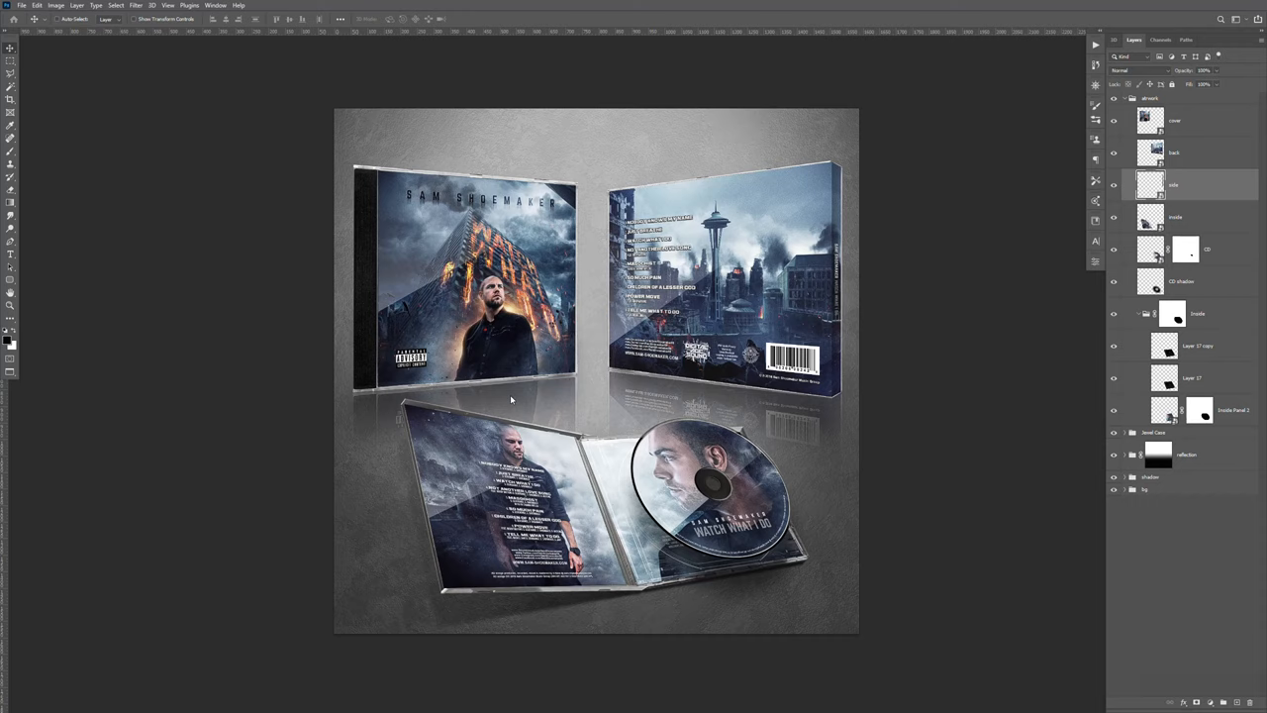
pyautogui.moveTo(623, 395)
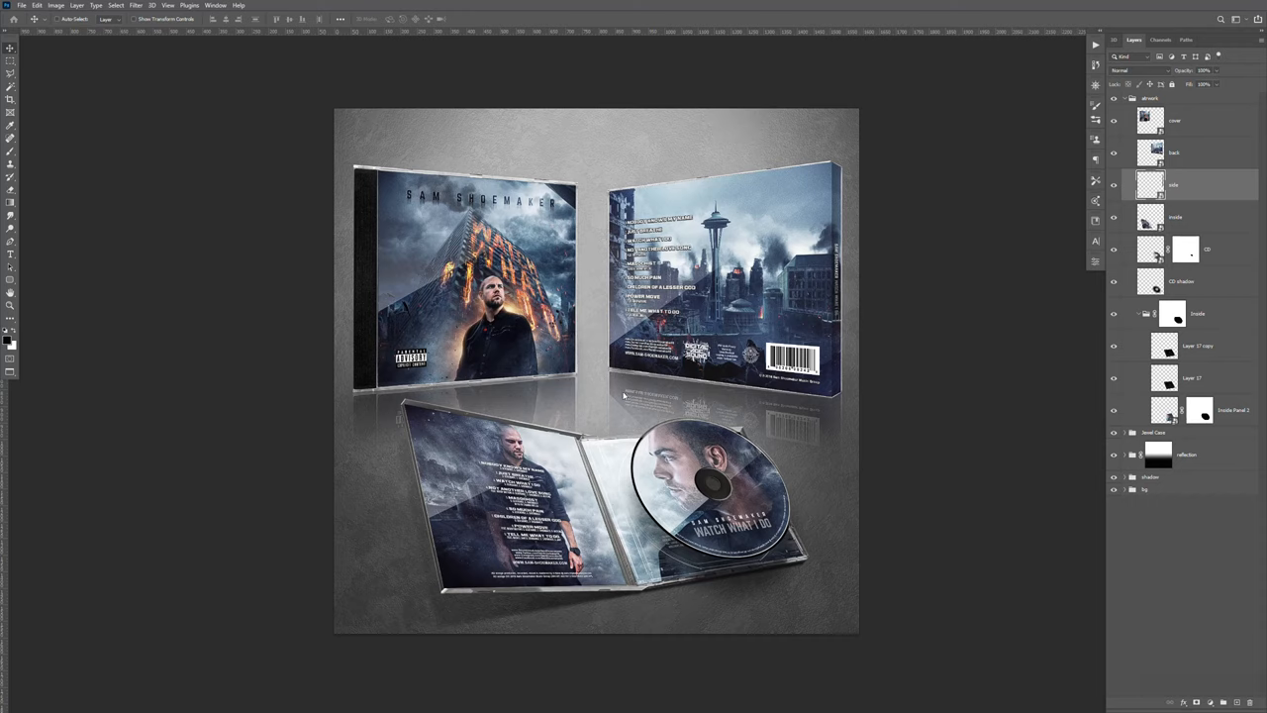
pyautogui.moveTo(436, 240)
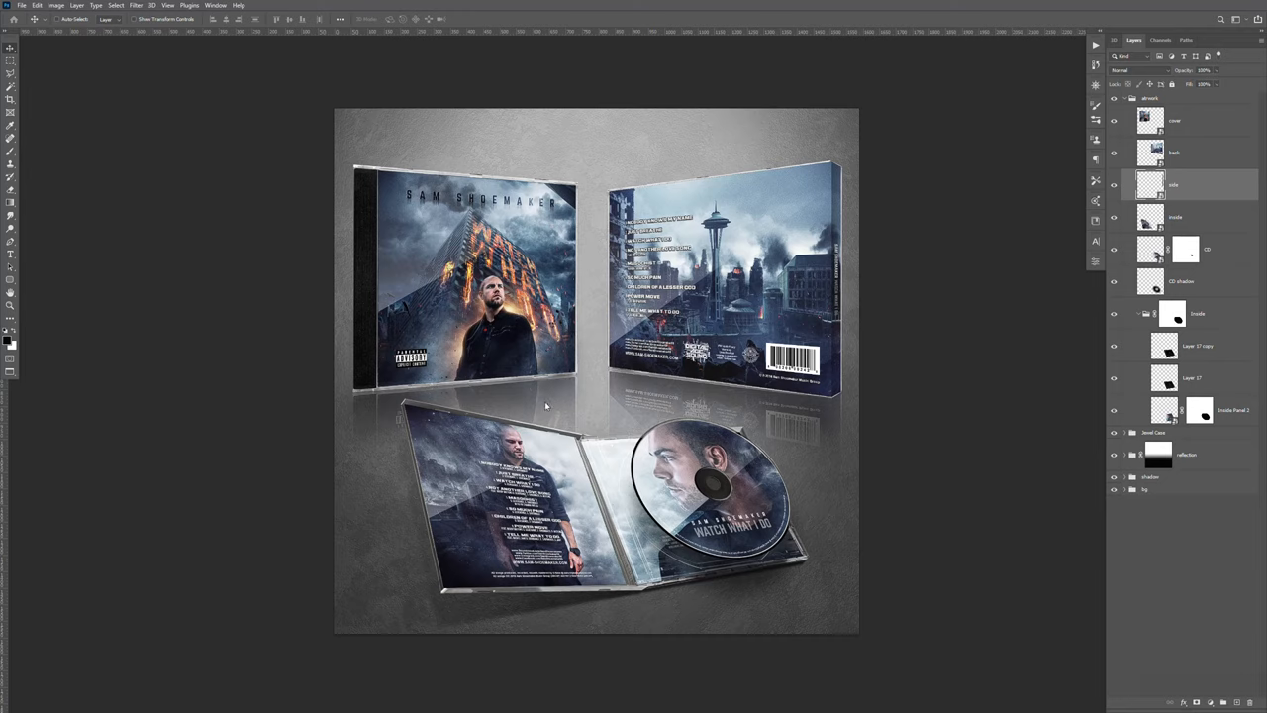
pyautogui.moveTo(793, 515)
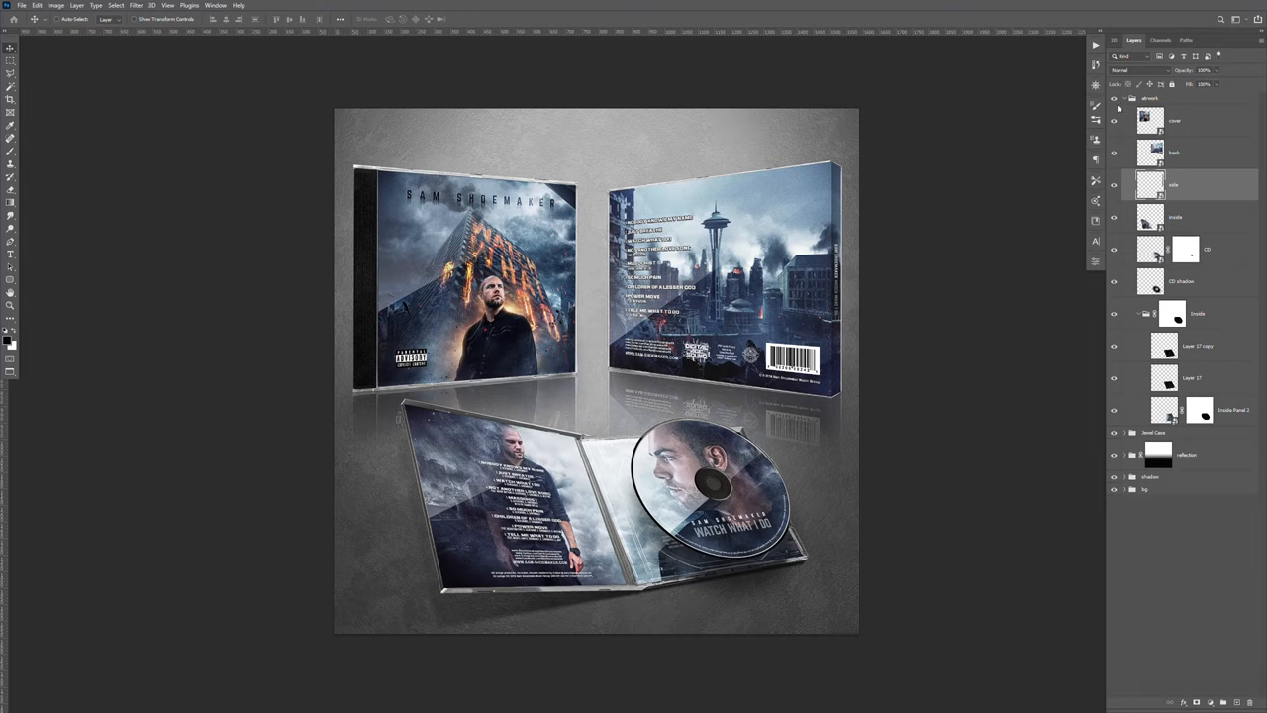
# - Collapse the artwork group, toggle the background glow layer off and on, then inspect the shadow group
pyautogui.click(1124, 98)
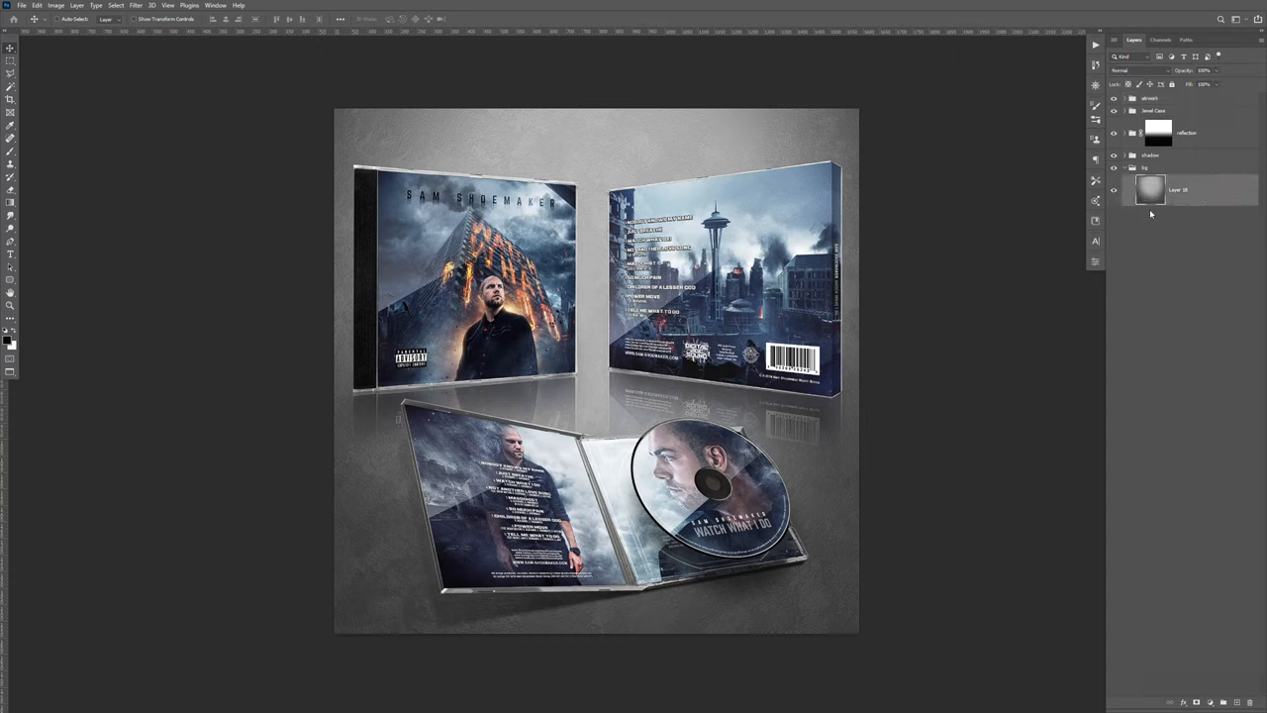
pyautogui.moveTo(657, 166)
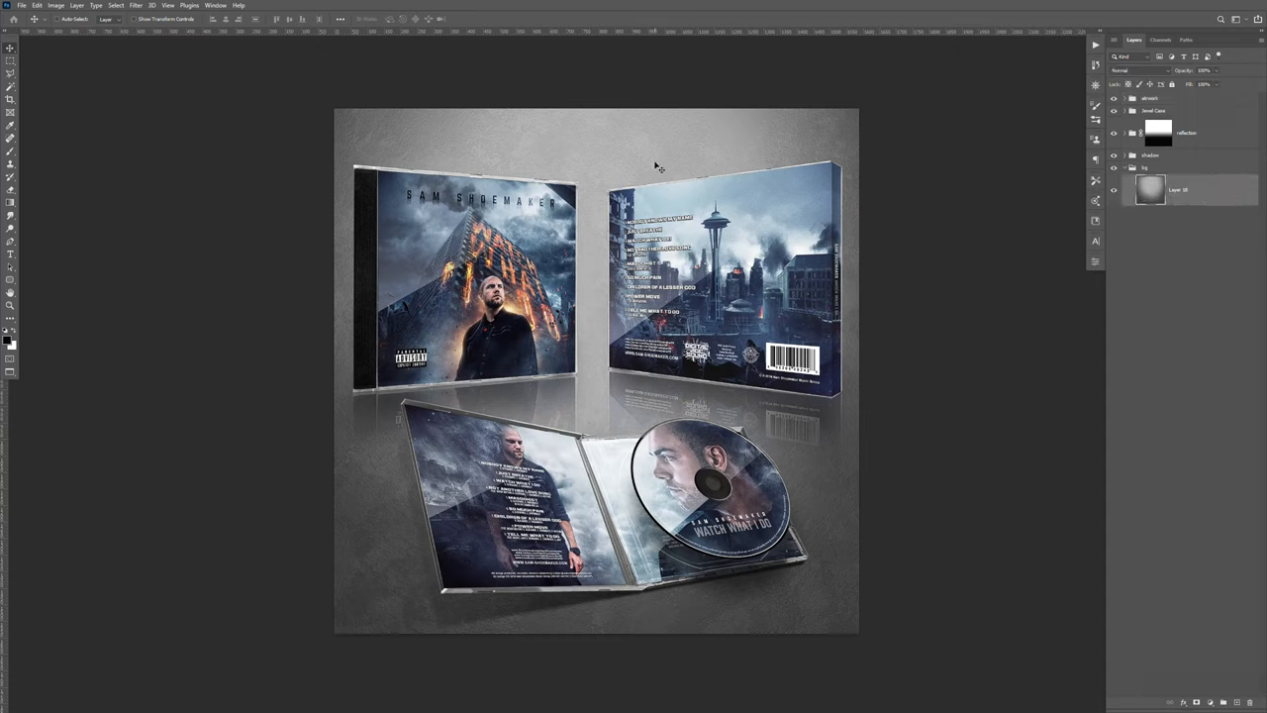
pyautogui.click(1114, 190)
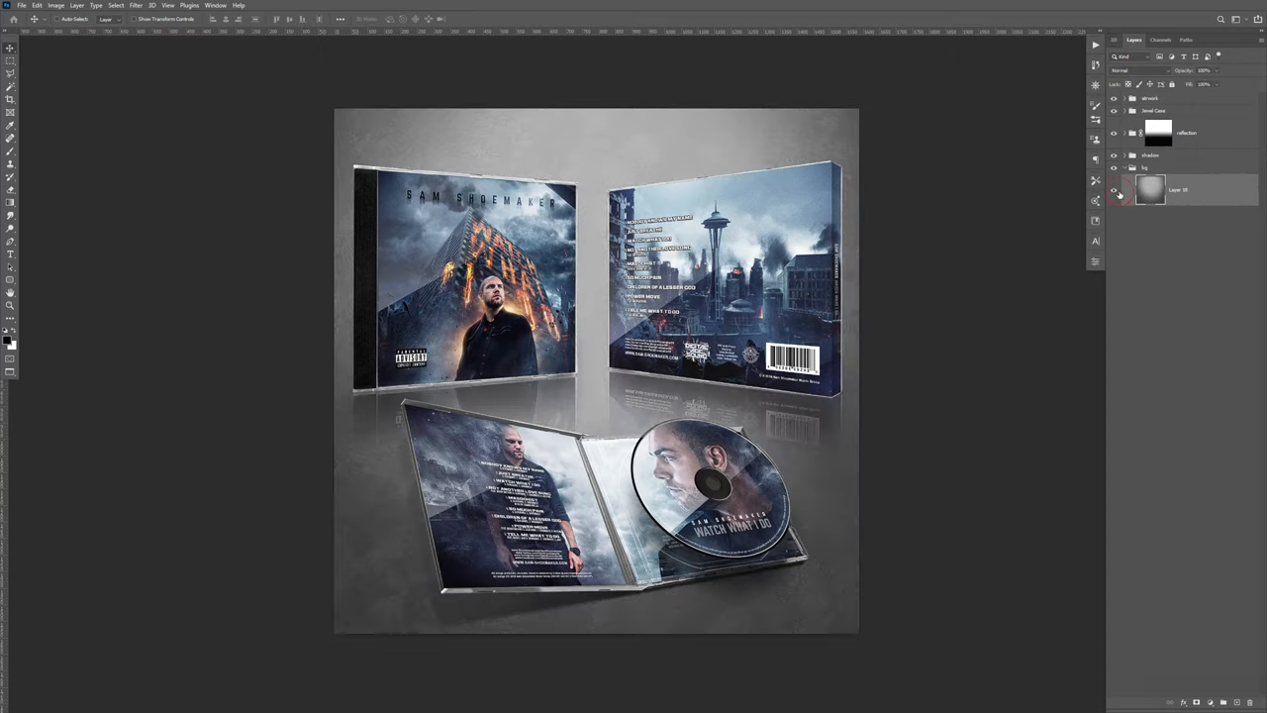
pyautogui.click(1115, 189)
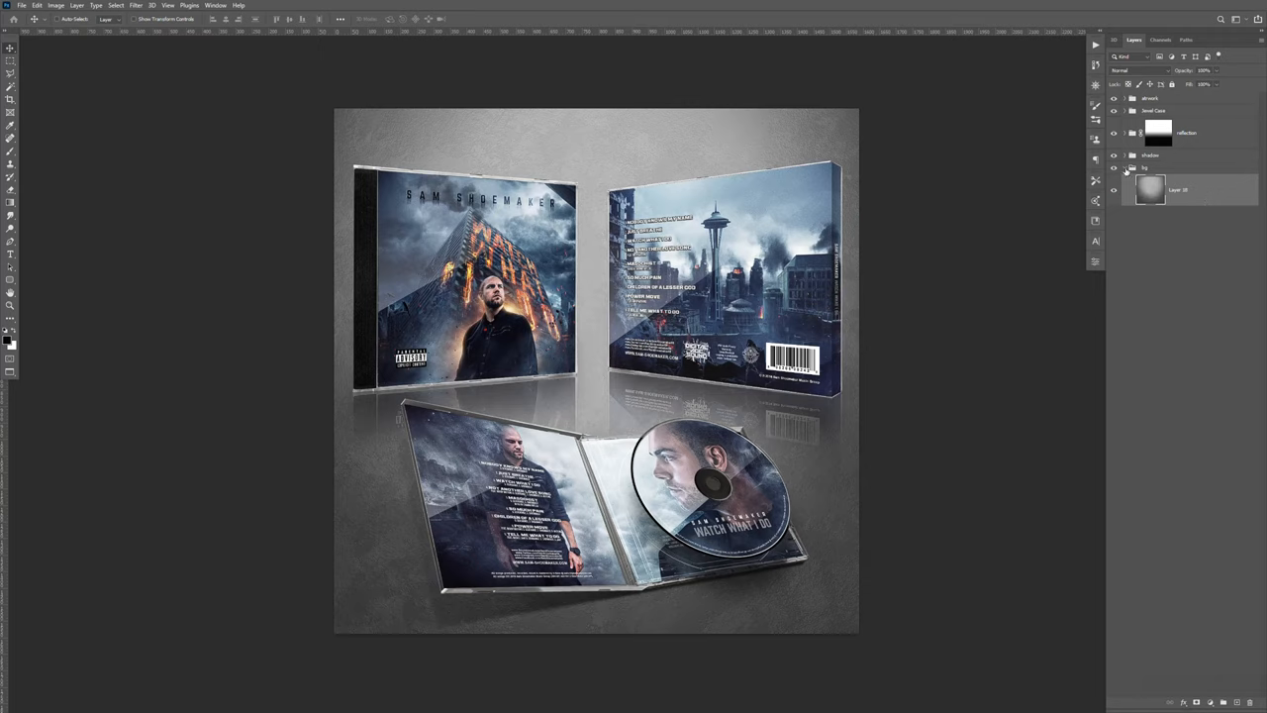
pyautogui.click(1124, 154)
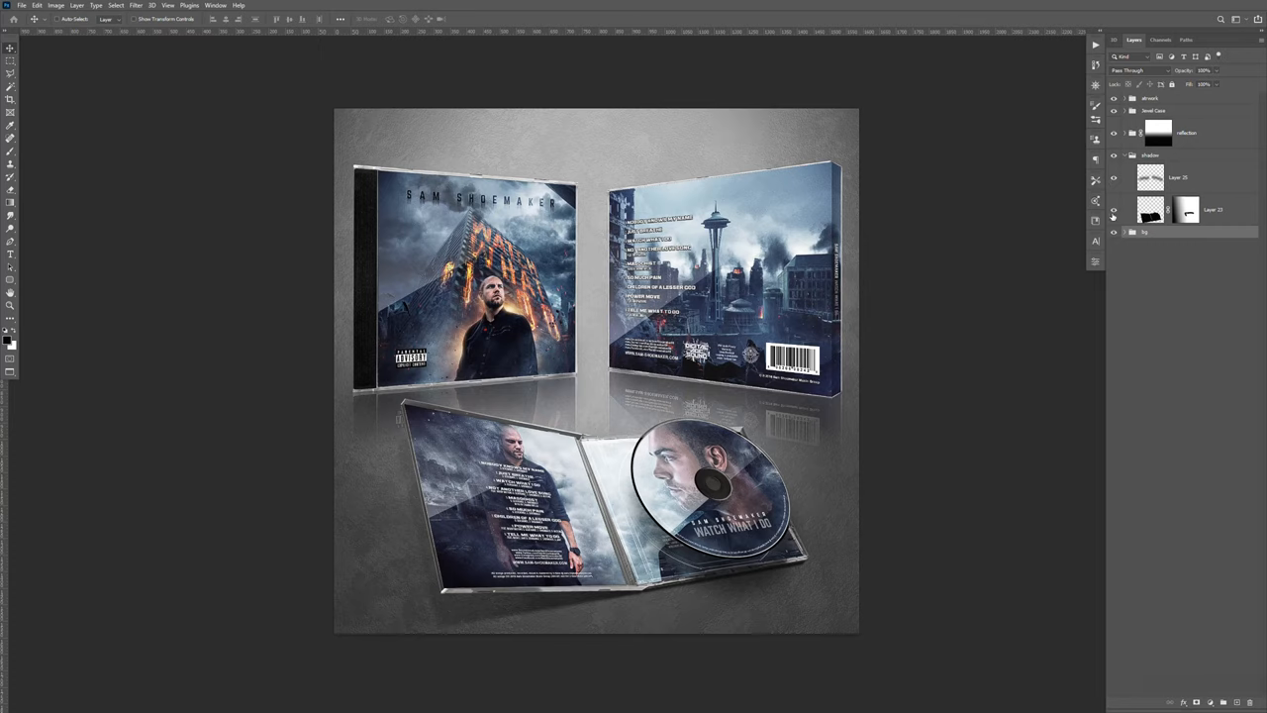
pyautogui.click(1125, 155)
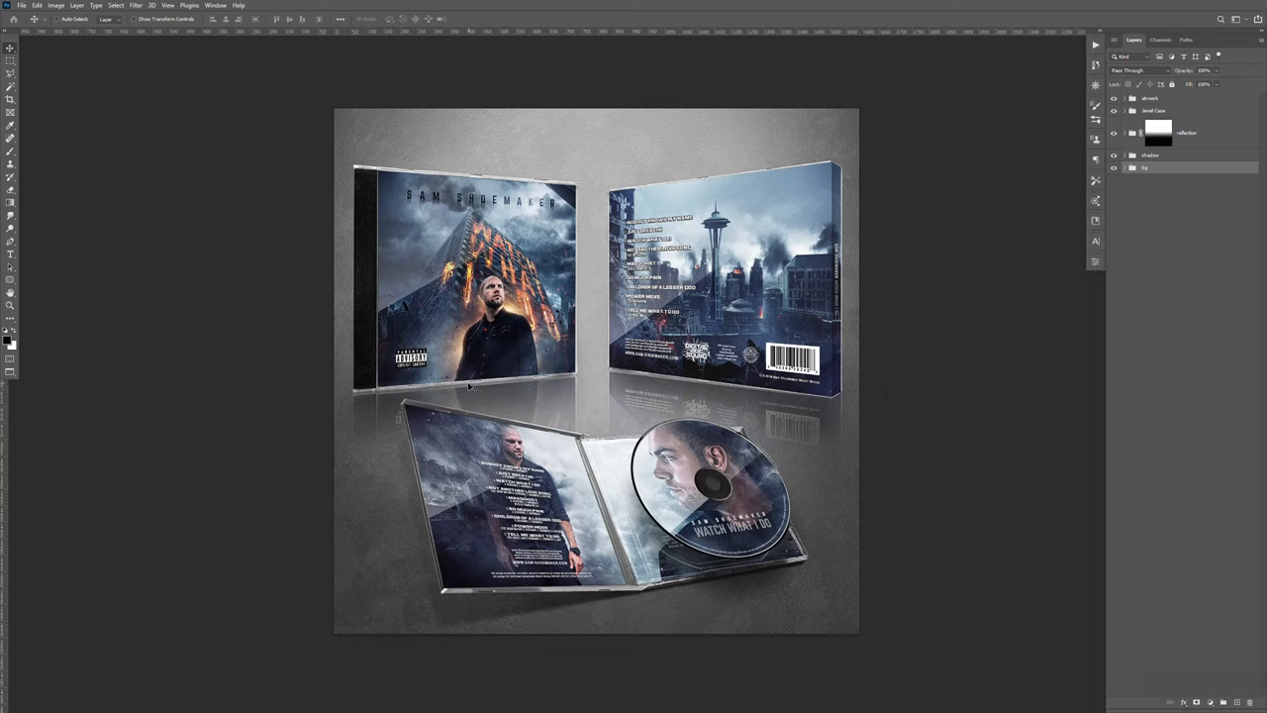
pyautogui.moveTo(1006, 379)
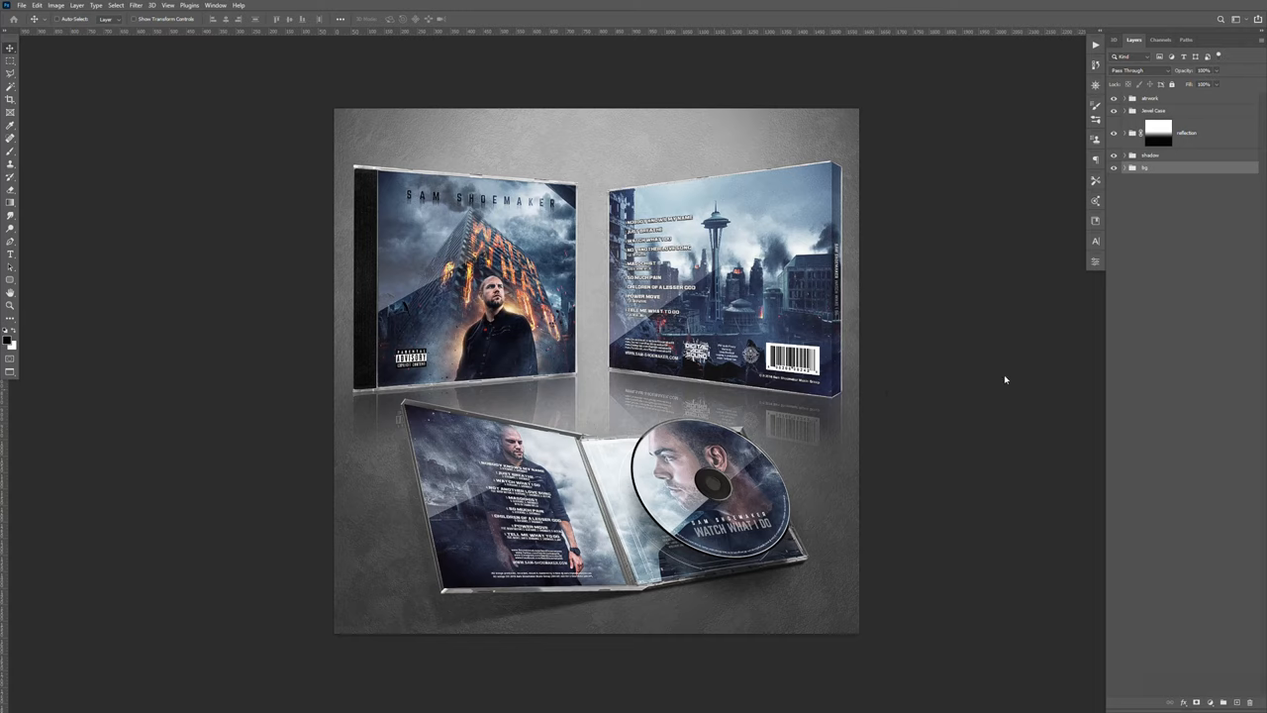